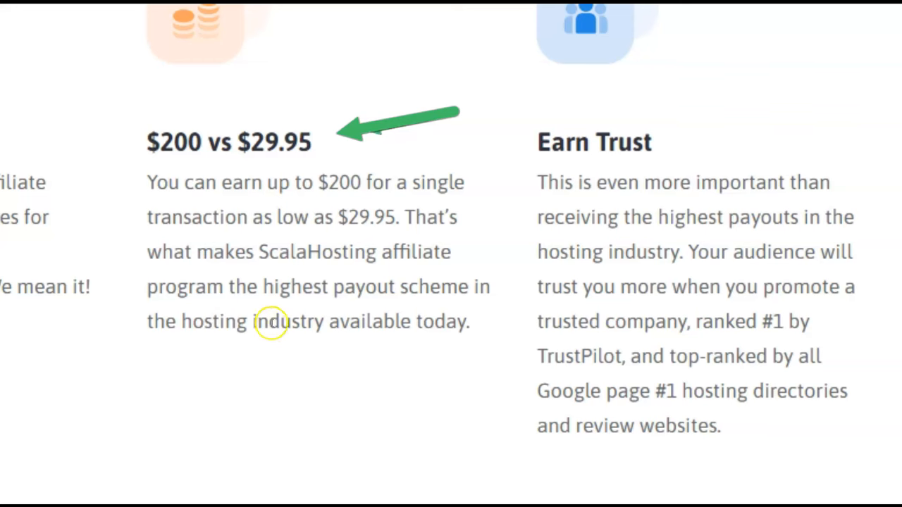
pyautogui.moveTo(197, 134)
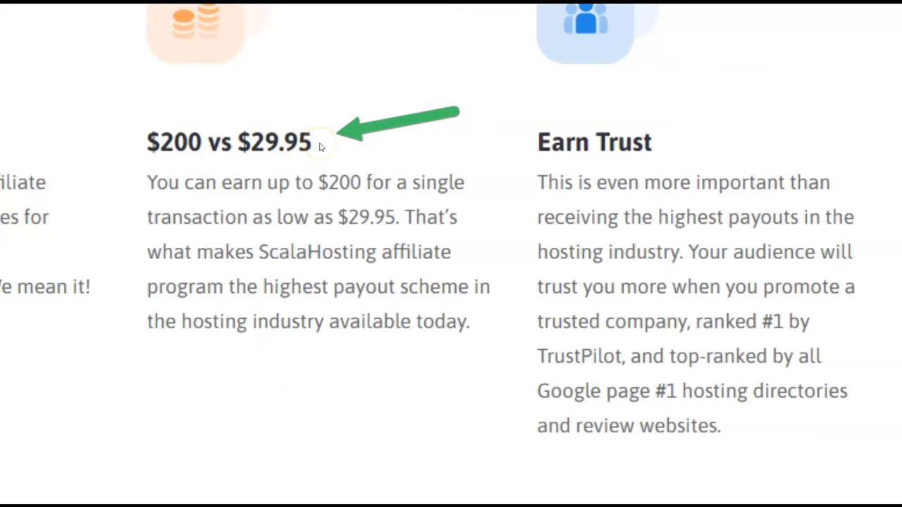
pyautogui.moveTo(322, 139)
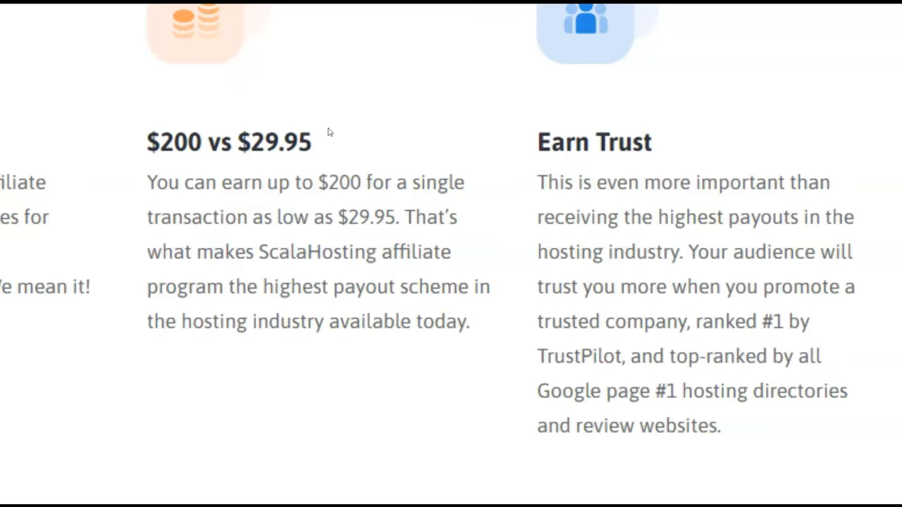
# Step: Scroll the affiliate page down to the per-sale commission tiers, $55 up to $125
pyautogui.scroll(-3)
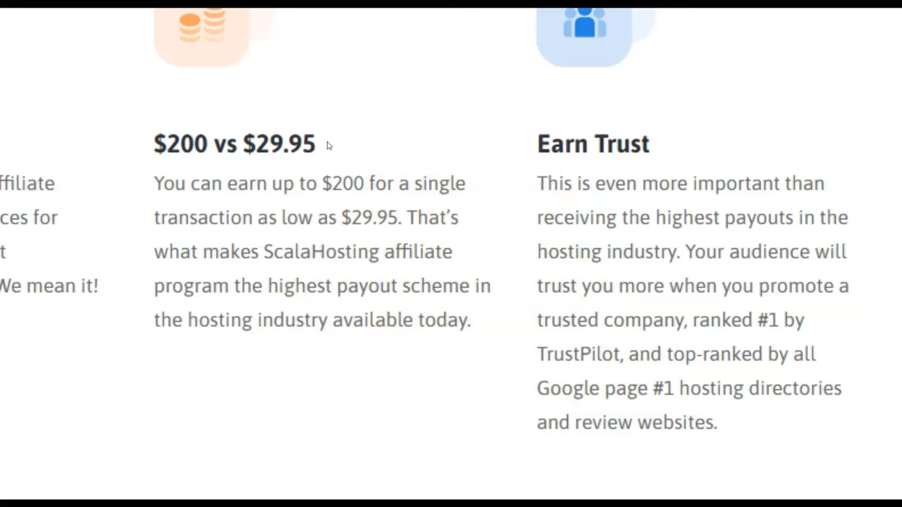
pyautogui.moveTo(209, 149)
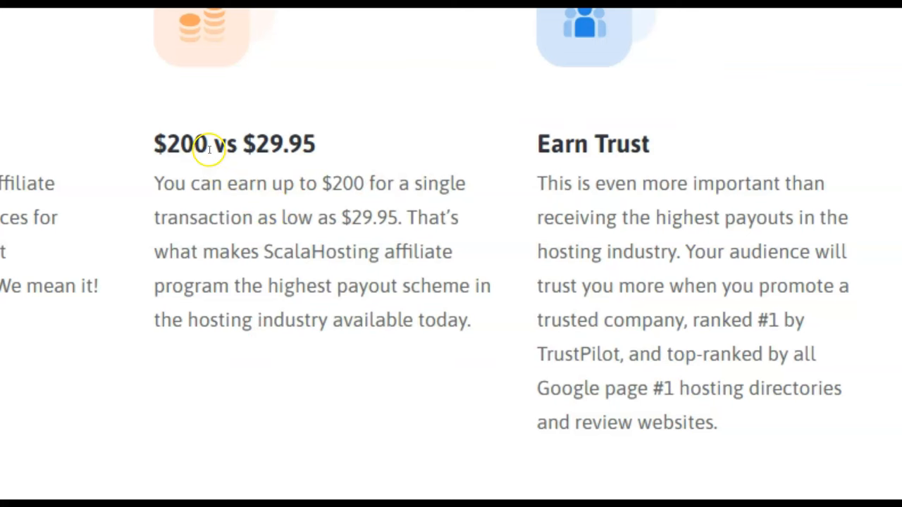
pyautogui.moveTo(322, 138)
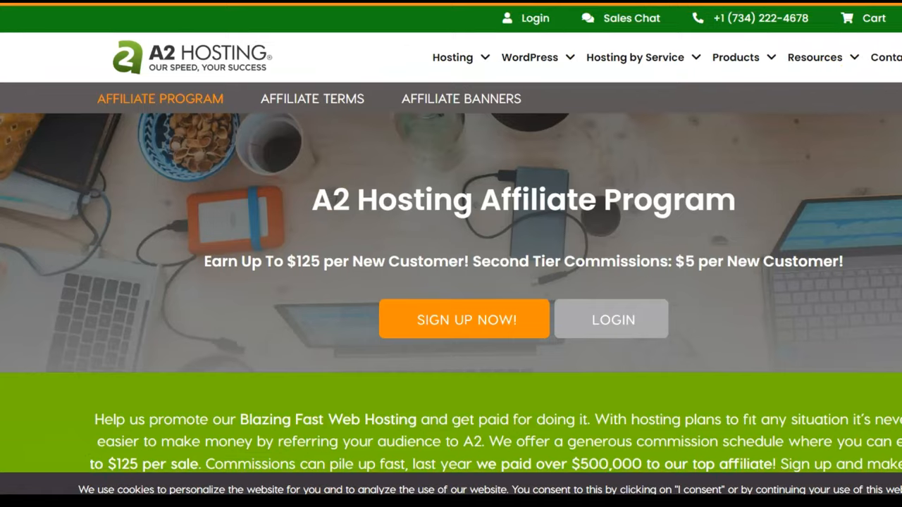
pyautogui.scroll(-3)
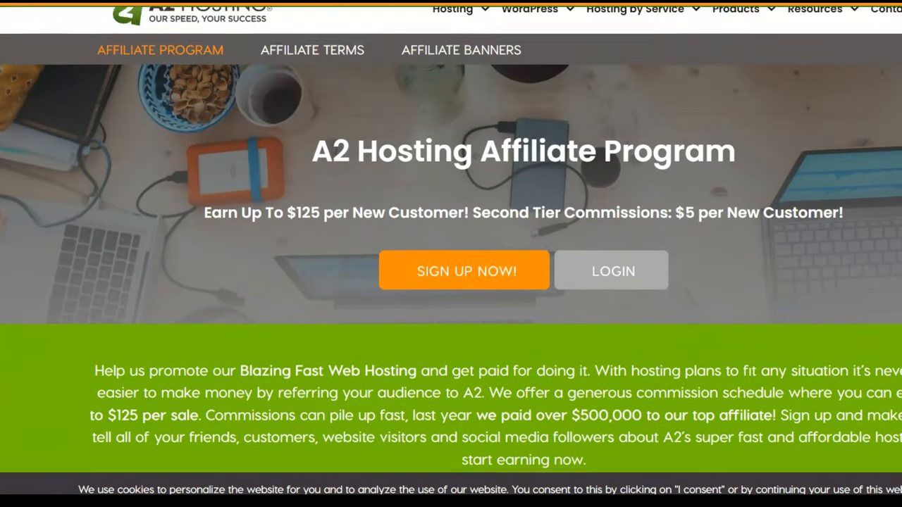
pyautogui.scroll(-3)
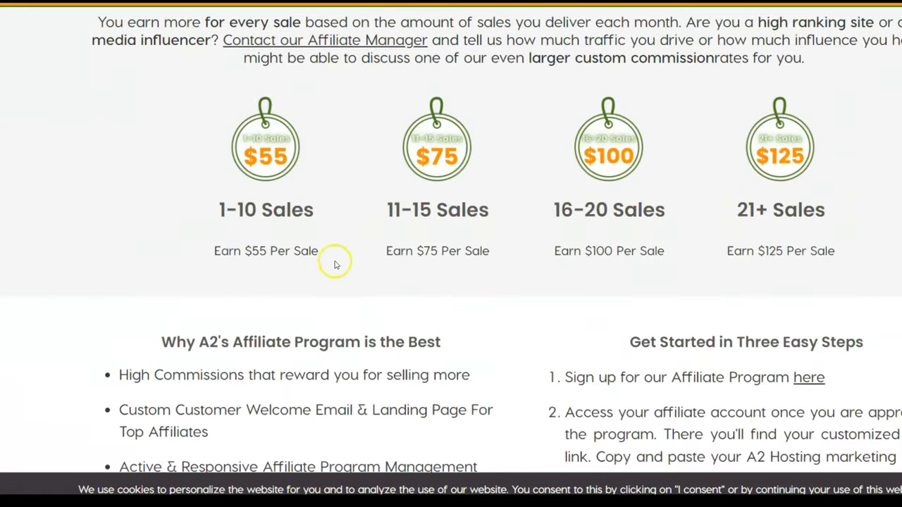
pyautogui.moveTo(310, 223)
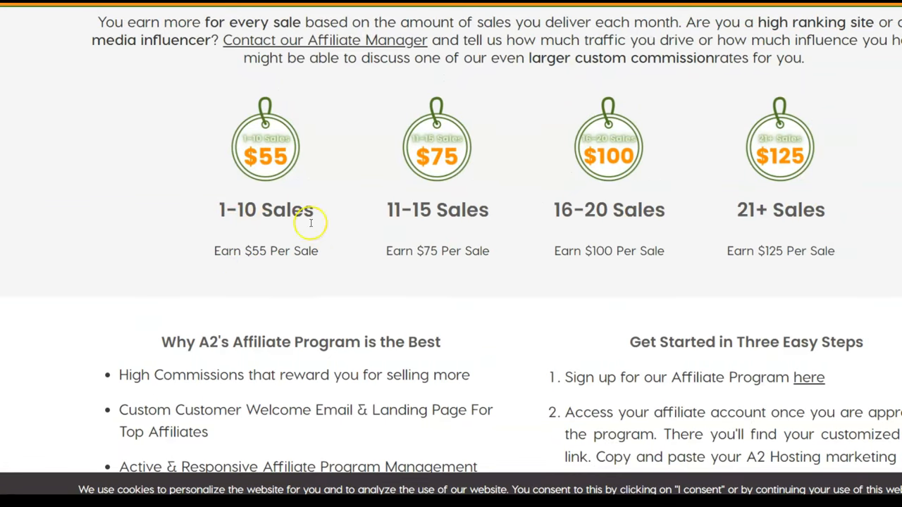
pyautogui.moveTo(240, 222)
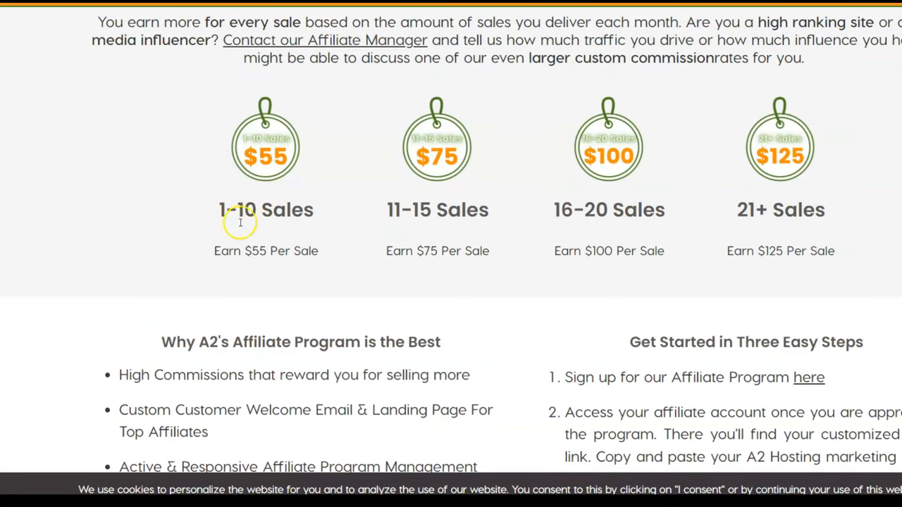
pyautogui.moveTo(252, 217)
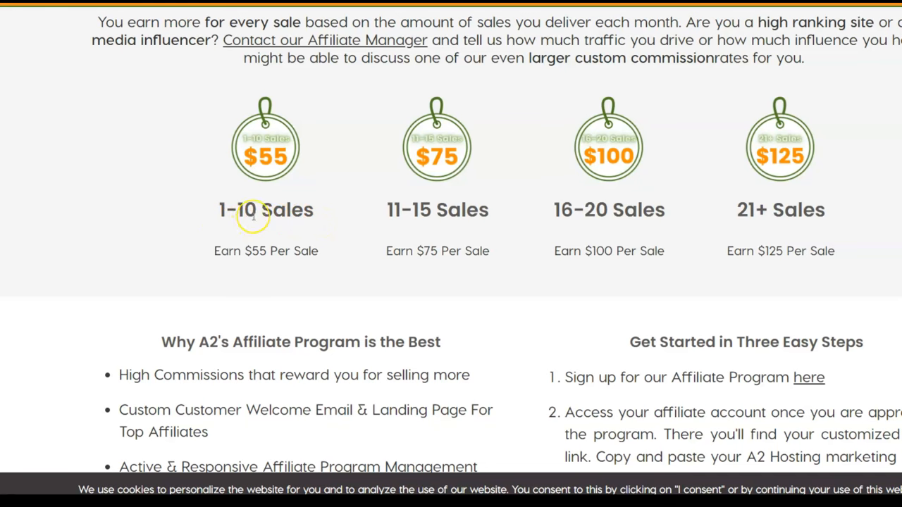
pyautogui.moveTo(252, 217)
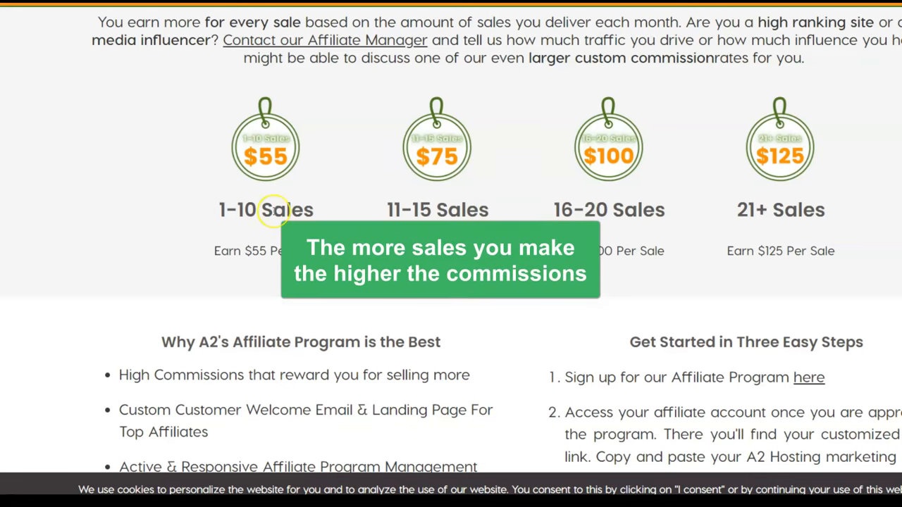
pyautogui.moveTo(327, 260)
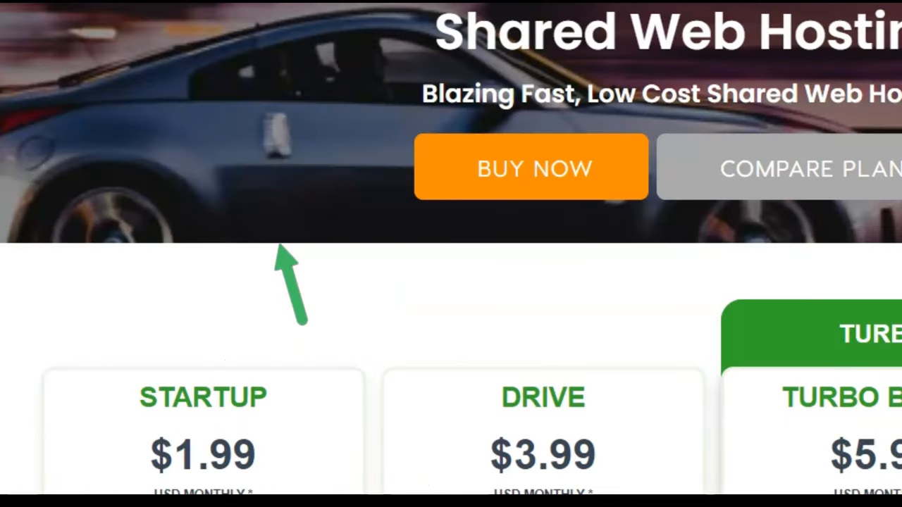
# Step: Switch the STARTUP shared hosting plan to the 1M term to reveal its $6.99 monthly price
pyautogui.scroll(-3)
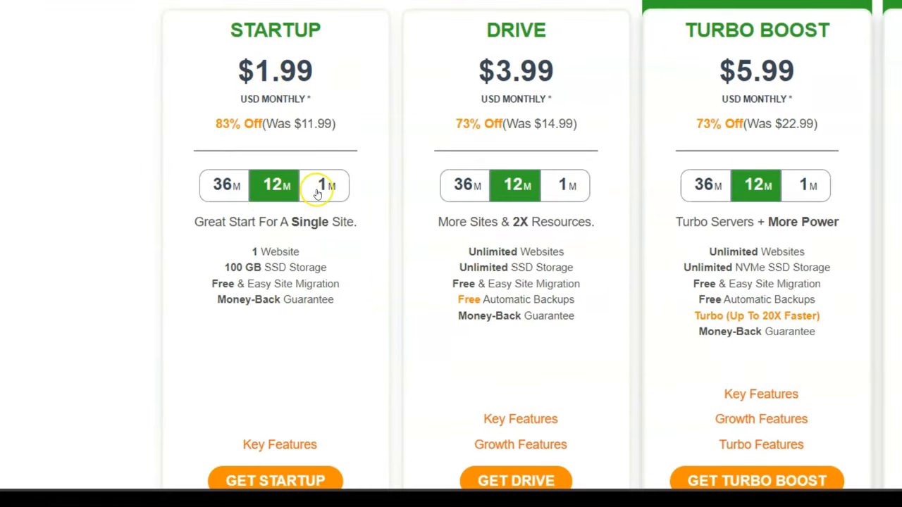
pyautogui.click(325, 185)
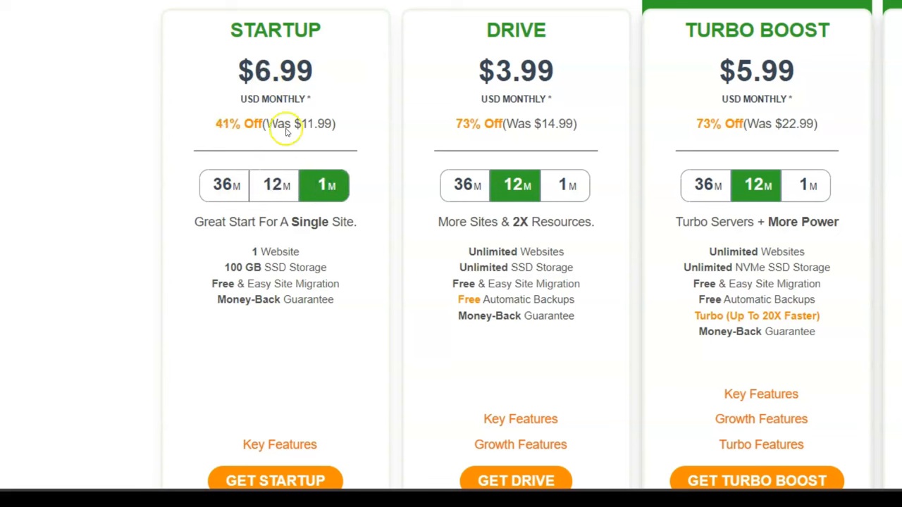
pyautogui.moveTo(271, 85)
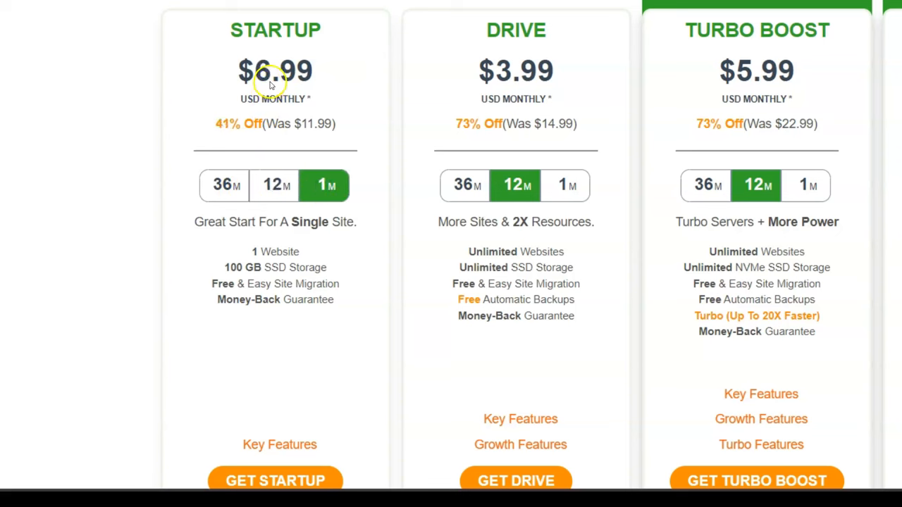
pyautogui.moveTo(271, 83)
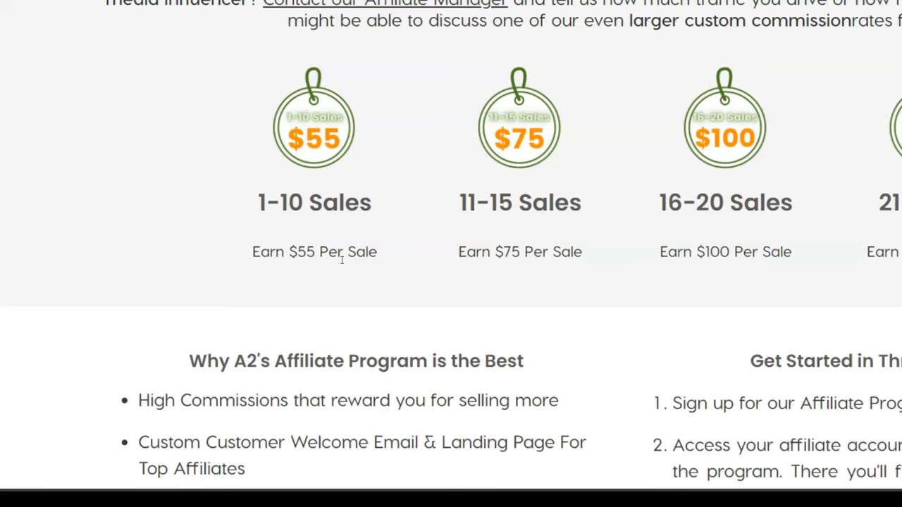
pyautogui.moveTo(265, 188)
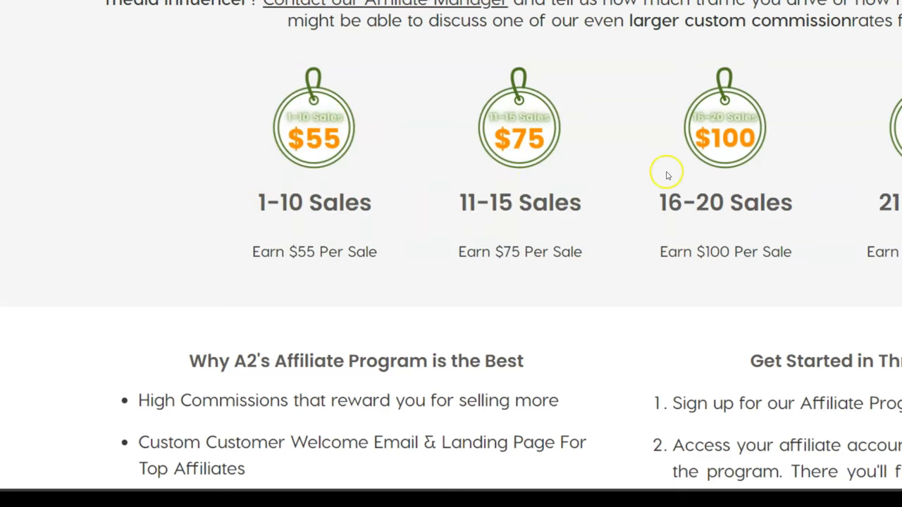
# Step: Scroll back to the commission tiers and highlight the $125 per sale amount for 21+ sales
pyautogui.scroll(3)
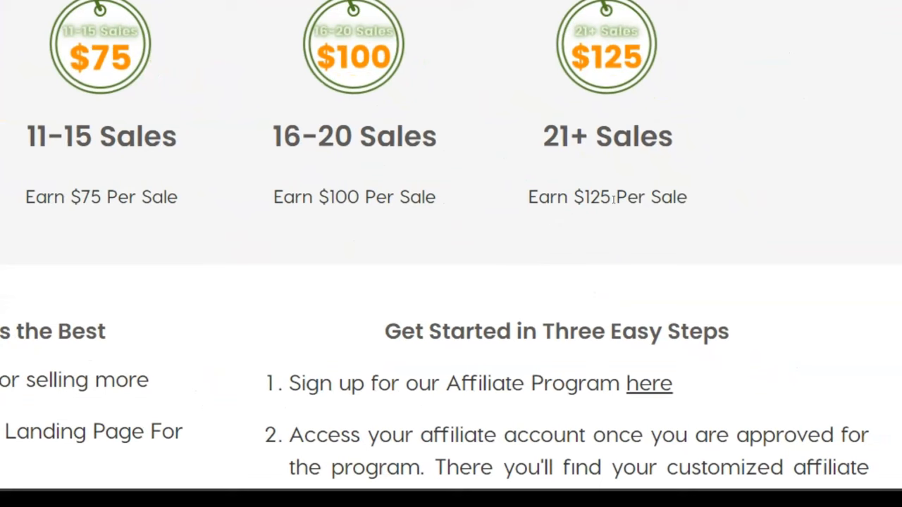
pyautogui.doubleClick(592, 197)
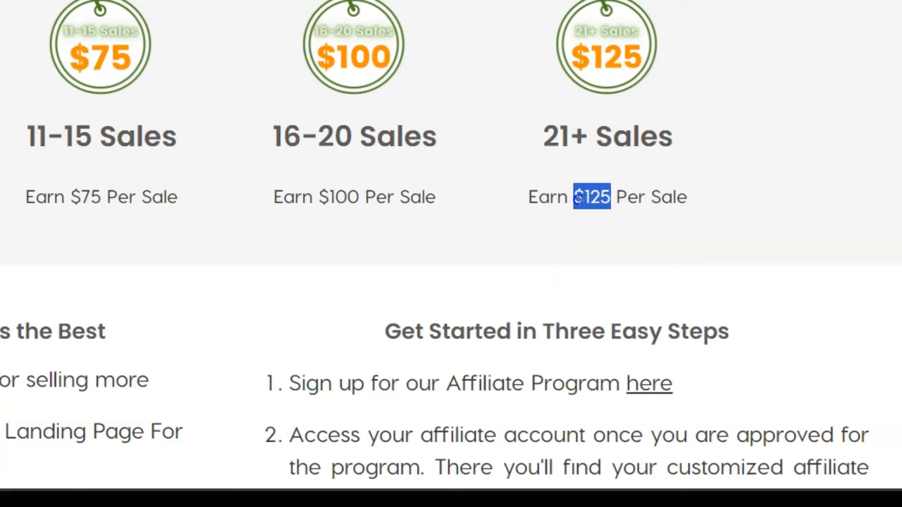
pyautogui.moveTo(585, 140)
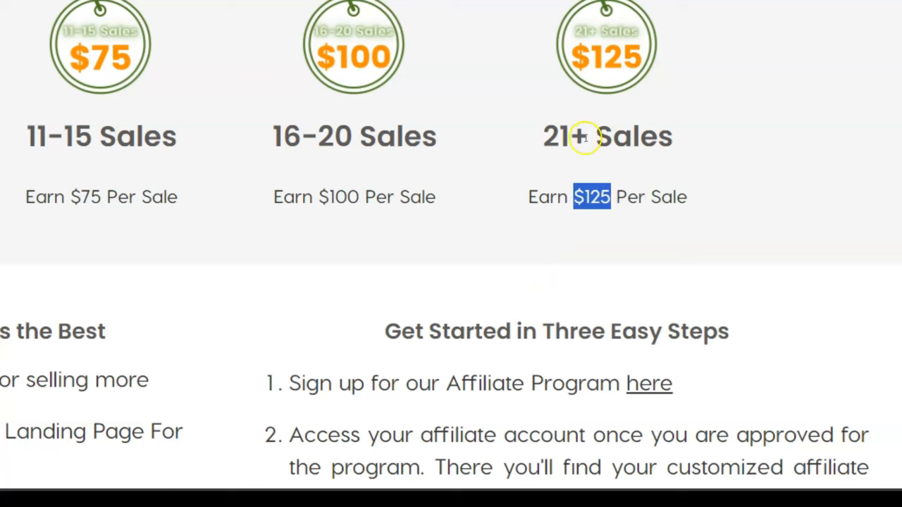
pyautogui.moveTo(583, 138)
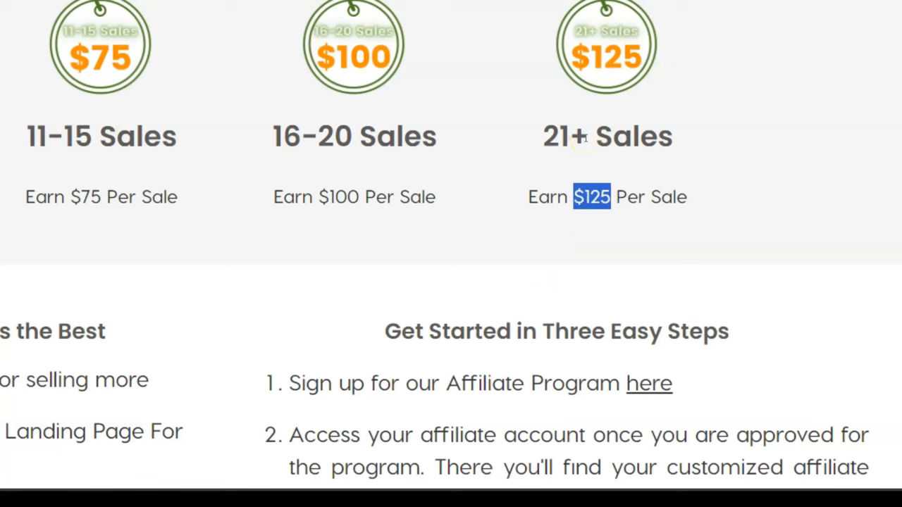
pyautogui.moveTo(584, 138)
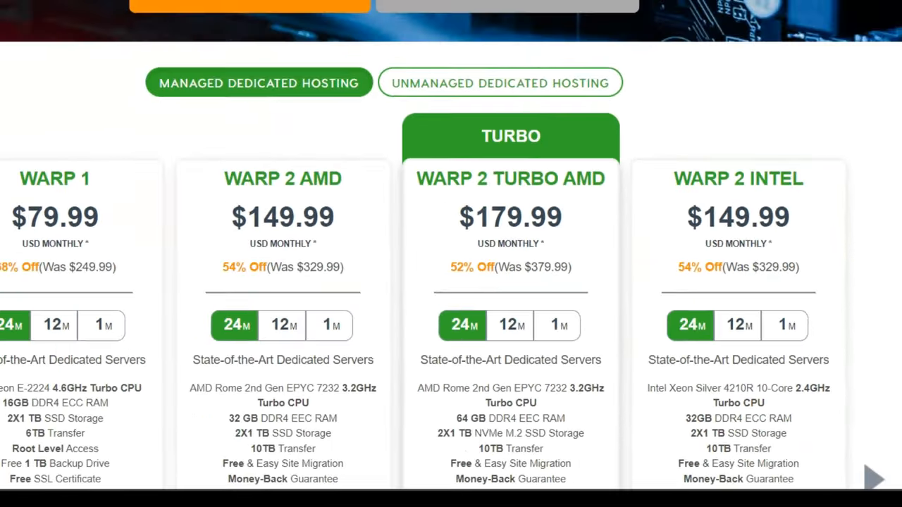
# Step: Scroll the dedicated hosting page to the managed WARP 1 to WARP 2 INTEL plan cards
pyautogui.scroll(3)
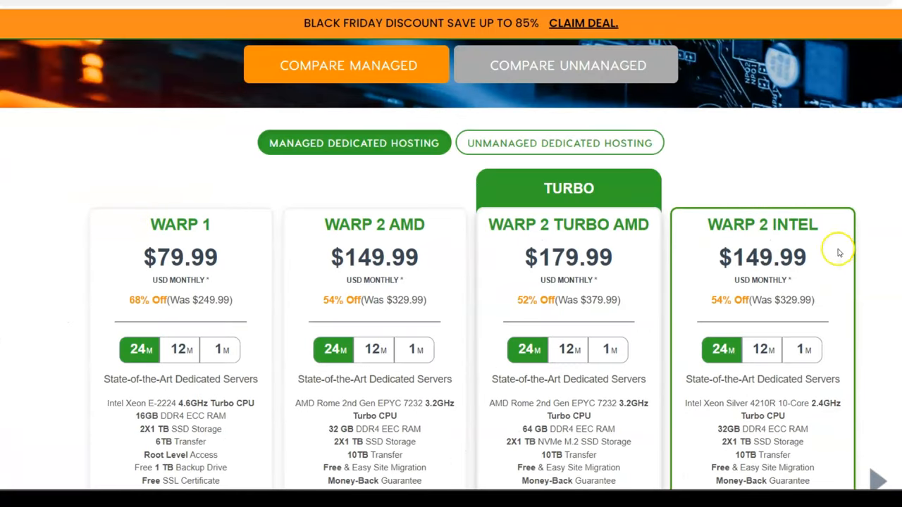
pyautogui.moveTo(769, 261)
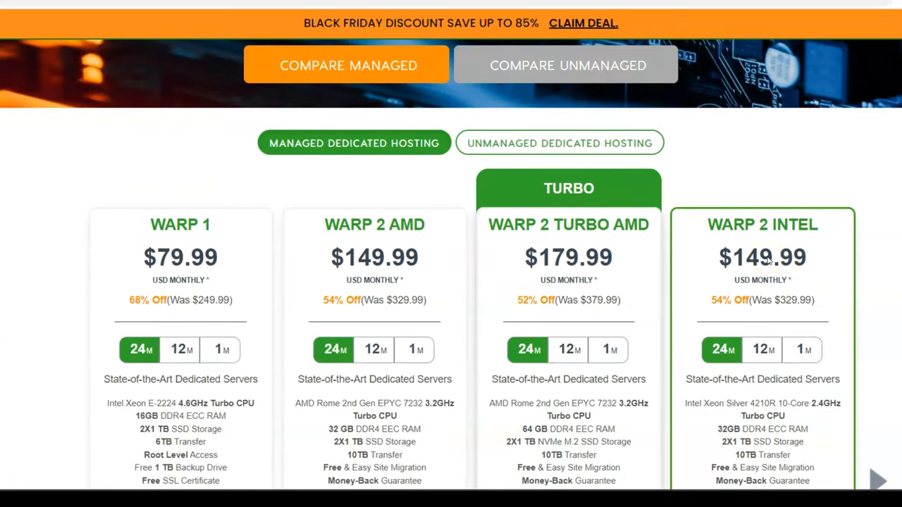
pyautogui.moveTo(761, 299)
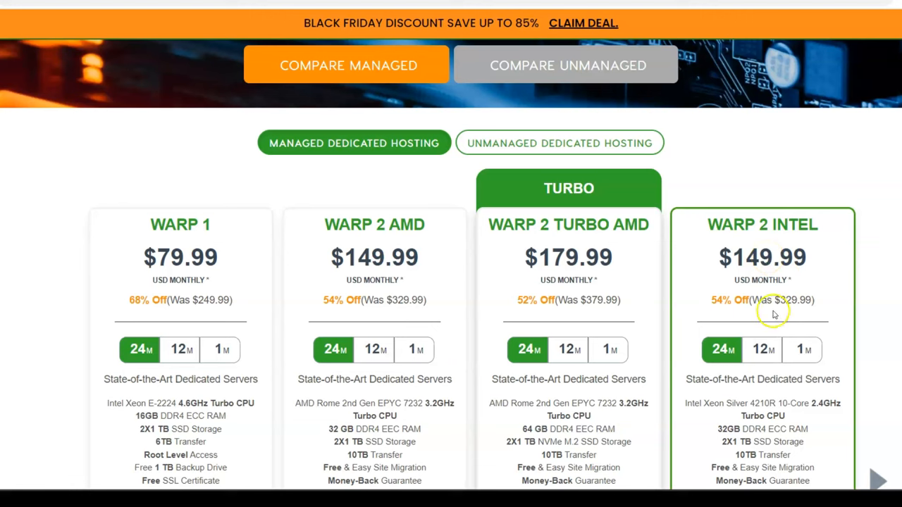
pyautogui.moveTo(847, 295)
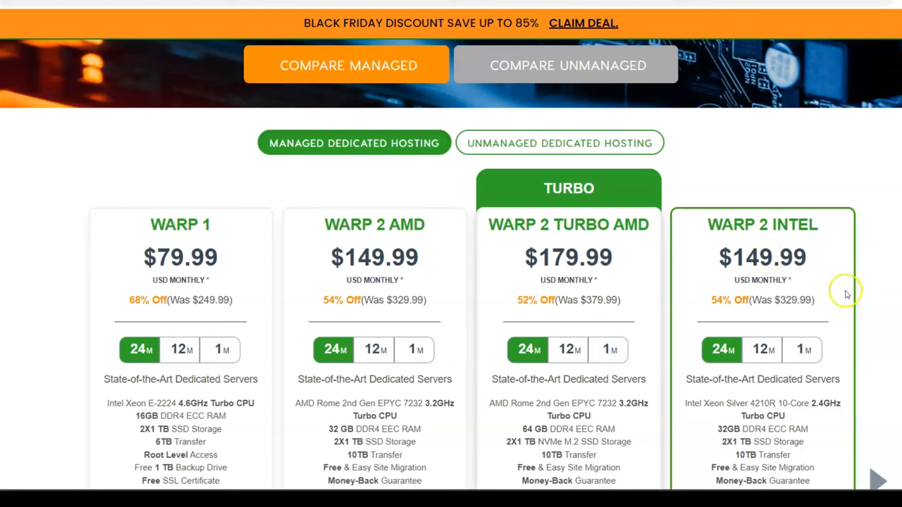
pyautogui.moveTo(727, 307)
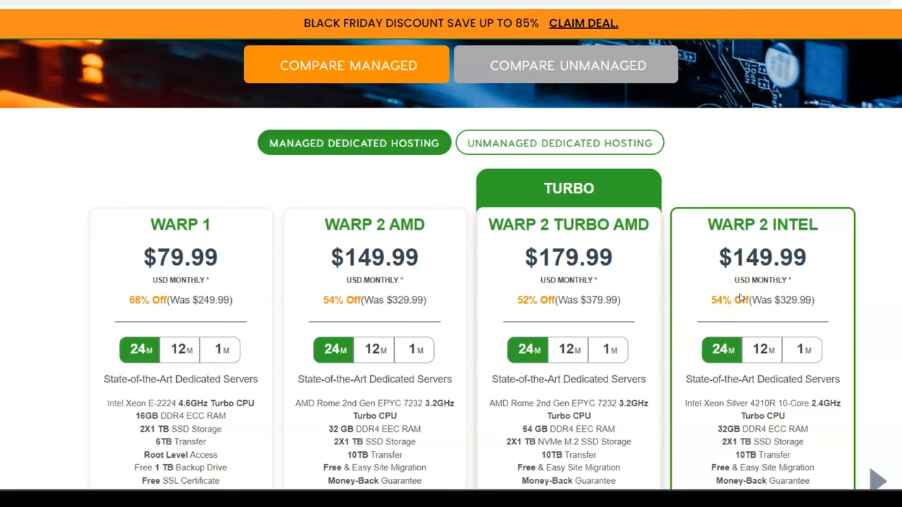
pyautogui.moveTo(736, 305)
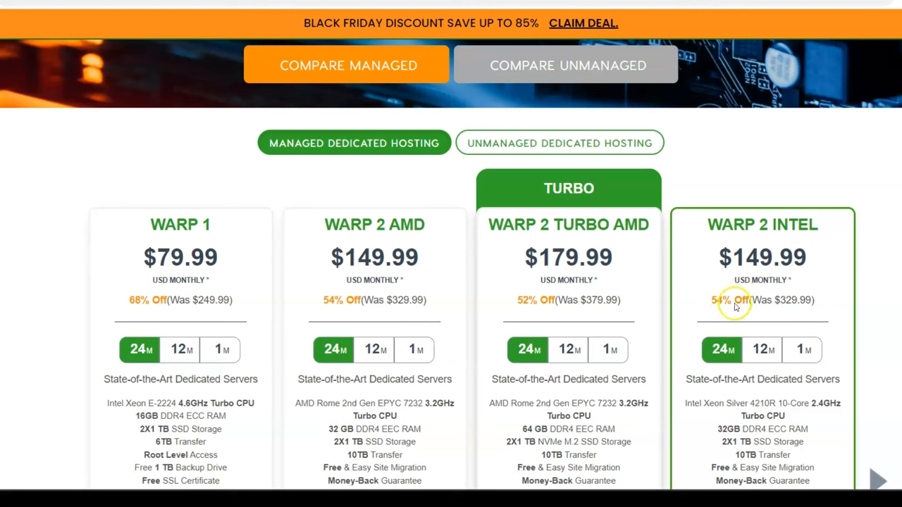
pyautogui.moveTo(786, 275)
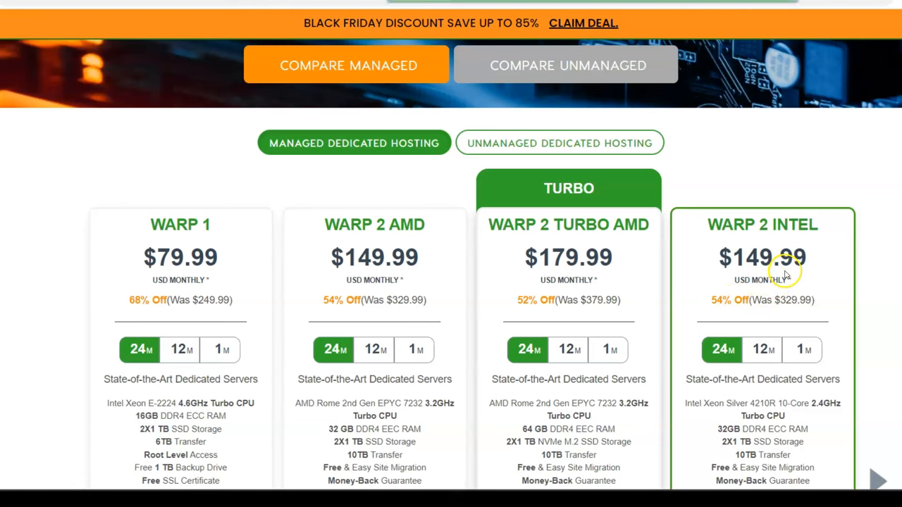
pyautogui.scroll(-3)
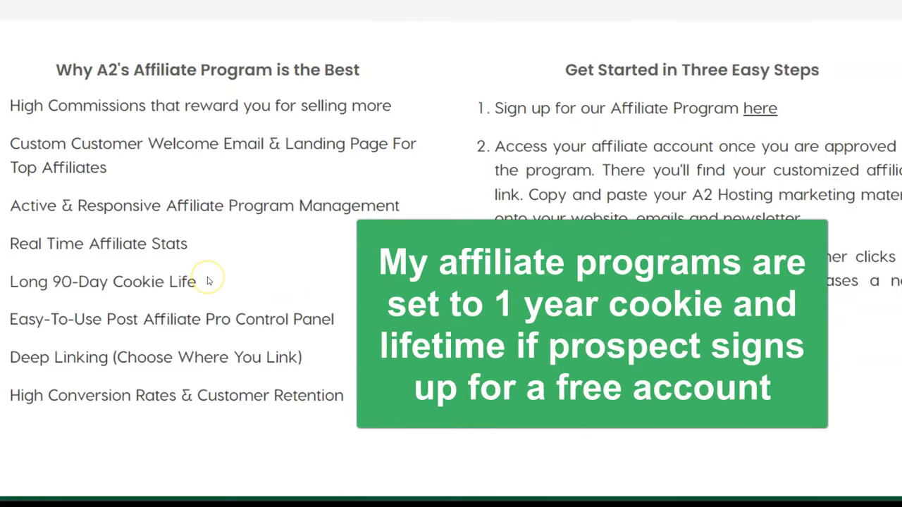
pyautogui.moveTo(209, 277)
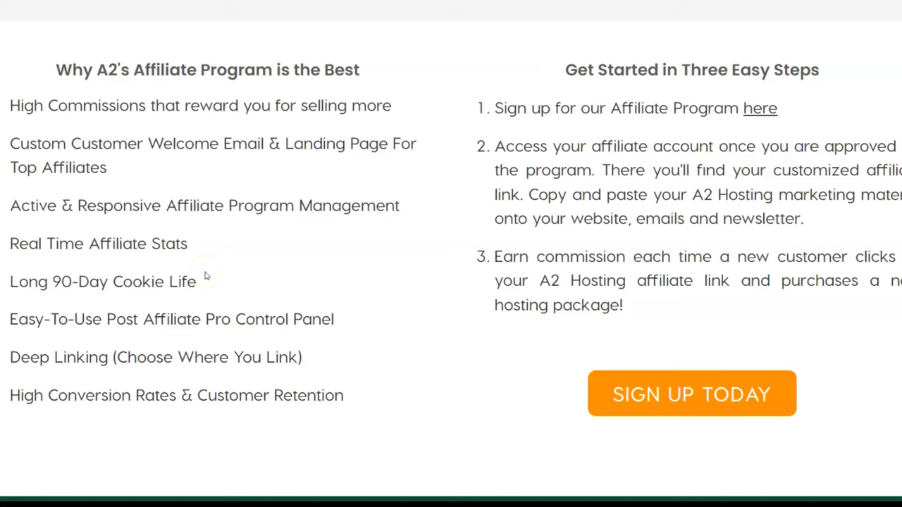
pyautogui.moveTo(203, 319)
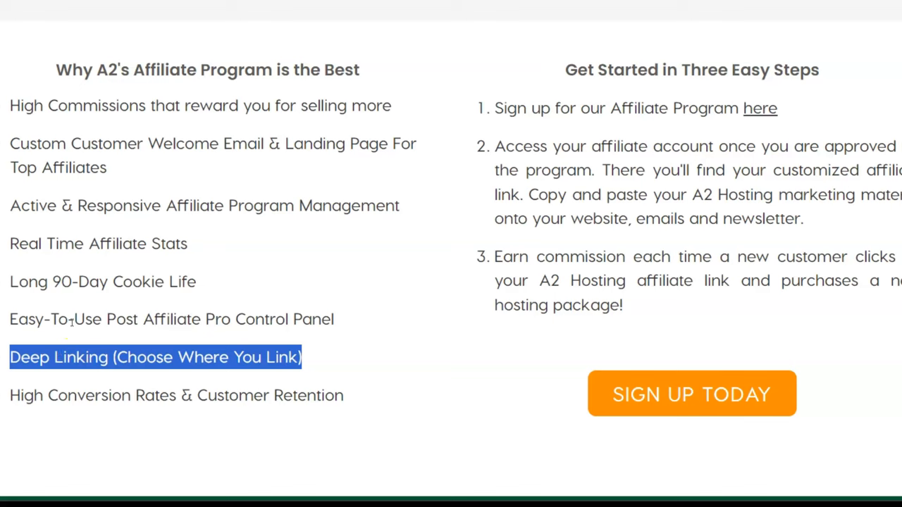
pyautogui.moveTo(92, 358)
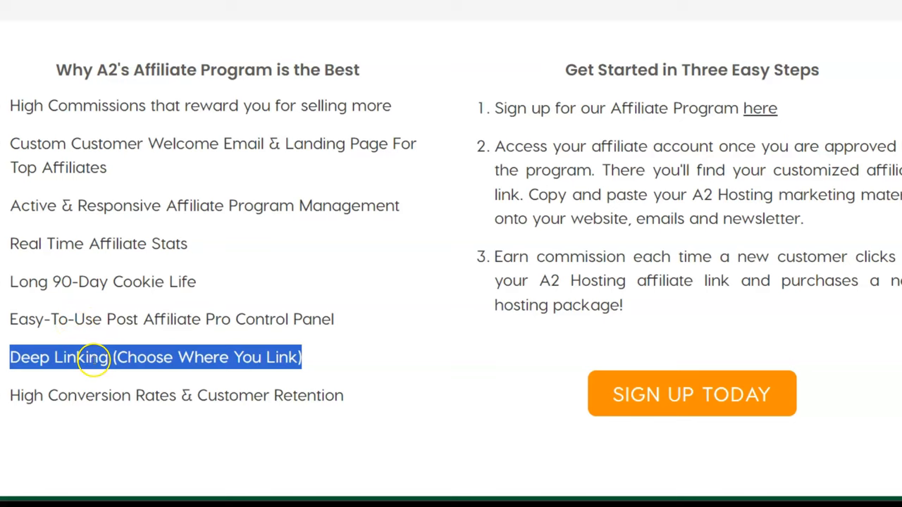
pyautogui.moveTo(795, 107)
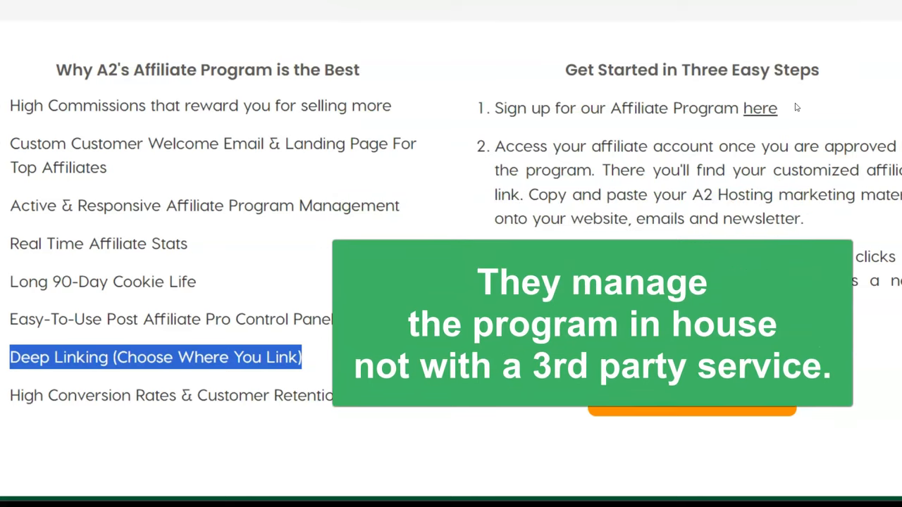
# Step: Scroll up to the 'Sell More. Earn More.' commission tiers, $55 to $125 per sale
pyautogui.scroll(3)
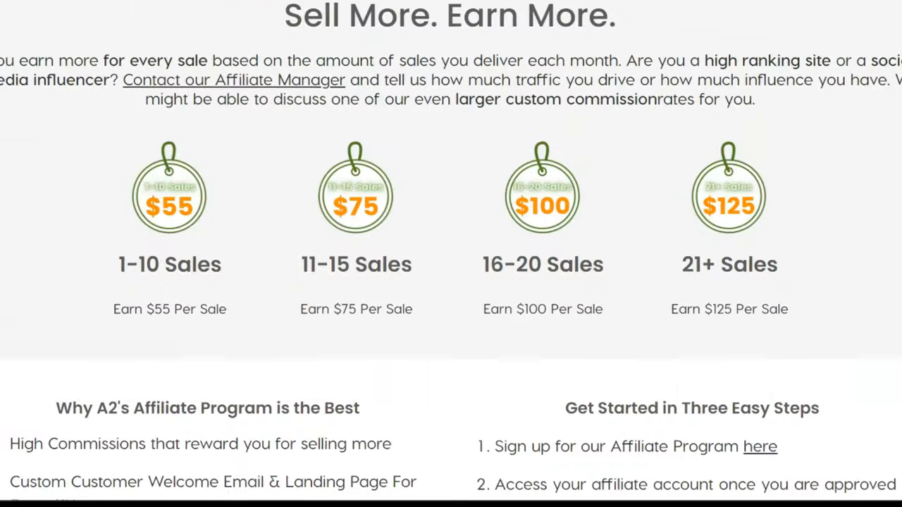
pyautogui.scroll(3)
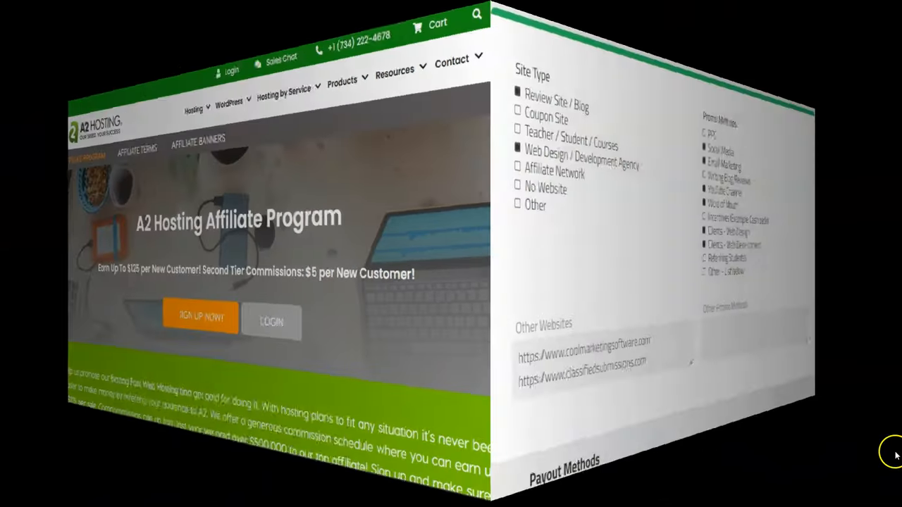
# Step: Scroll past the signup form's site type and promo method checkboxes to the PayPal payout section
pyautogui.scroll(-3)
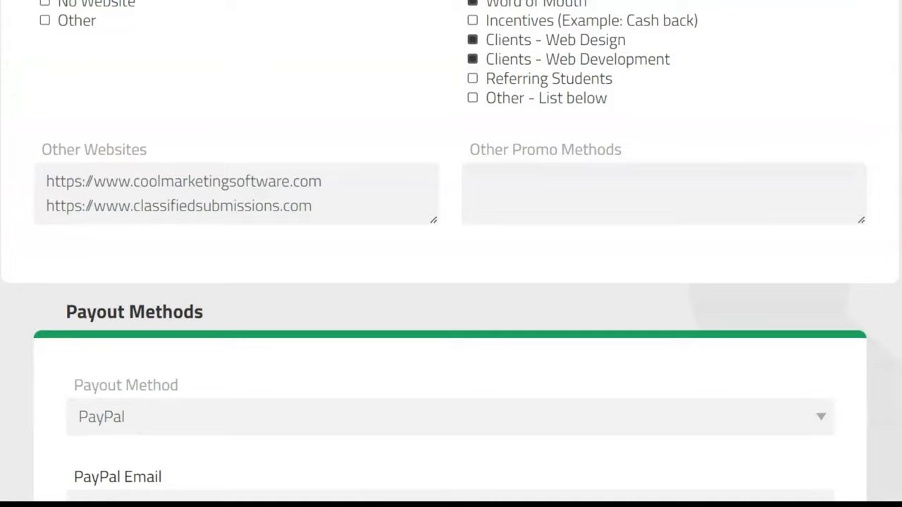
pyautogui.scroll(-3)
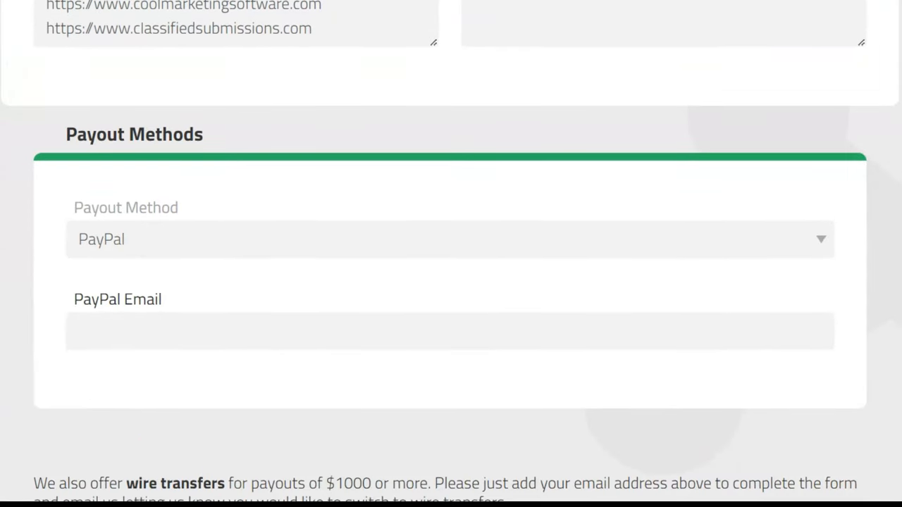
pyautogui.scroll(3)
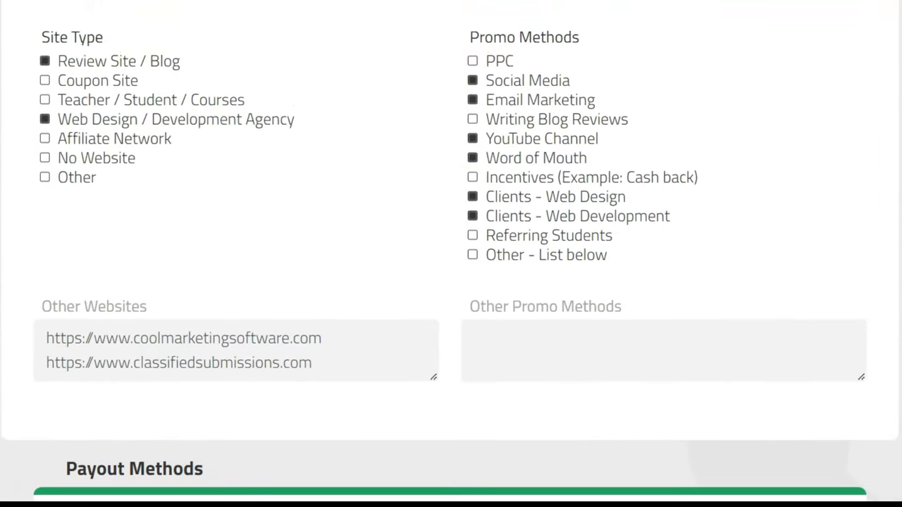
pyautogui.scroll(-3)
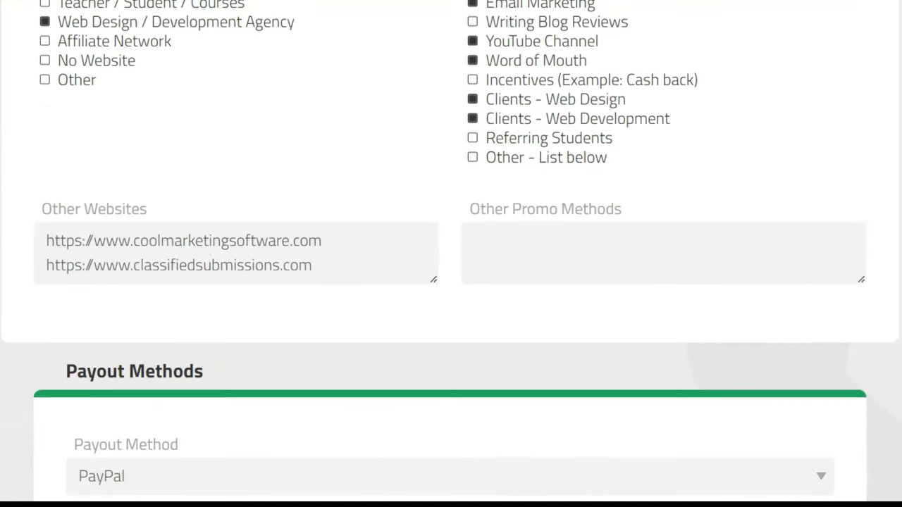
pyautogui.scroll(-3)
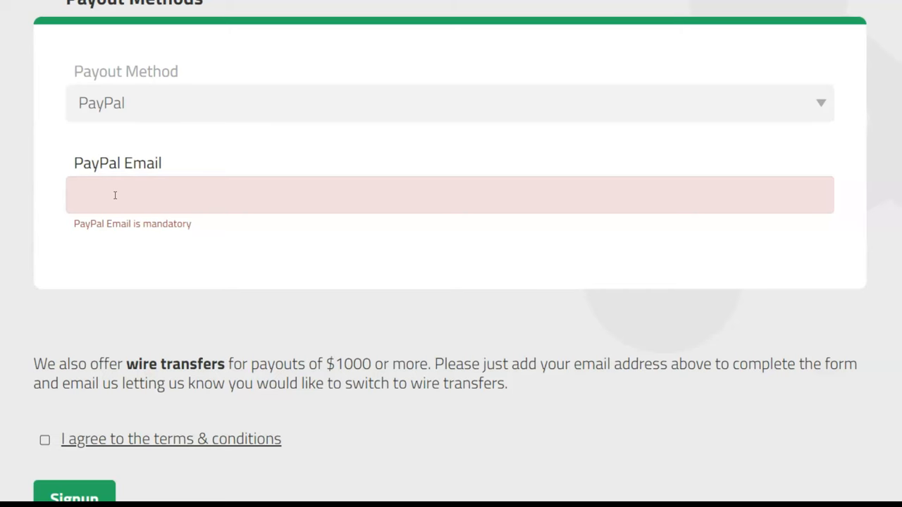
pyautogui.moveTo(493, 103)
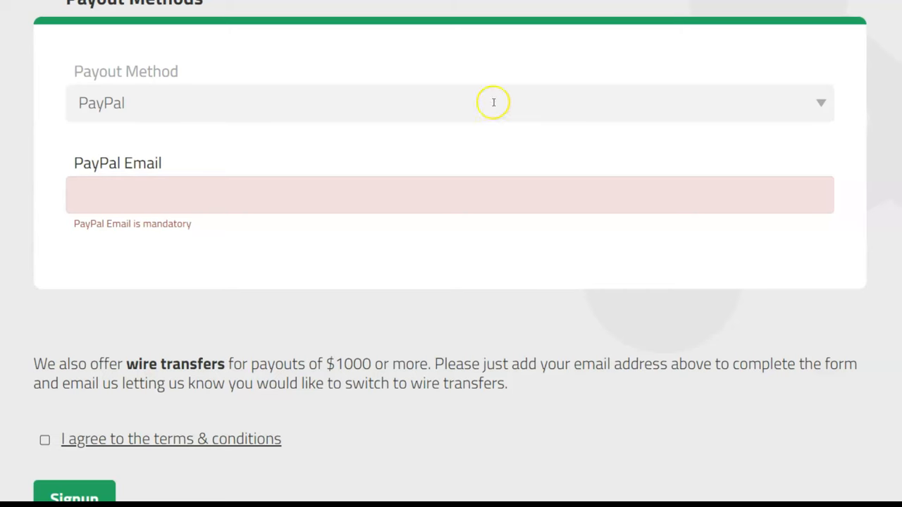
pyautogui.moveTo(547, 105)
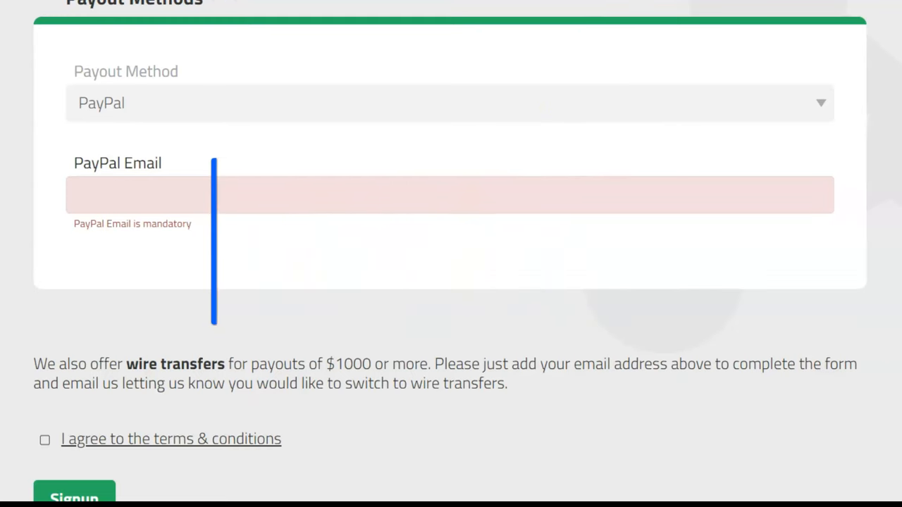
# Step: Scroll below Payout Methods to the note offering wire transfers for payouts of $1000 or more
pyautogui.scroll(3)
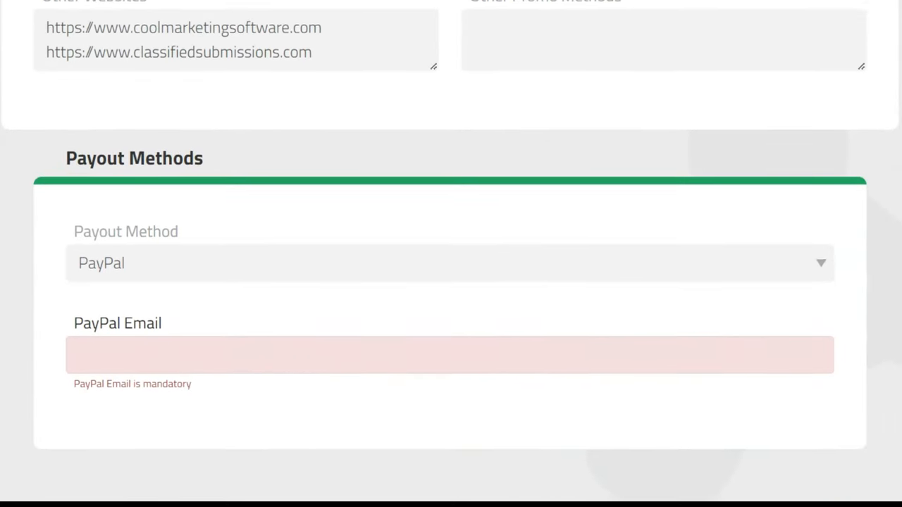
pyautogui.scroll(-3)
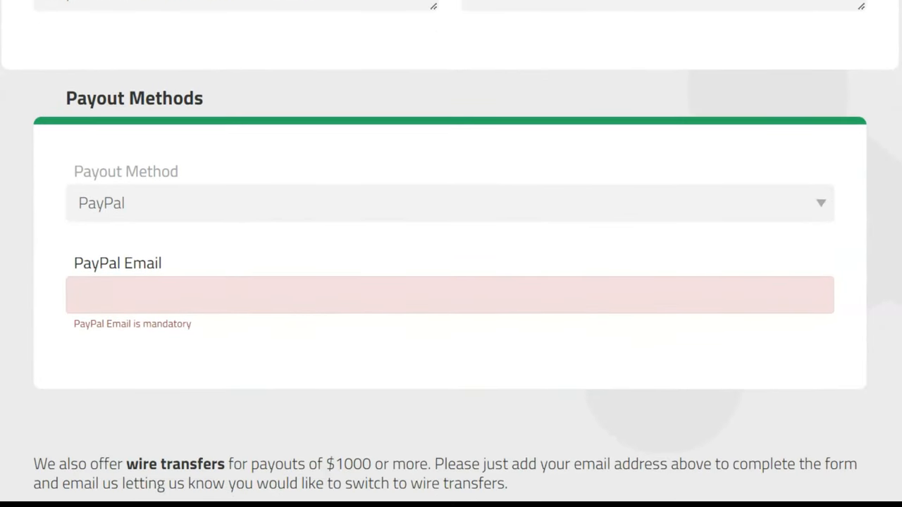
pyautogui.scroll(3)
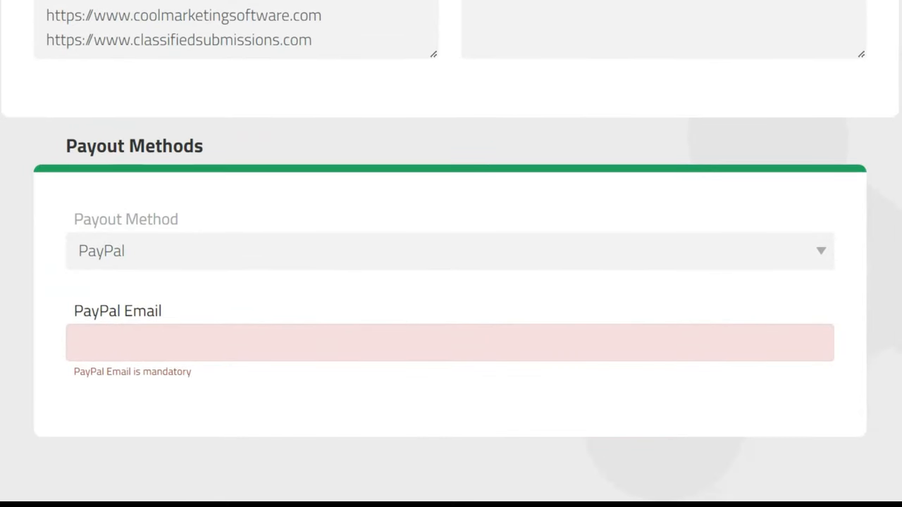
pyautogui.scroll(-3)
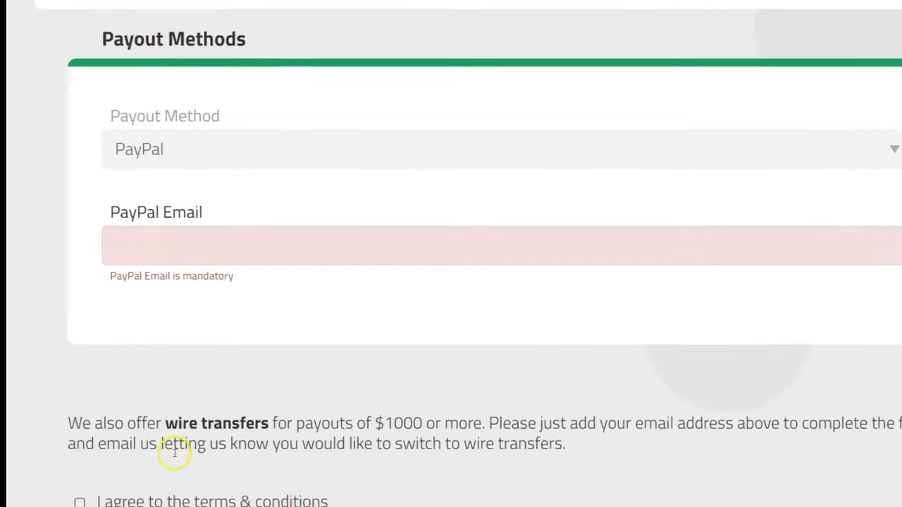
pyautogui.scroll(-3)
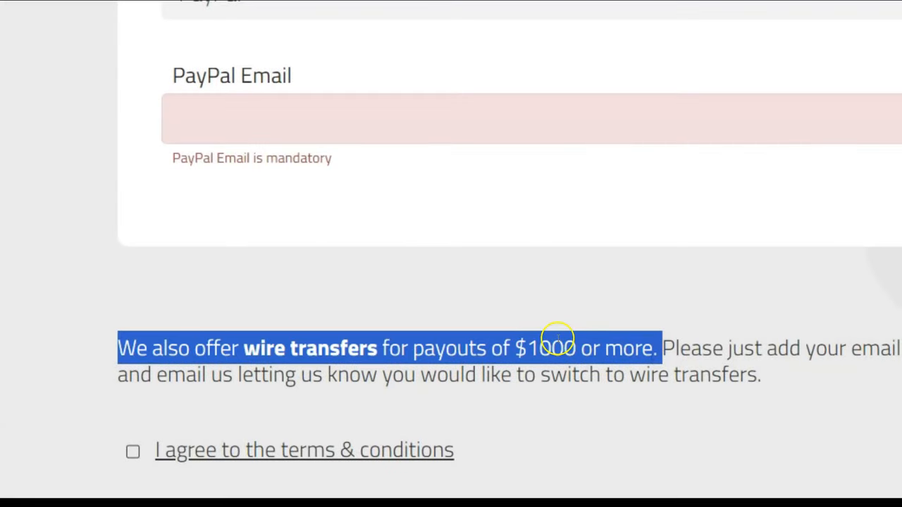
pyautogui.moveTo(557, 339)
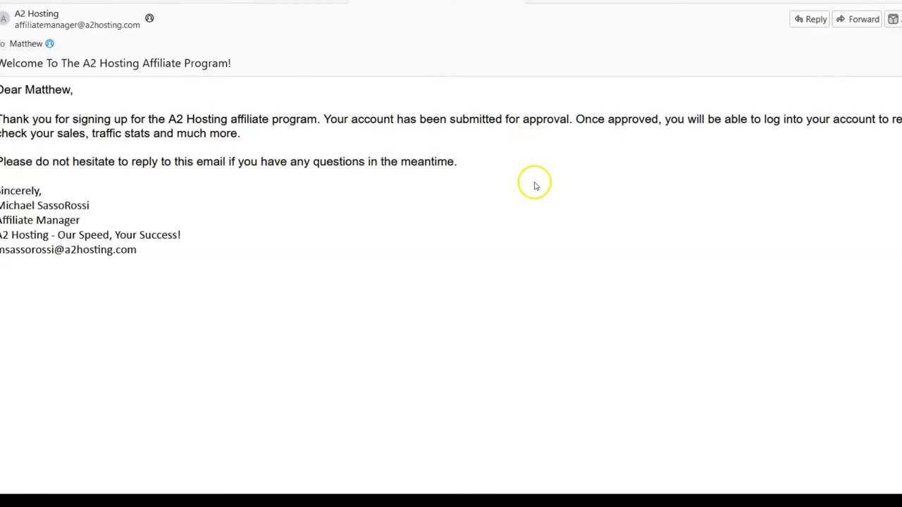
pyautogui.moveTo(584, 116)
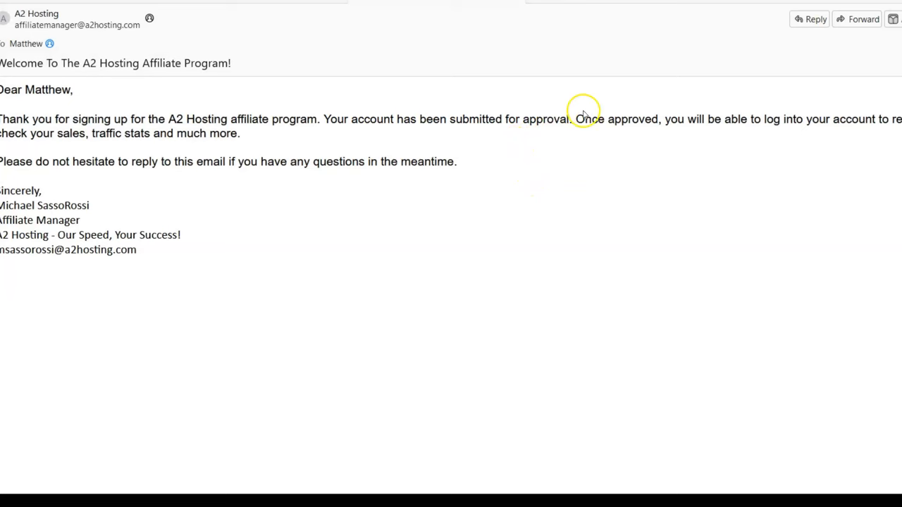
pyautogui.moveTo(584, 118)
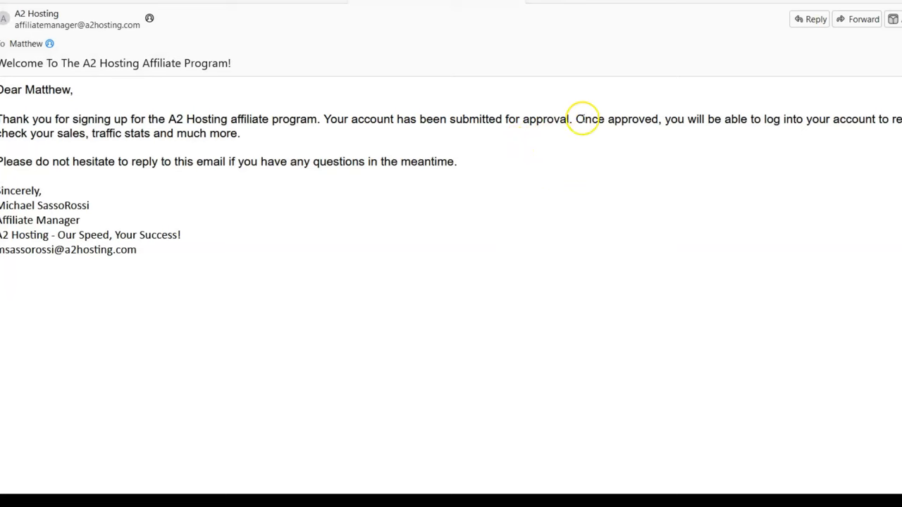
pyautogui.moveTo(393, 174)
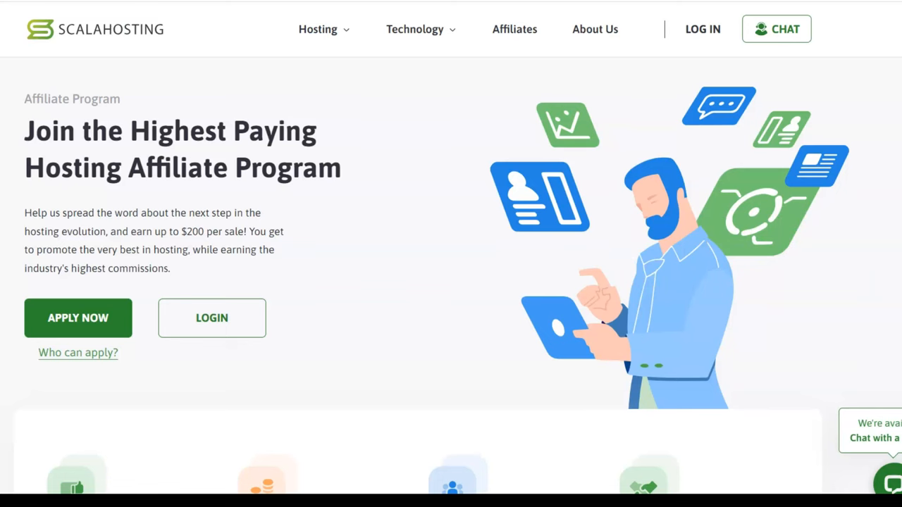
# Step: Scroll the ScalaHosting affiliate page to the Make Sales Easy, $200 vs $29.95 and Earn Trust cards
pyautogui.scroll(-3)
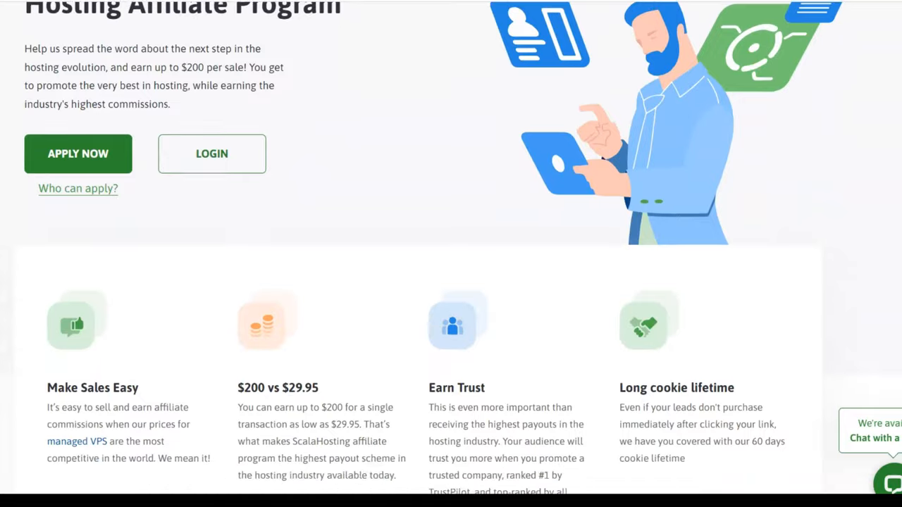
pyautogui.scroll(-3)
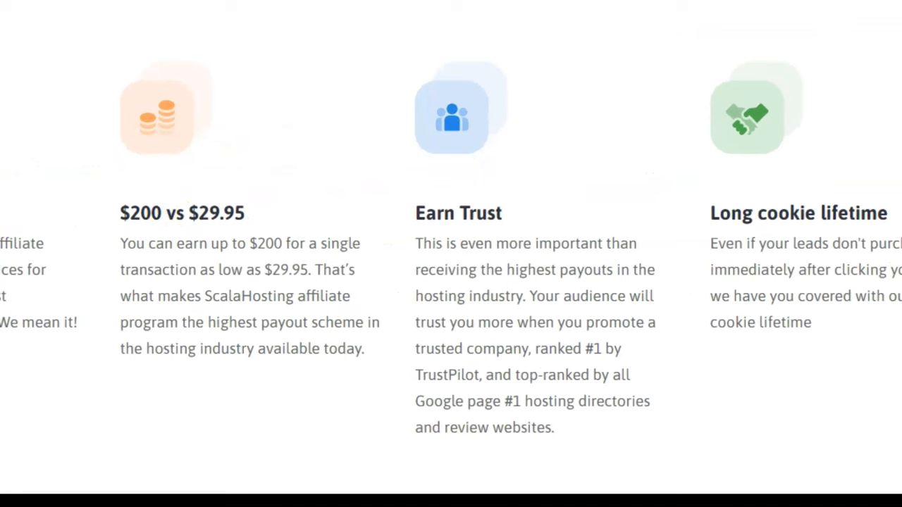
pyautogui.scroll(3)
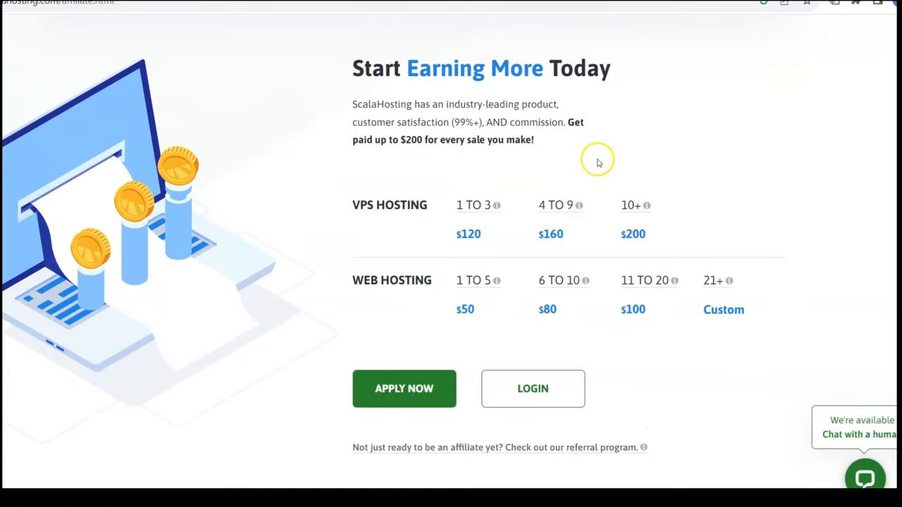
pyautogui.moveTo(420, 228)
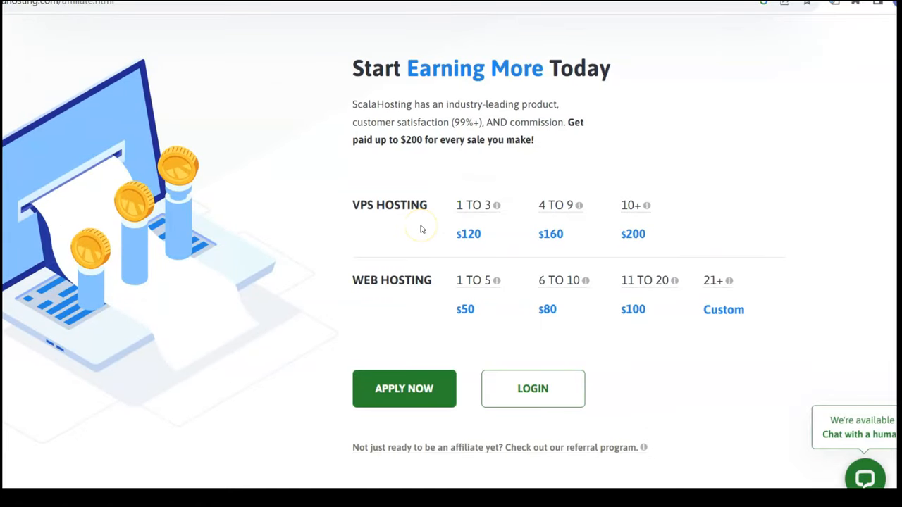
pyautogui.moveTo(423, 223)
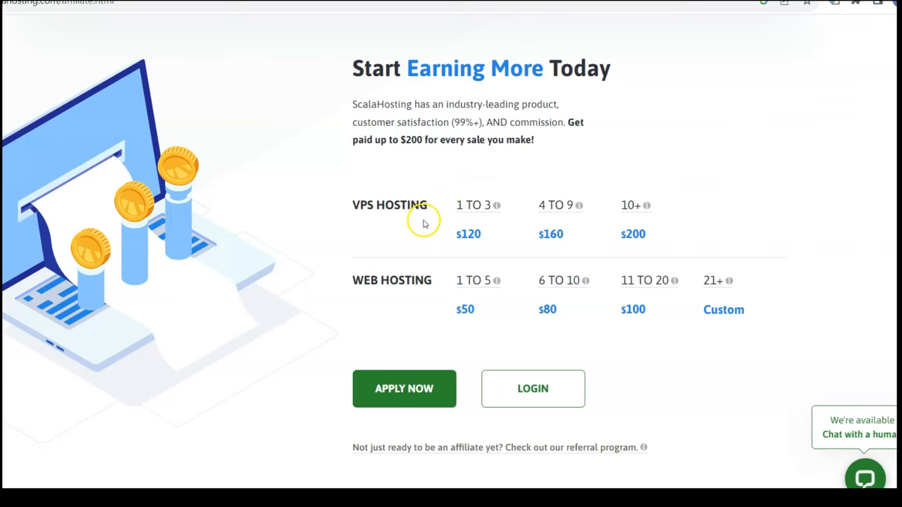
pyautogui.moveTo(462, 310)
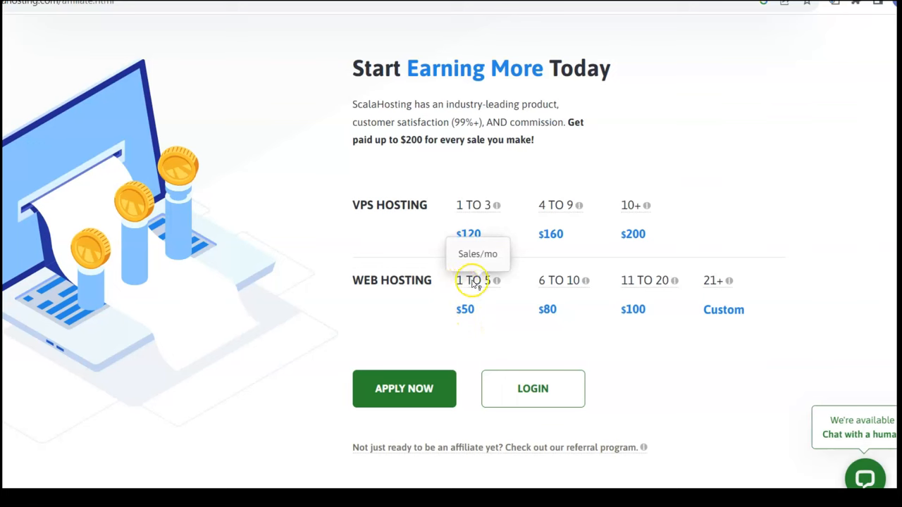
pyautogui.moveTo(528, 282)
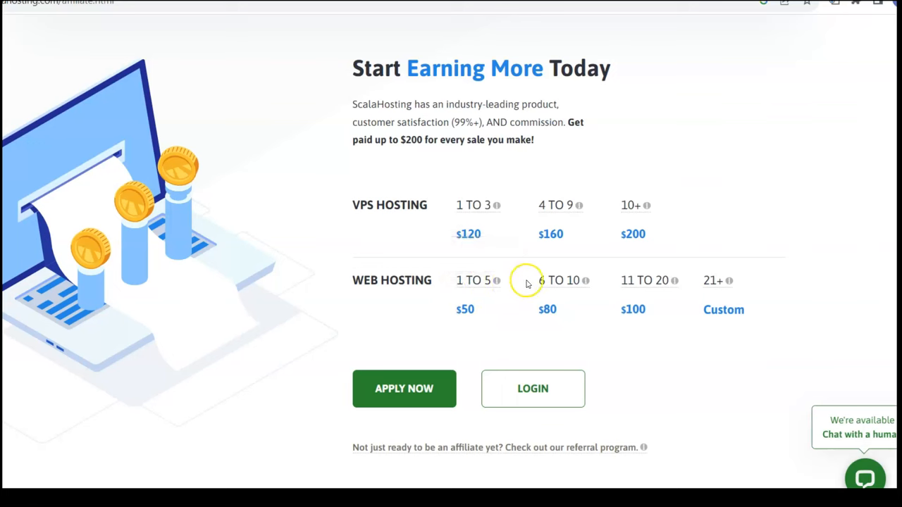
pyautogui.moveTo(530, 274)
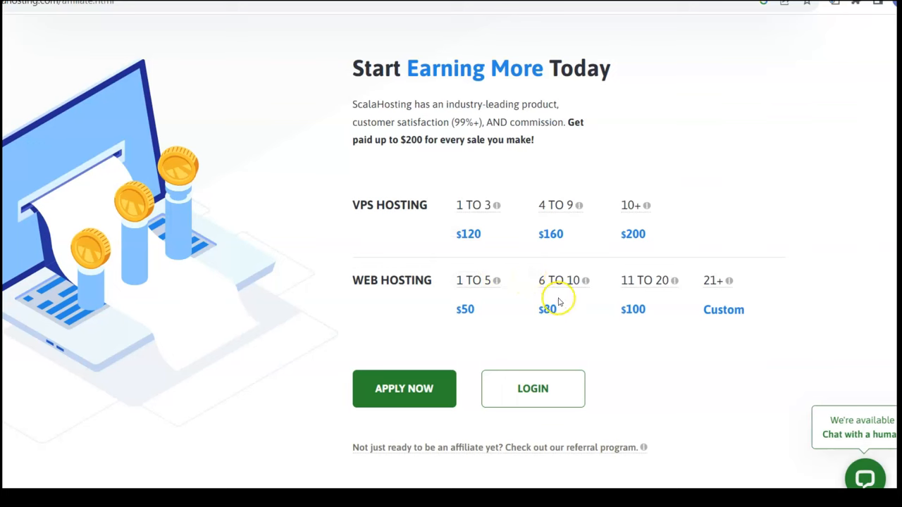
pyautogui.moveTo(550, 310)
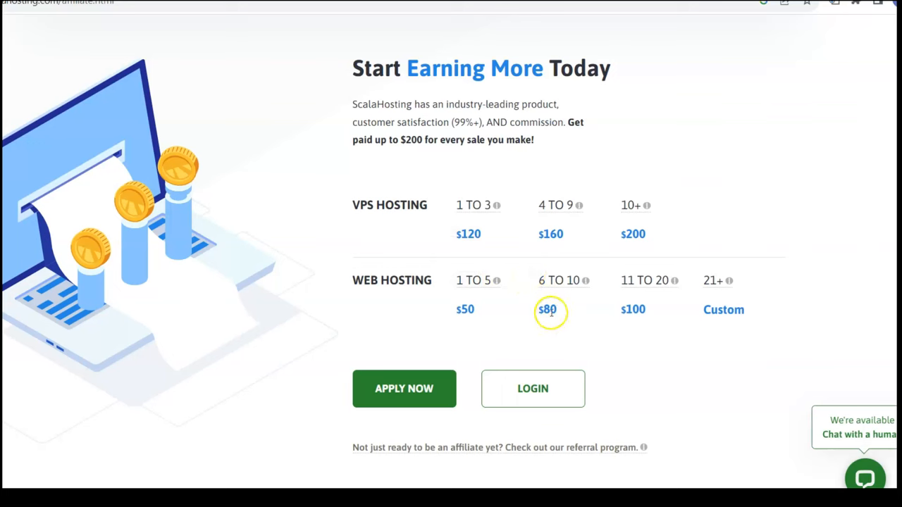
pyautogui.moveTo(637, 310)
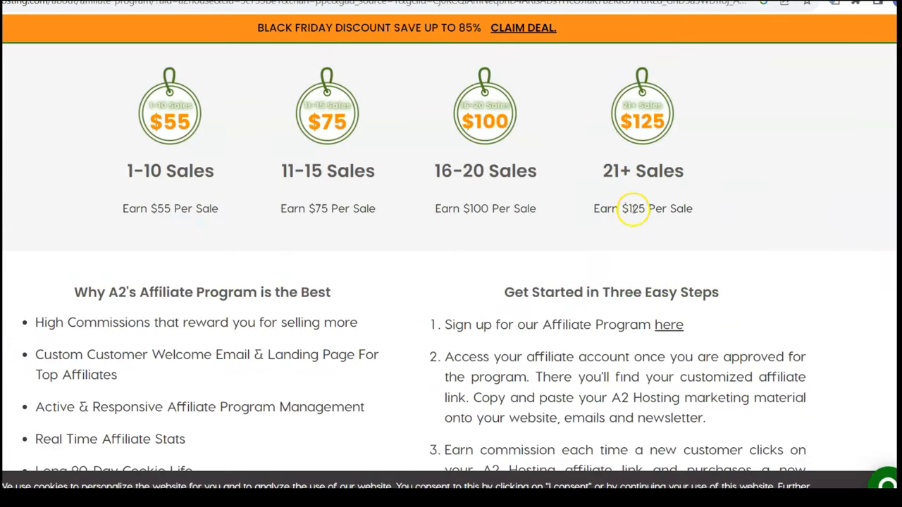
pyautogui.moveTo(752, 210)
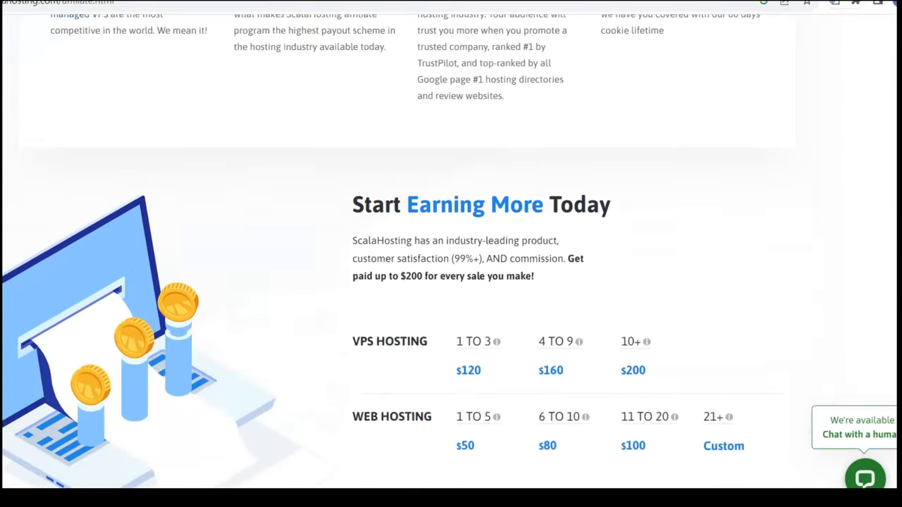
# Step: Review the Start Earning More Today payout table, then scroll back to the page top
pyautogui.scroll(-3)
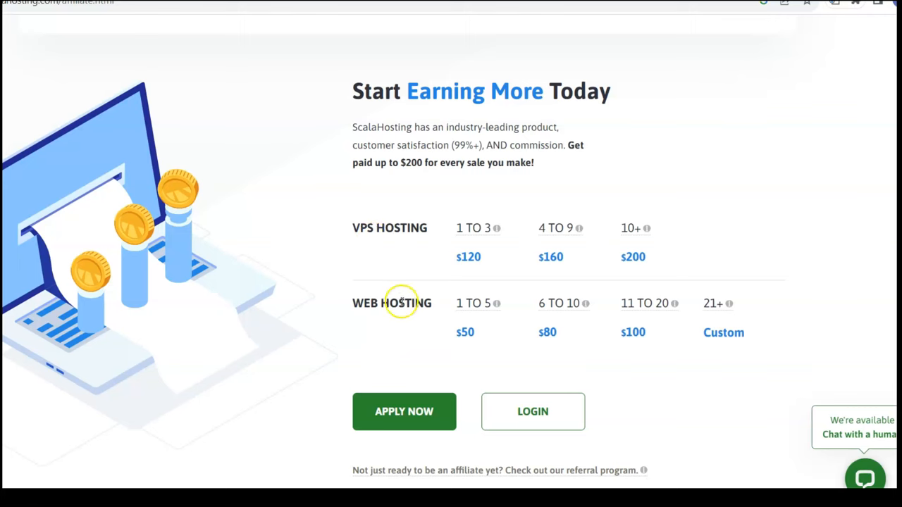
pyautogui.moveTo(407, 296)
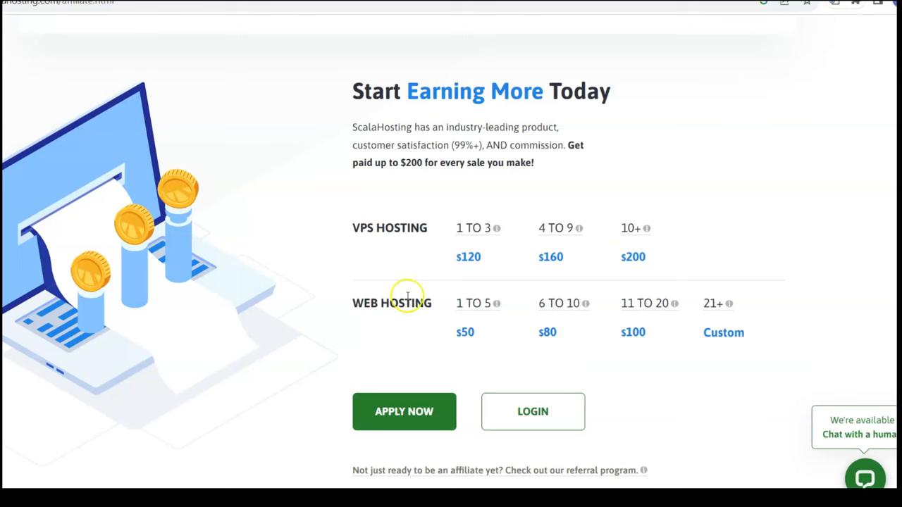
pyautogui.moveTo(383, 307)
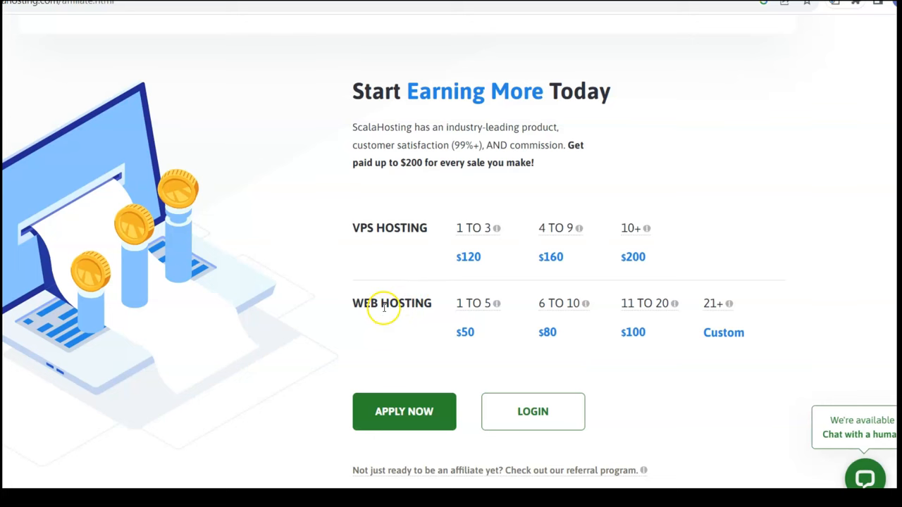
pyautogui.moveTo(870, 175)
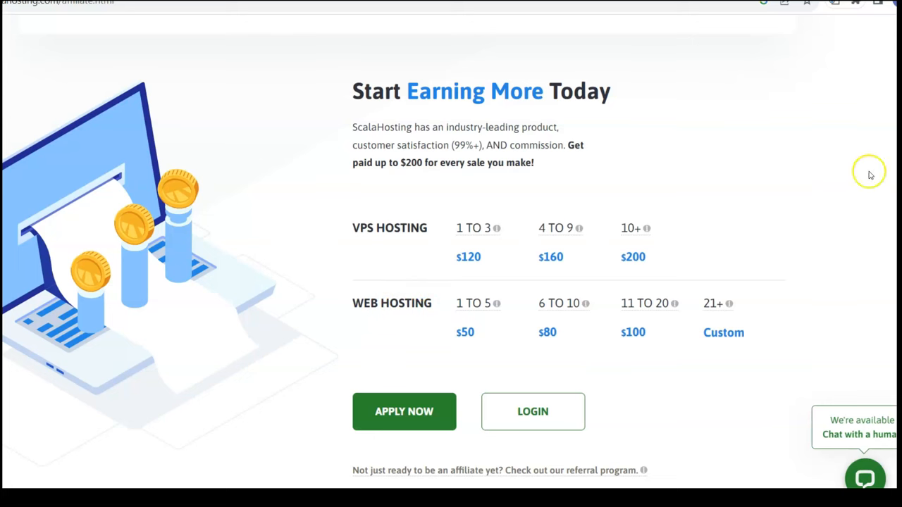
pyautogui.scroll(3)
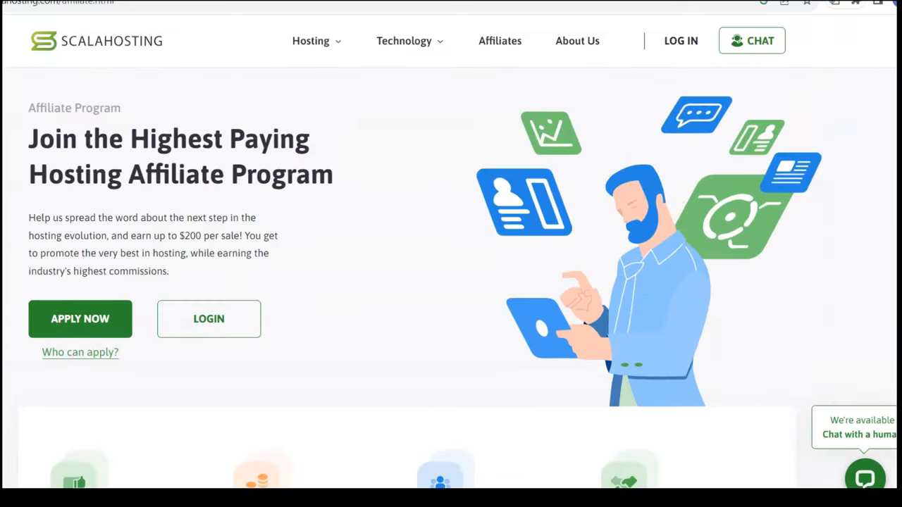
pyautogui.click(310, 39)
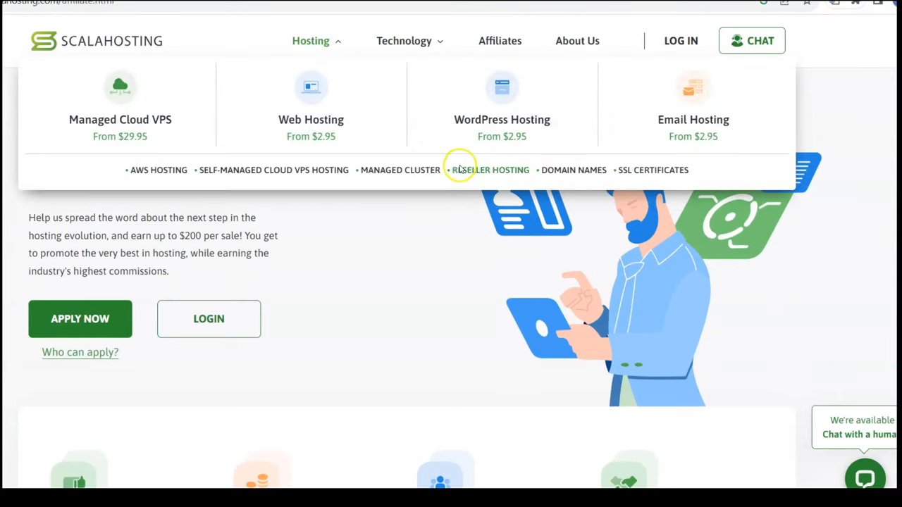
pyautogui.moveTo(158, 176)
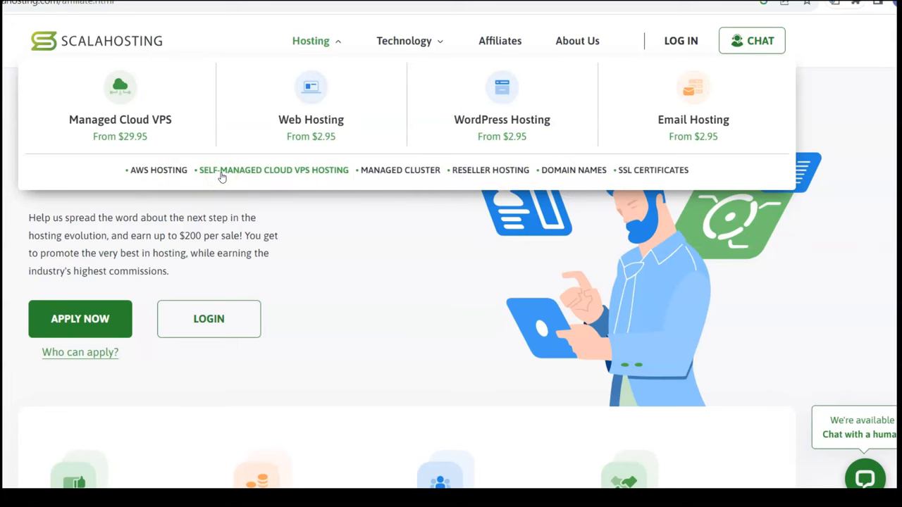
pyautogui.scroll(-3)
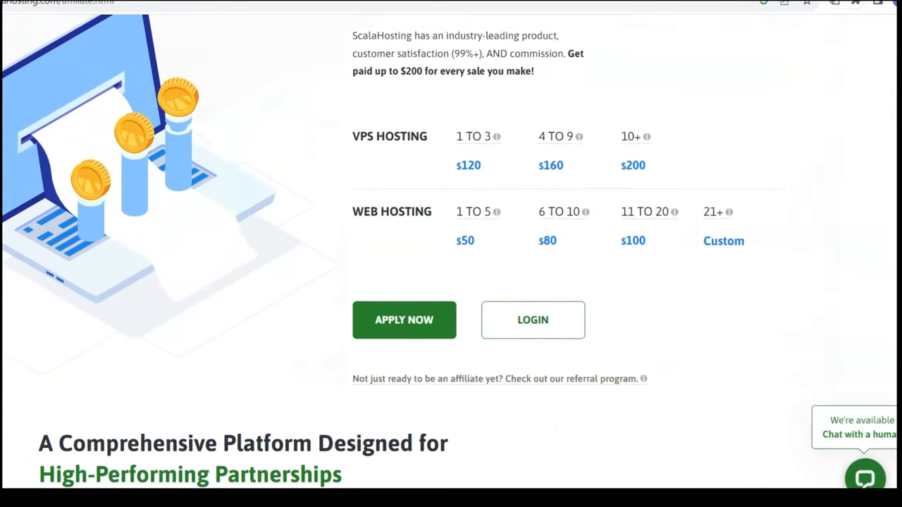
pyautogui.scroll(3)
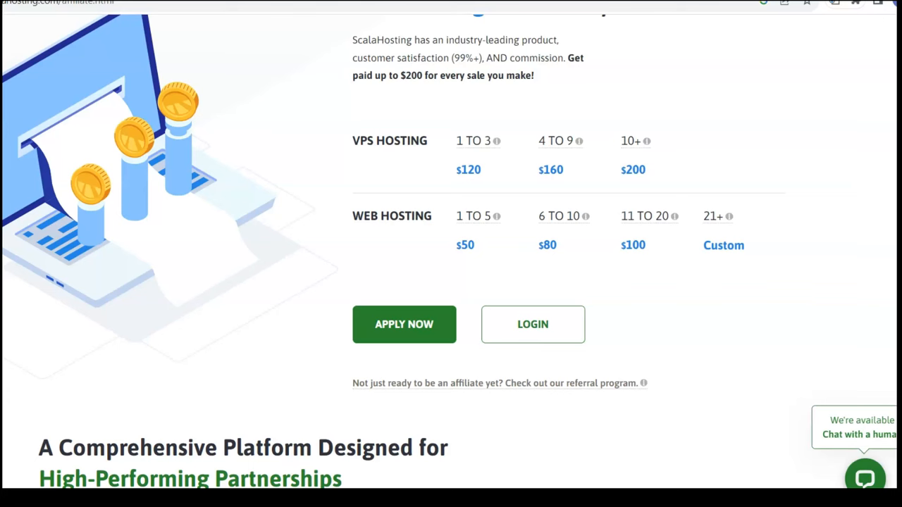
pyautogui.scroll(-3)
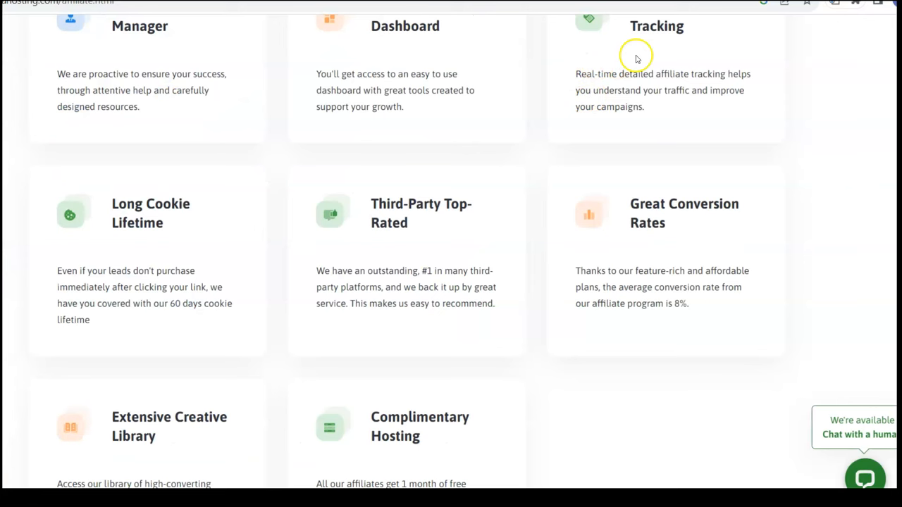
pyautogui.moveTo(679, 47)
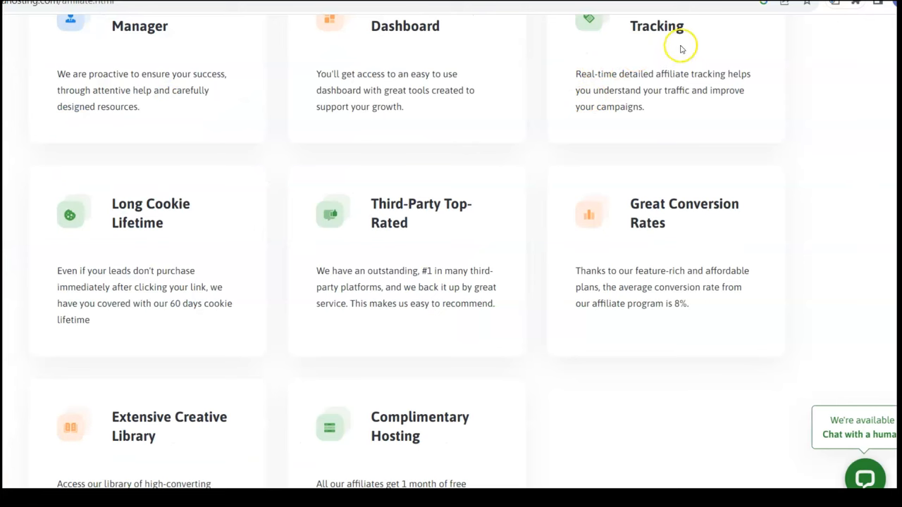
pyautogui.moveTo(168, 231)
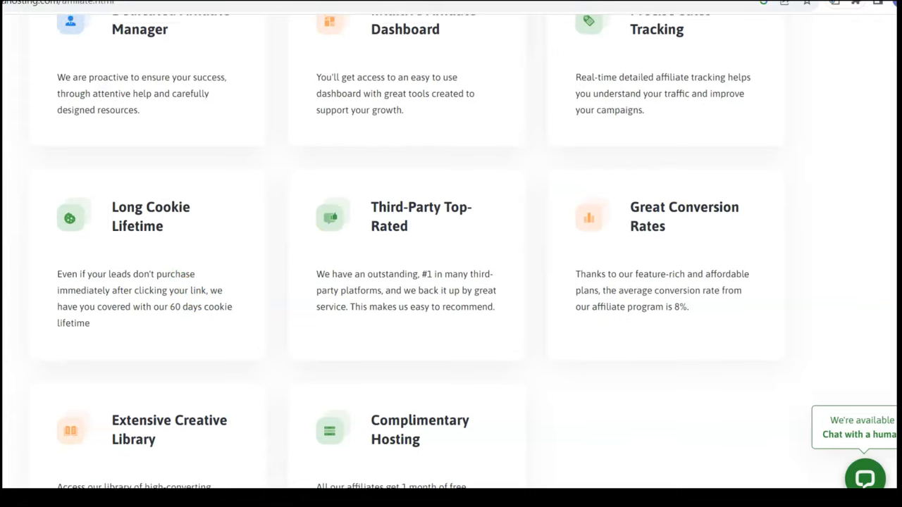
pyautogui.scroll(-3)
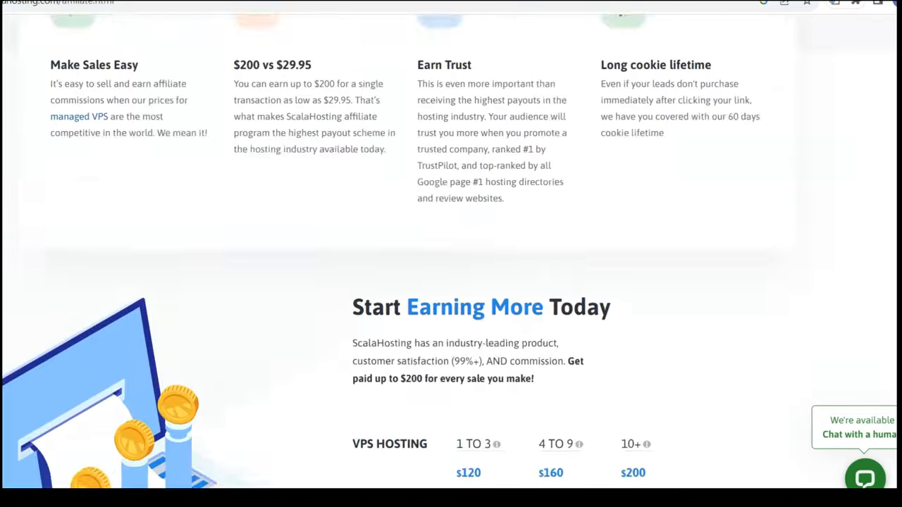
pyautogui.scroll(3)
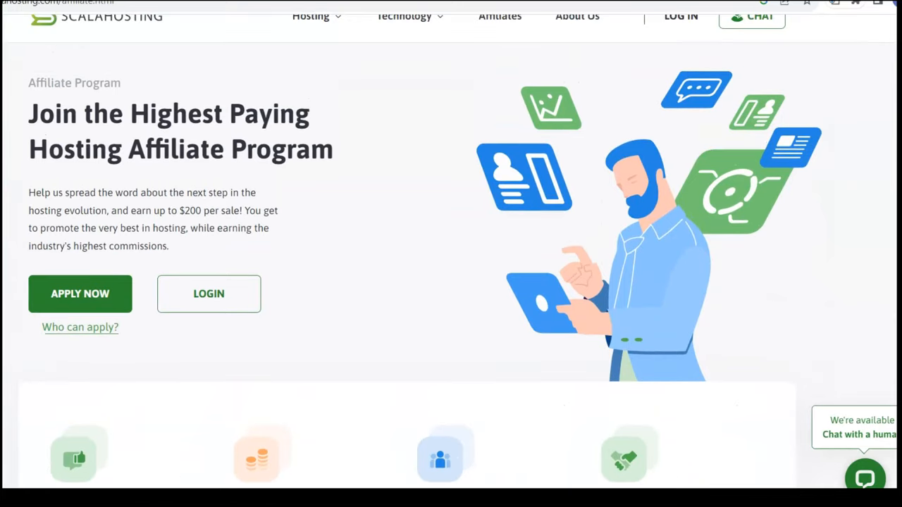
pyautogui.scroll(3)
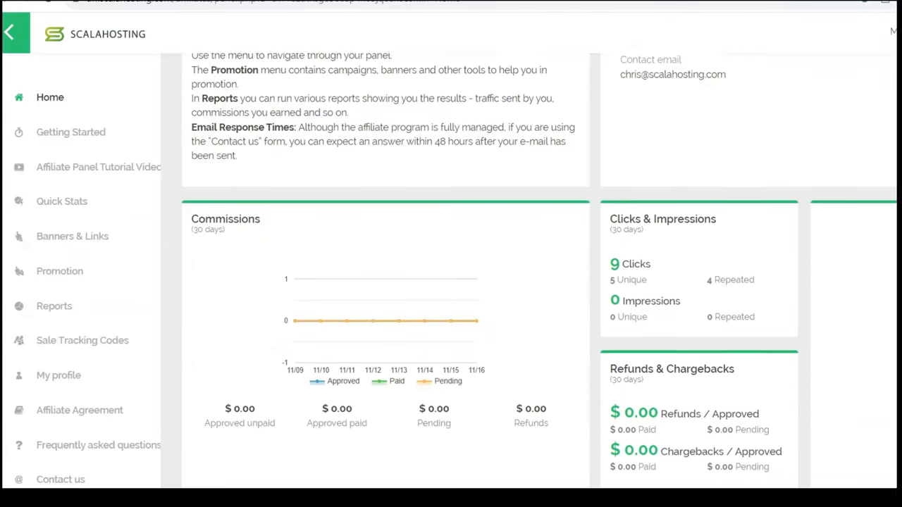
# Step: Scroll the dashboard to the top and select the general affiliate link for copying
pyautogui.scroll(3)
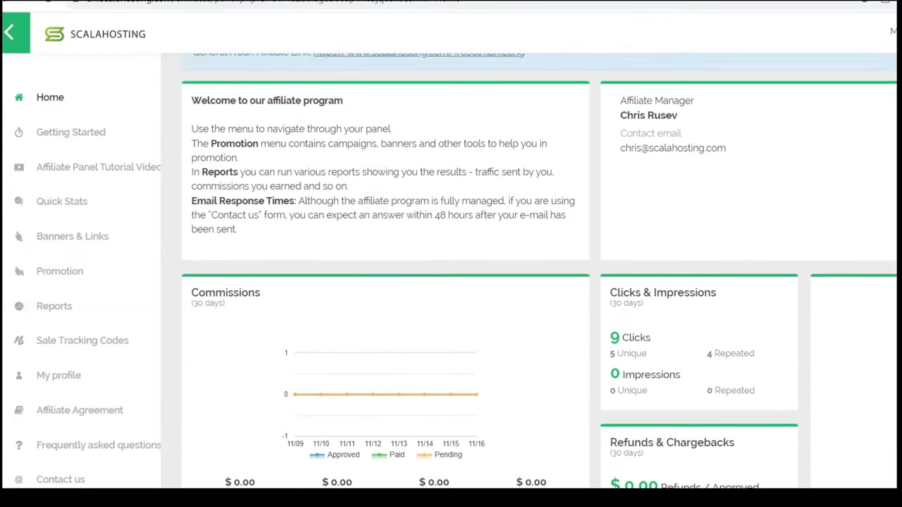
pyautogui.scroll(3)
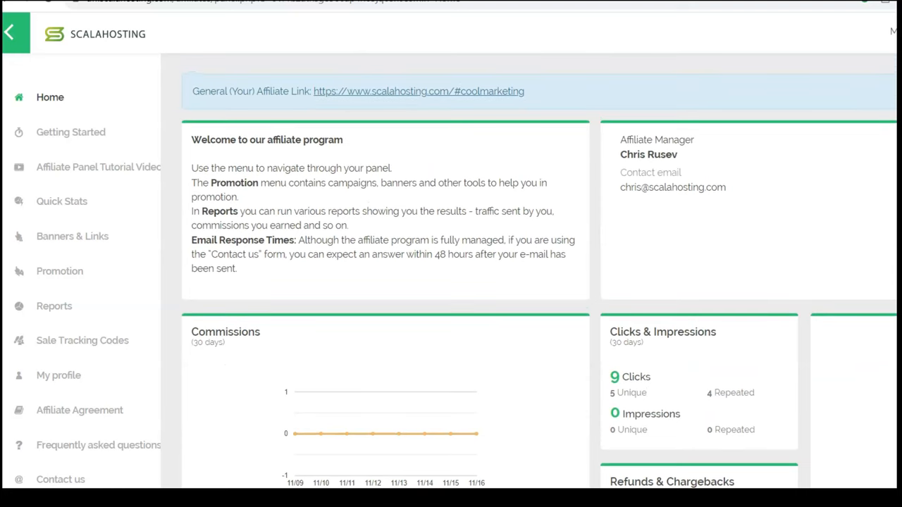
pyautogui.doubleClick(419, 90)
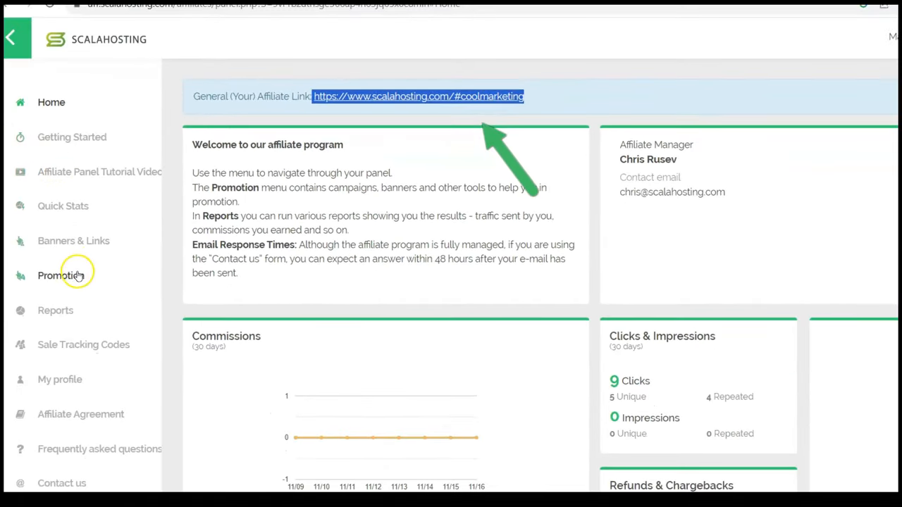
# Step: Visit the Banners & Links page, then return to the dashboard's commissions and click statistics
pyautogui.click(73, 240)
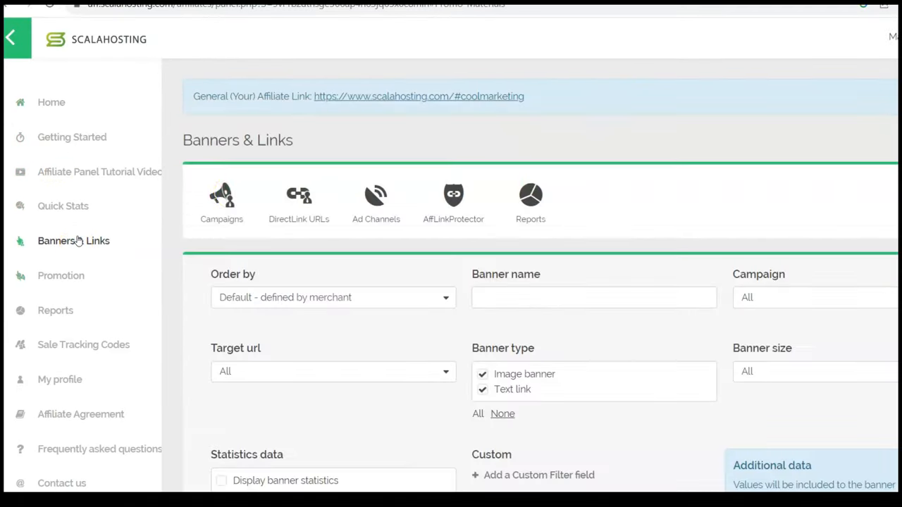
pyautogui.moveTo(299, 204)
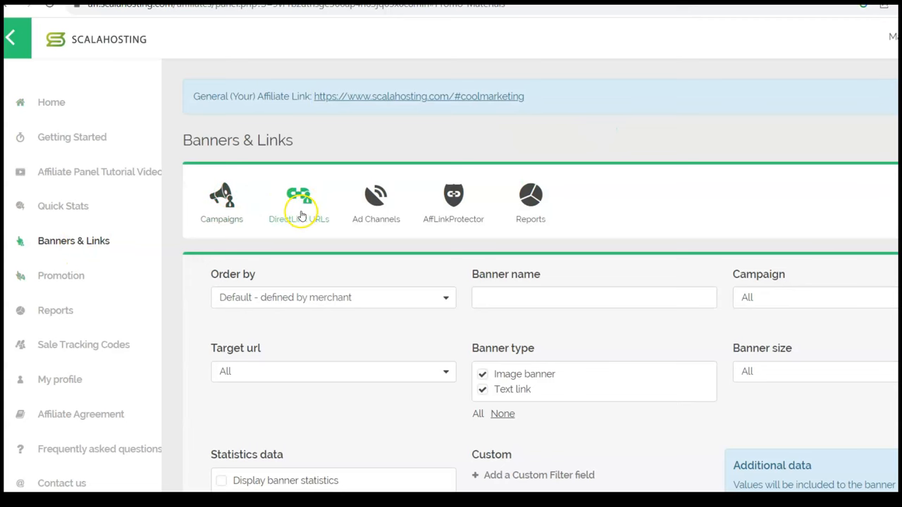
pyautogui.moveTo(88, 137)
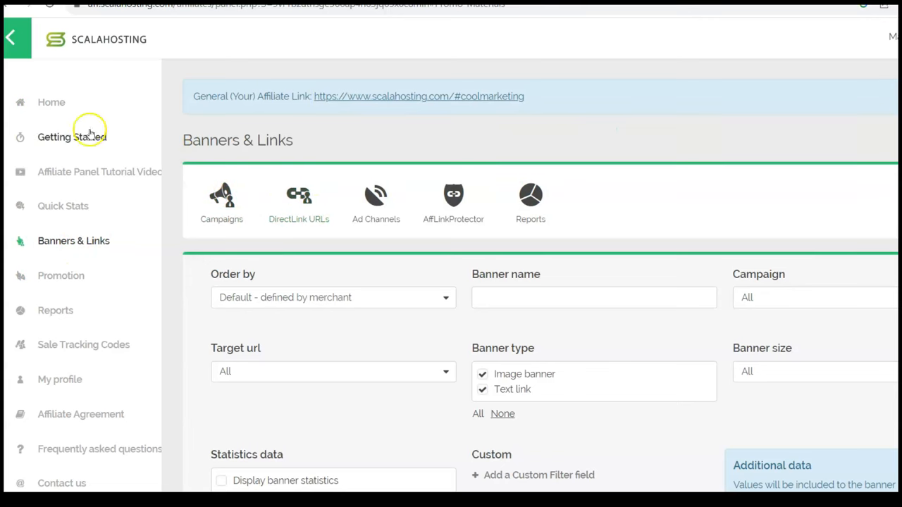
pyautogui.click(50, 101)
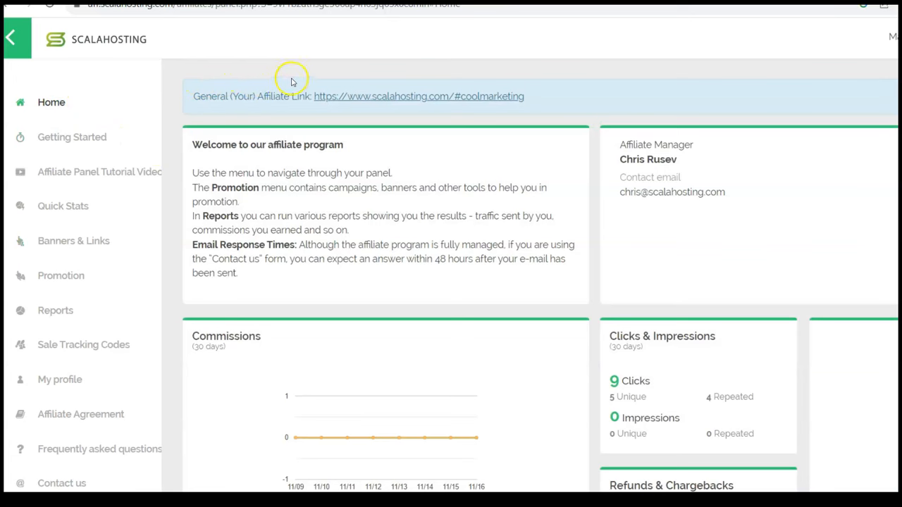
pyautogui.scroll(-3)
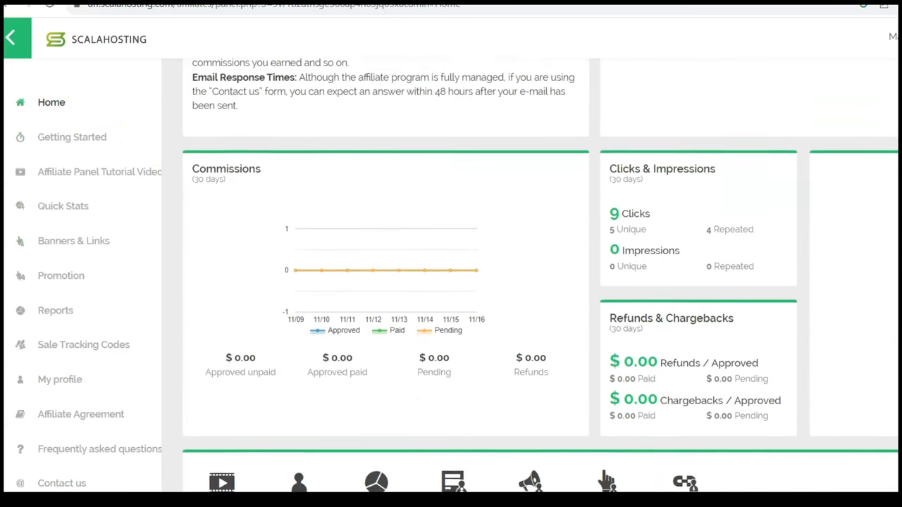
pyautogui.scroll(3)
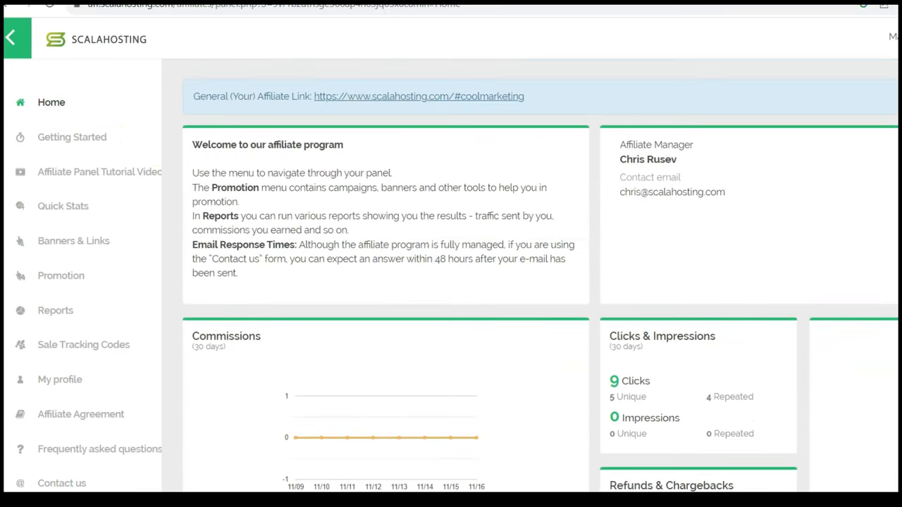
pyautogui.moveTo(740, 197)
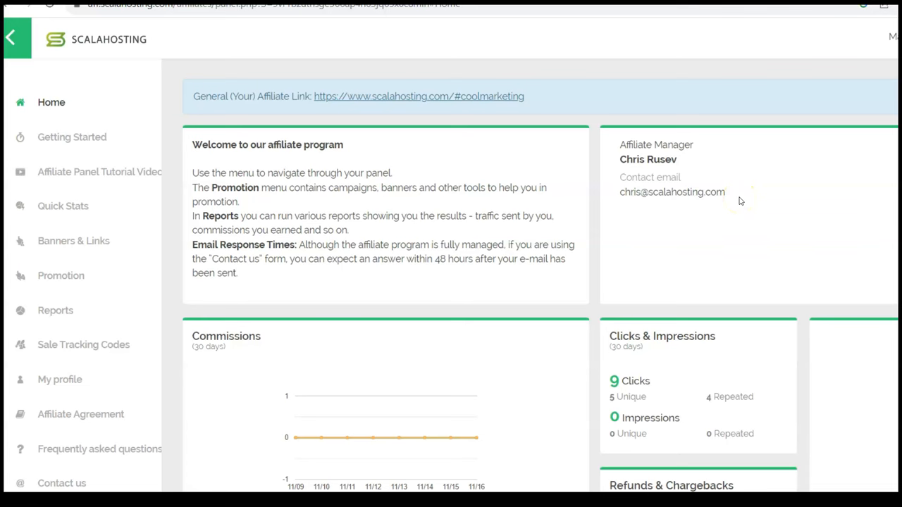
pyautogui.moveTo(107, 42)
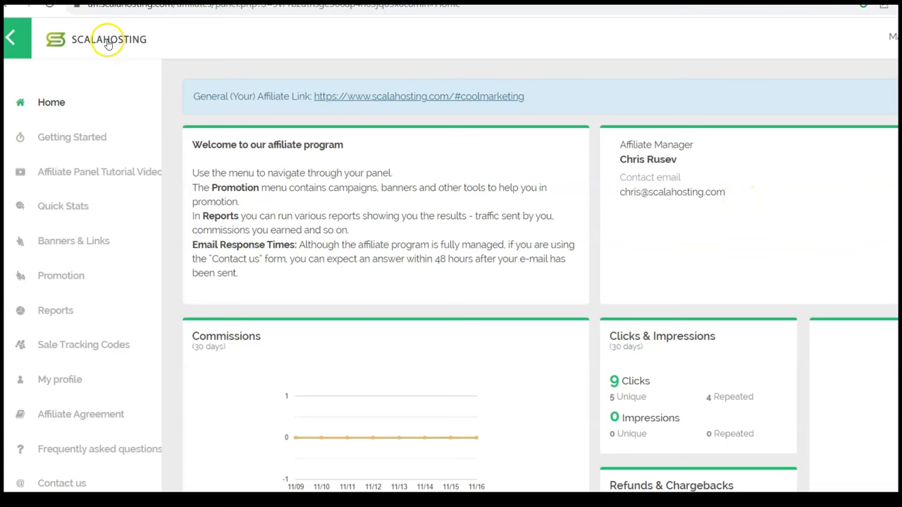
pyautogui.moveTo(109, 40)
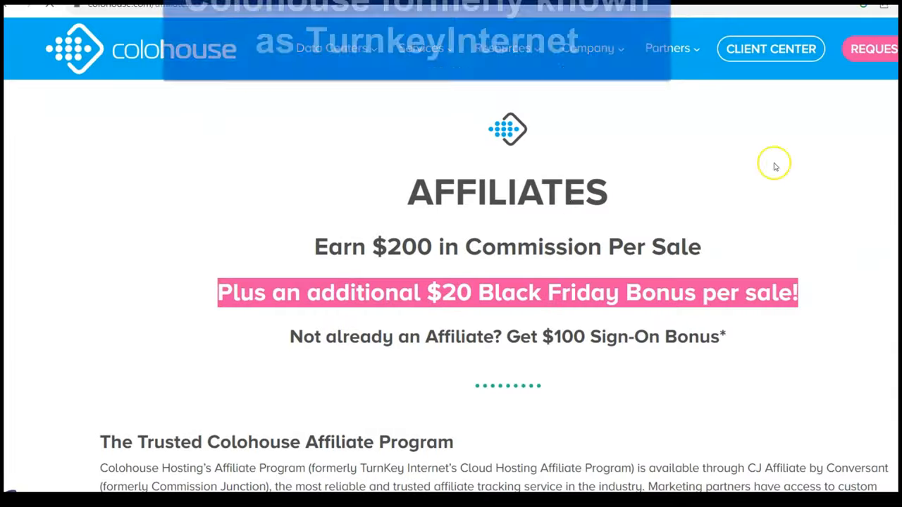
# Step: Scroll through the affiliate introduction showing $200 per sale and the $100 sign-on bonus
pyautogui.scroll(-3)
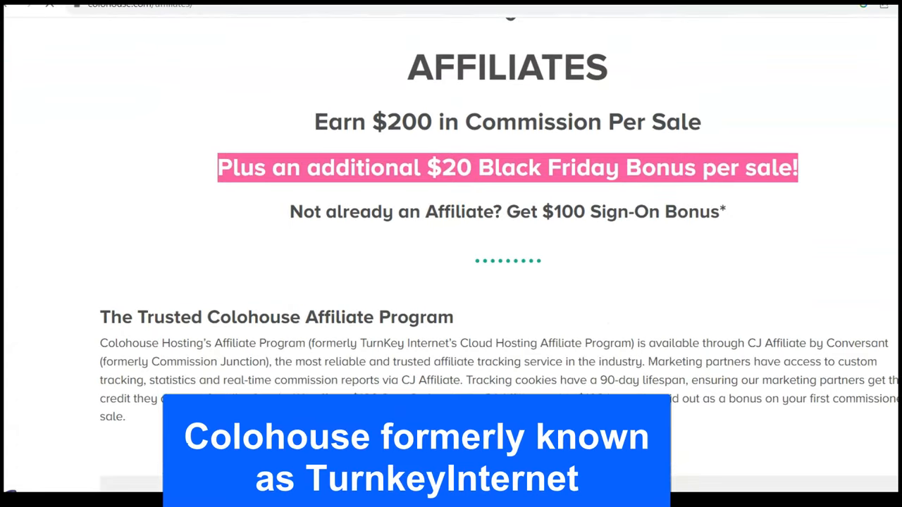
pyautogui.scroll(3)
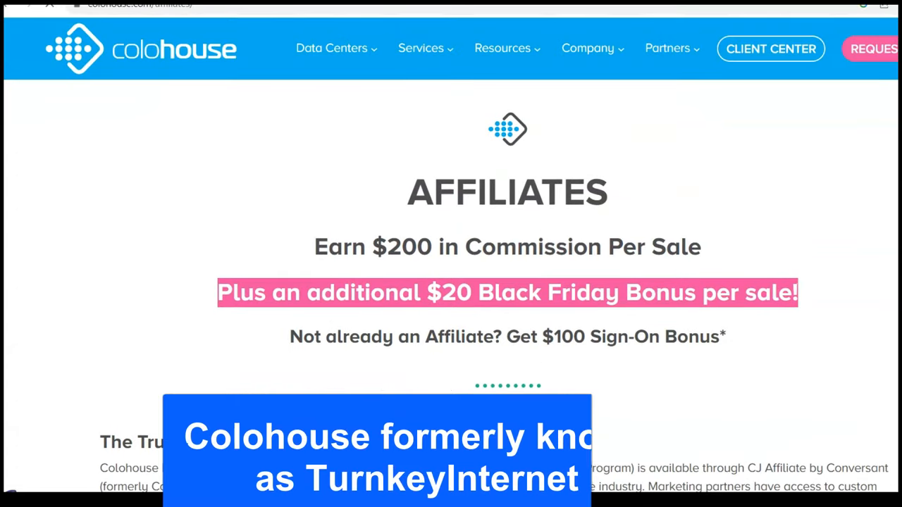
pyautogui.scroll(-3)
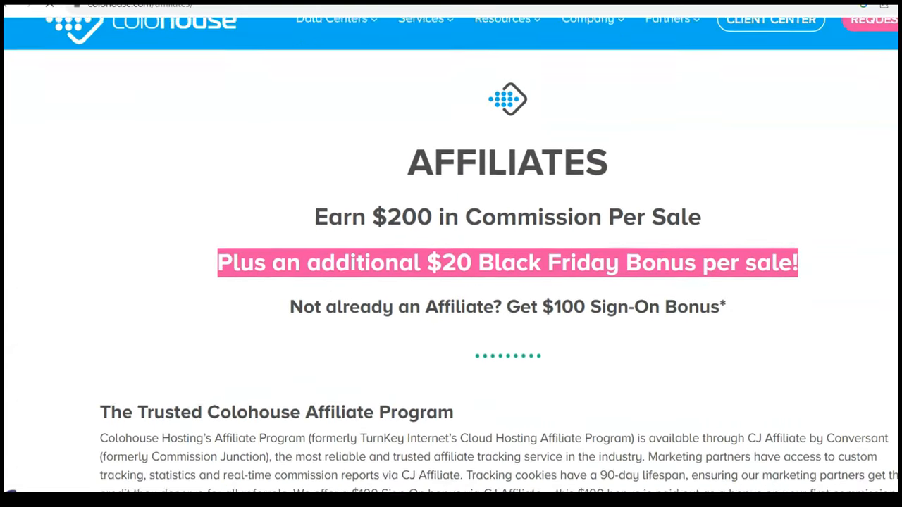
pyautogui.scroll(3)
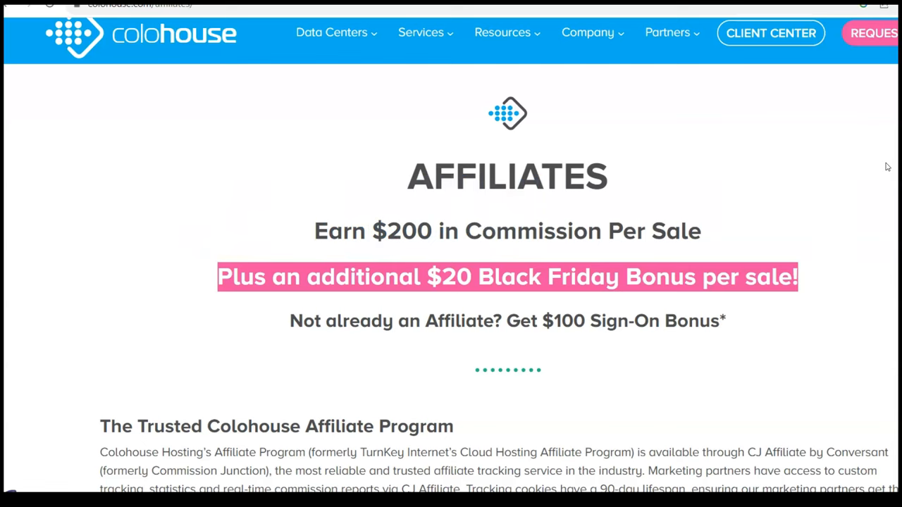
pyautogui.scroll(-3)
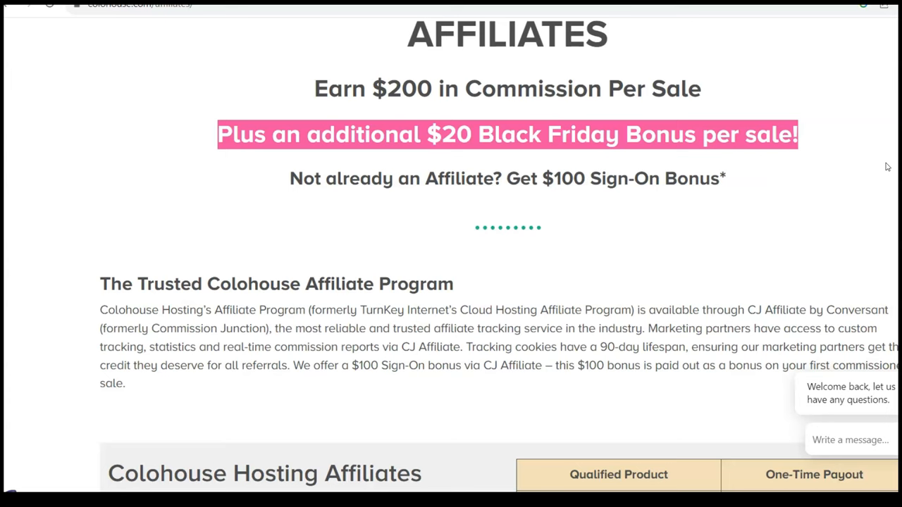
pyautogui.scroll(3)
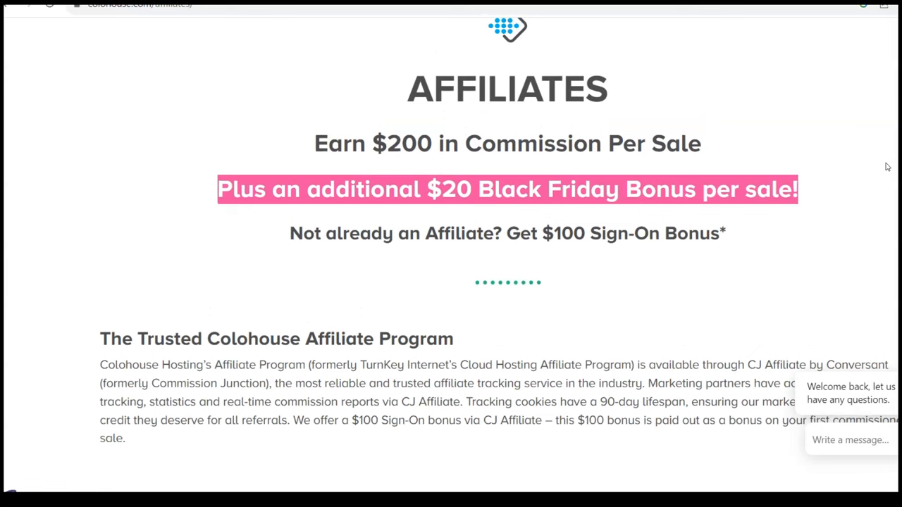
pyautogui.scroll(-3)
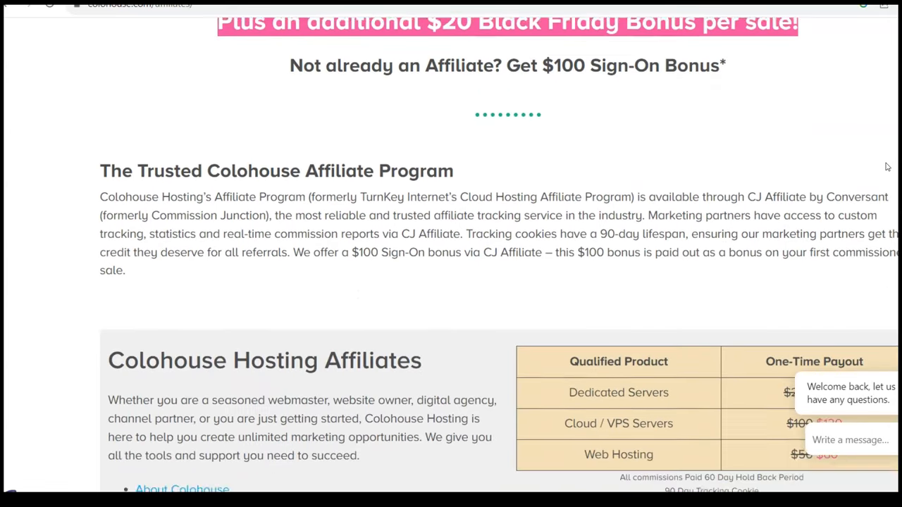
# Step: Scroll down past the affiliate details toward the Linux cPanel Hosting Black Friday deals from $1.99
pyautogui.scroll(-3)
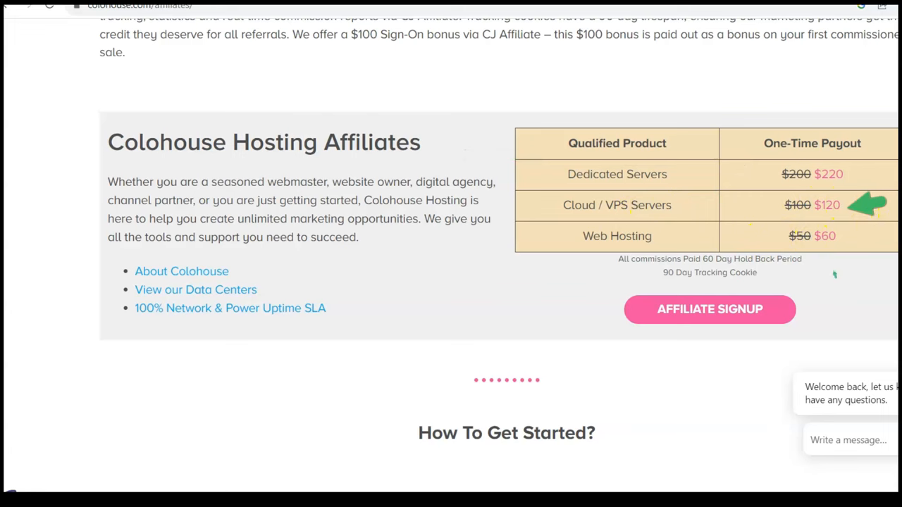
pyautogui.scroll(-3)
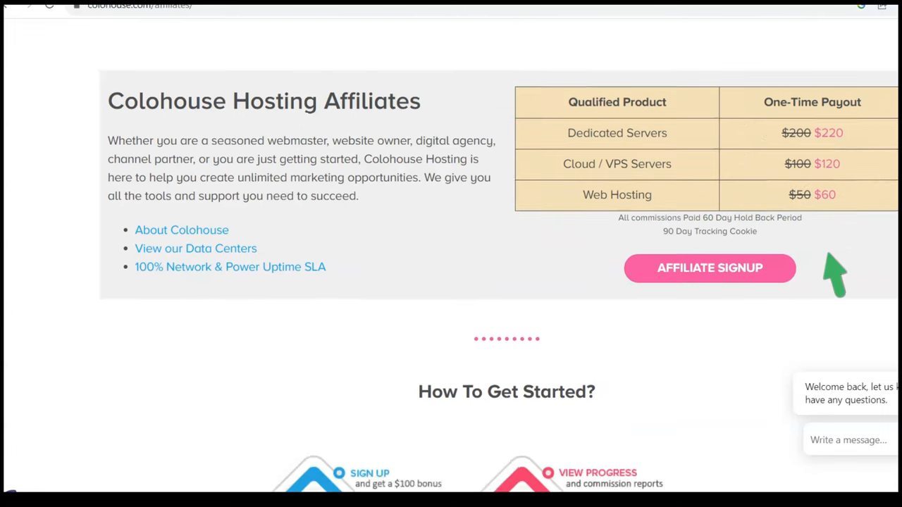
pyautogui.scroll(-3)
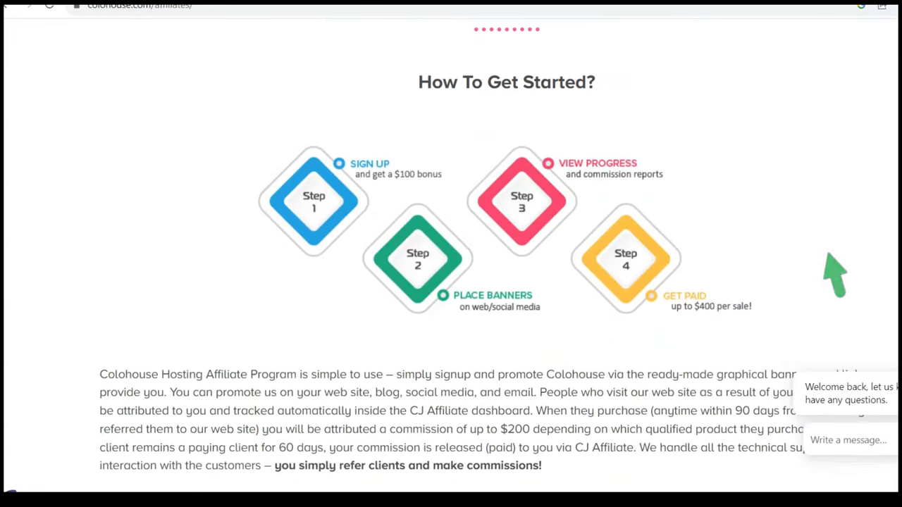
pyautogui.scroll(-3)
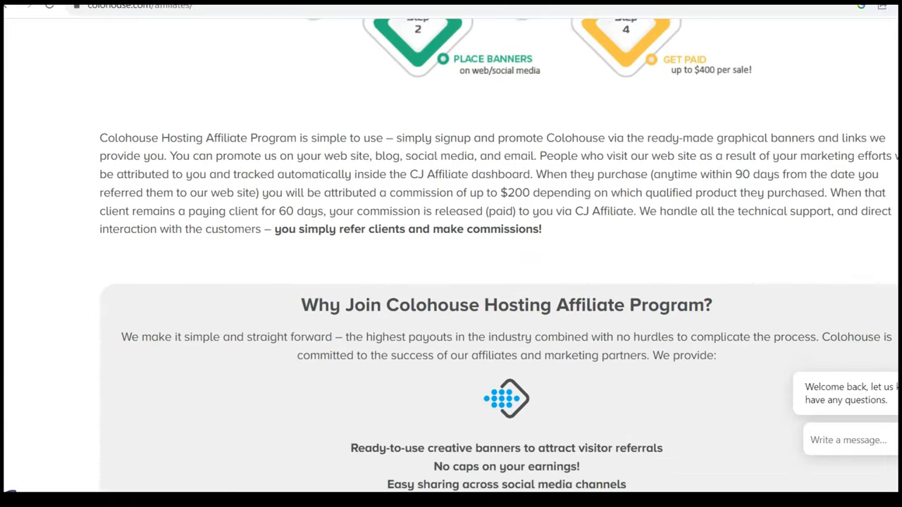
pyautogui.scroll(-3)
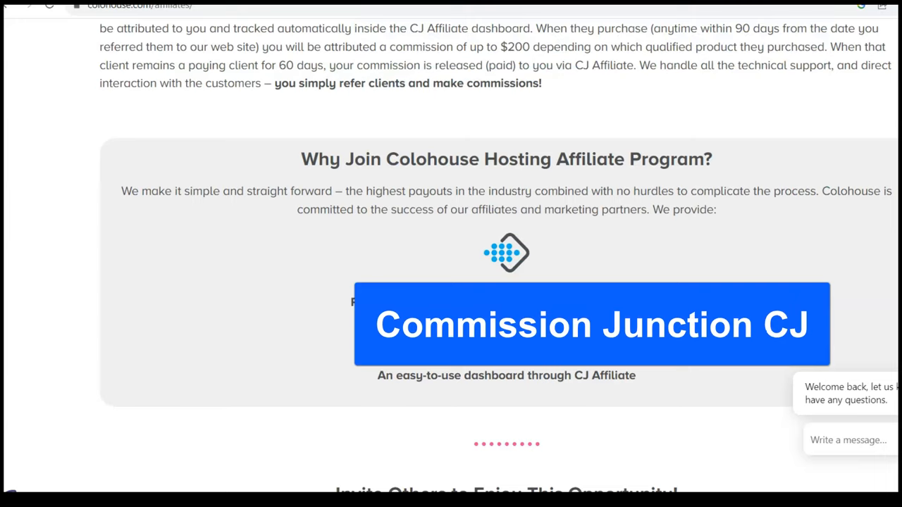
pyautogui.scroll(-3)
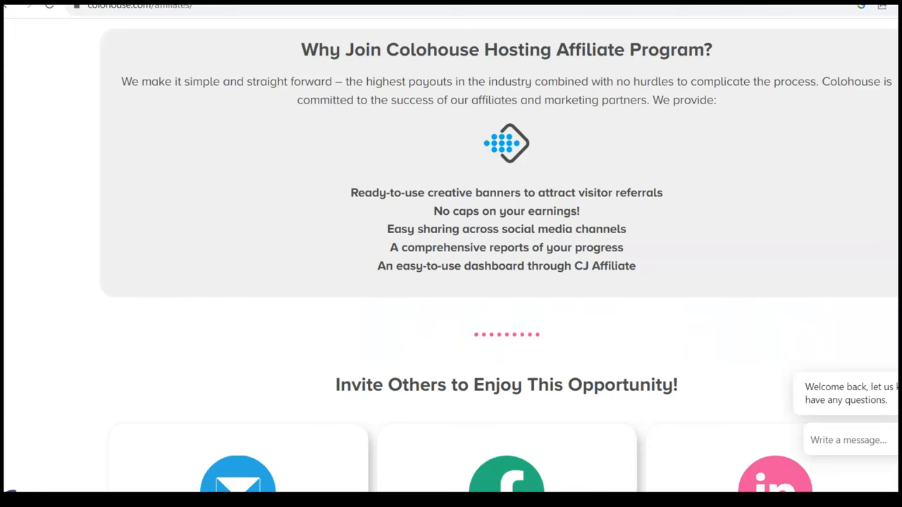
pyautogui.scroll(-3)
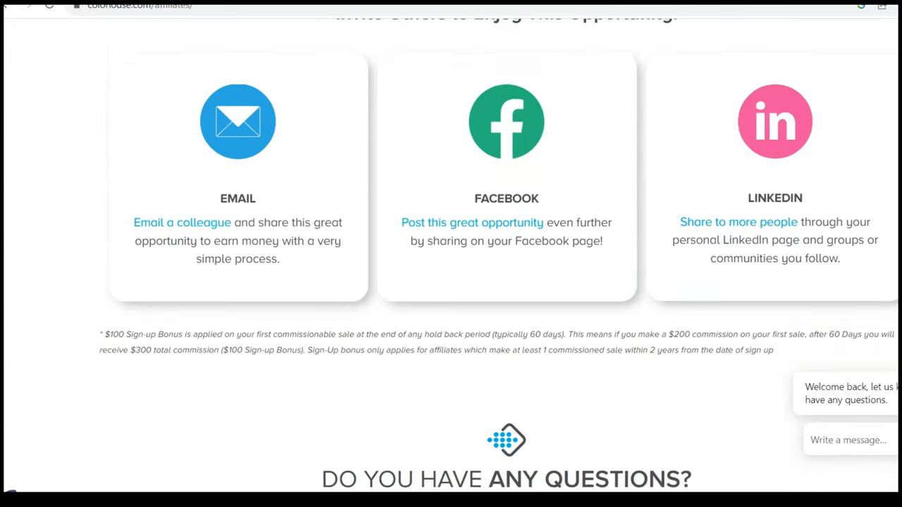
pyautogui.scroll(-3)
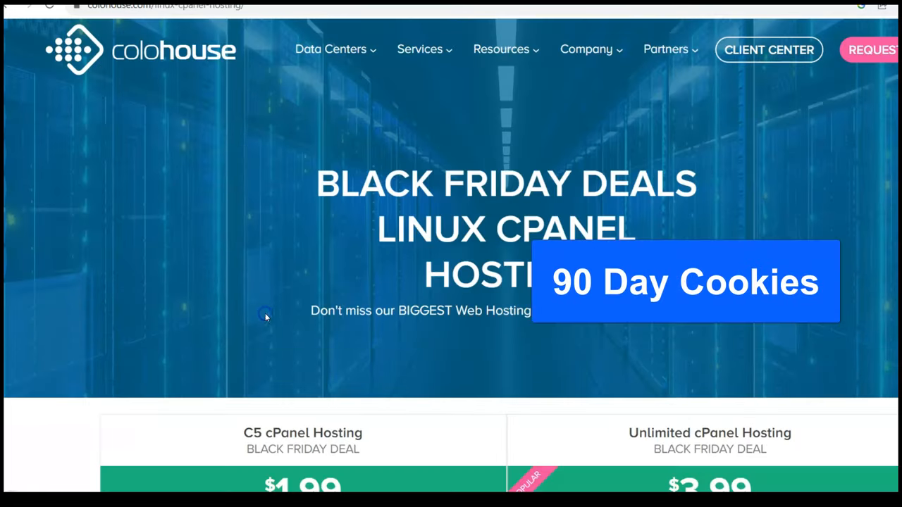
# Step: Start an order for the C5 cPanel Hosting plan from the pricing cards, reaching domain selection
pyautogui.scroll(-3)
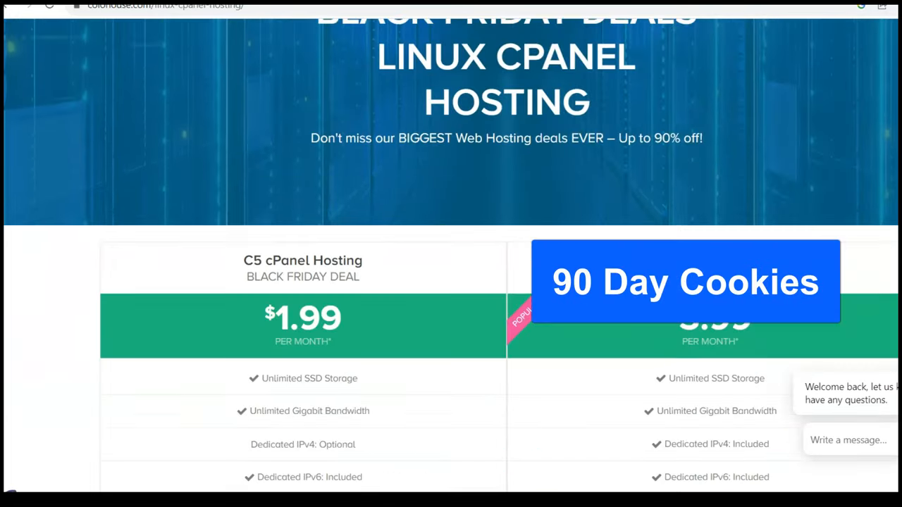
pyautogui.scroll(-3)
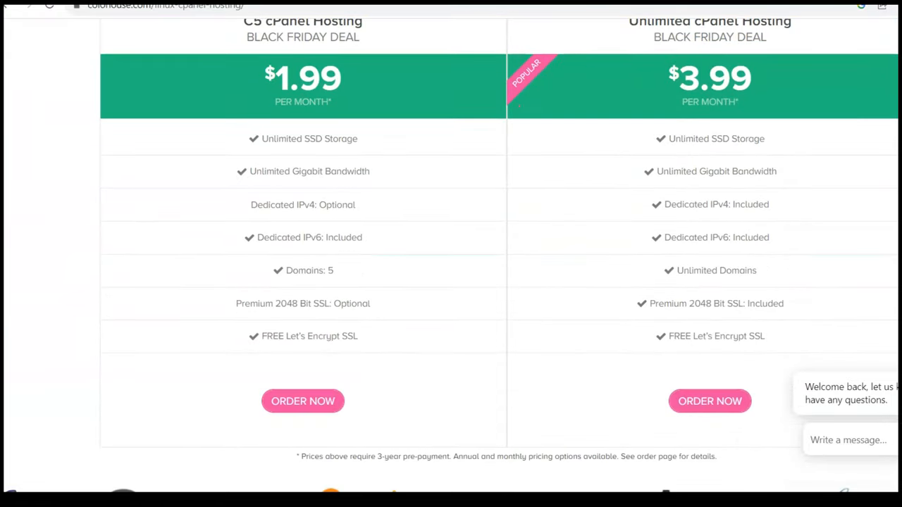
pyautogui.scroll(3)
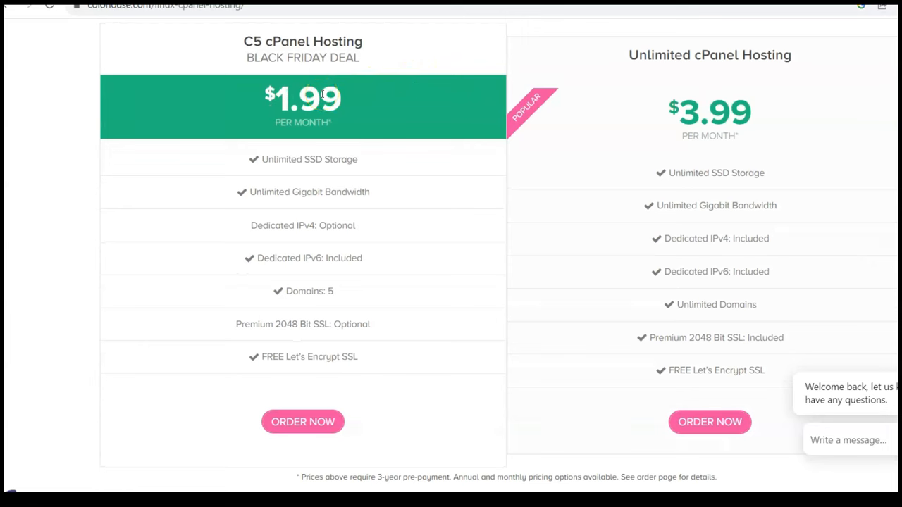
pyautogui.moveTo(302, 364)
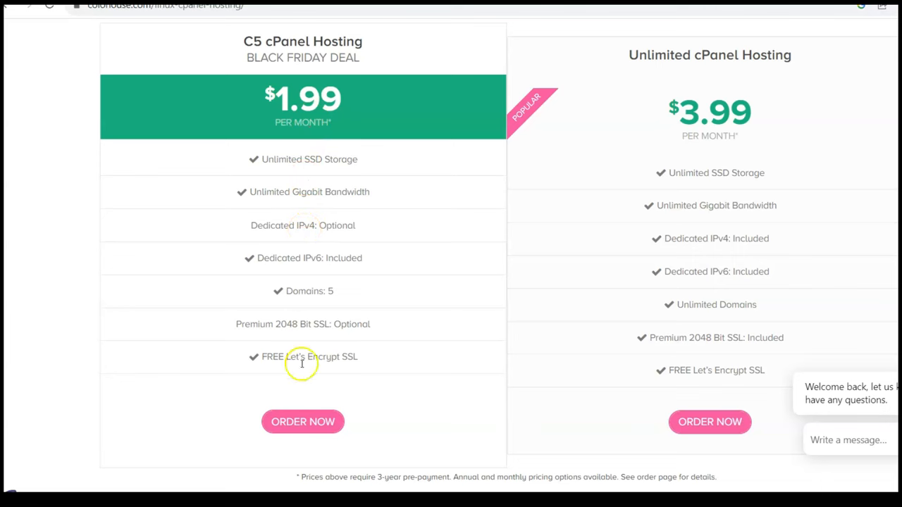
pyautogui.moveTo(303, 422)
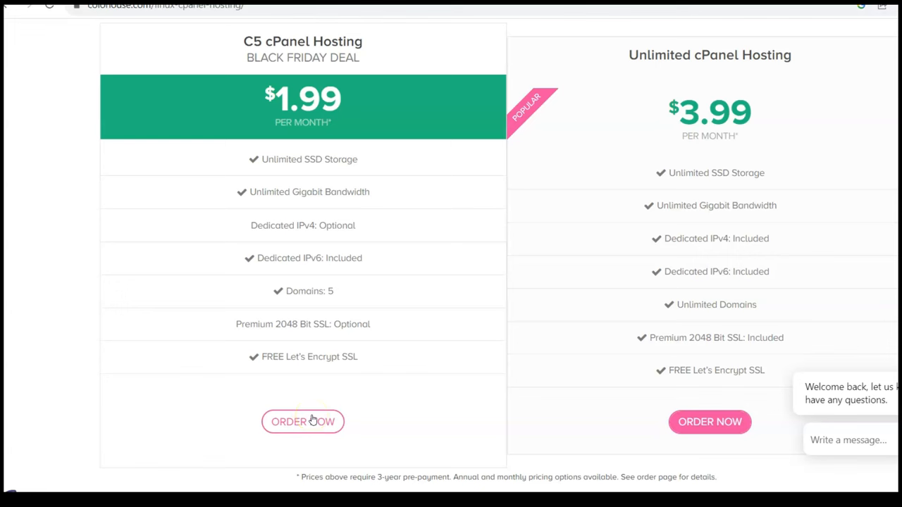
pyautogui.moveTo(285, 289)
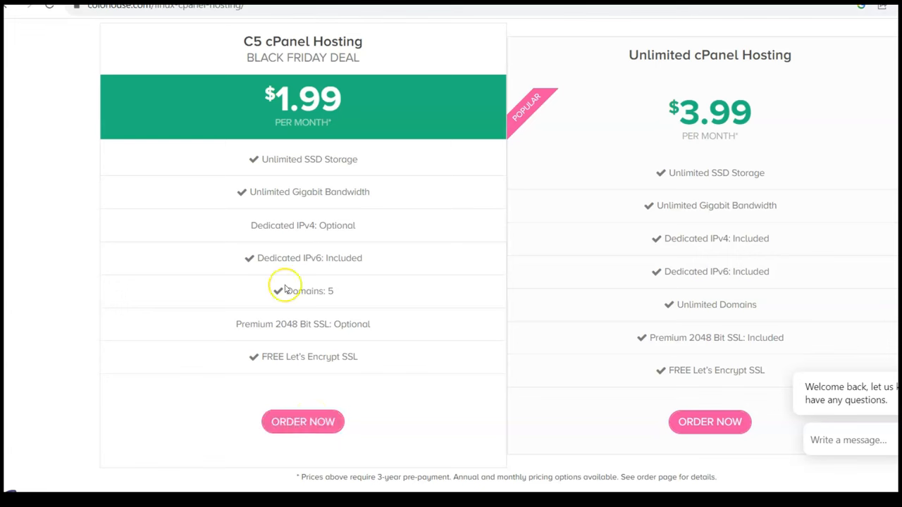
pyautogui.moveTo(281, 282)
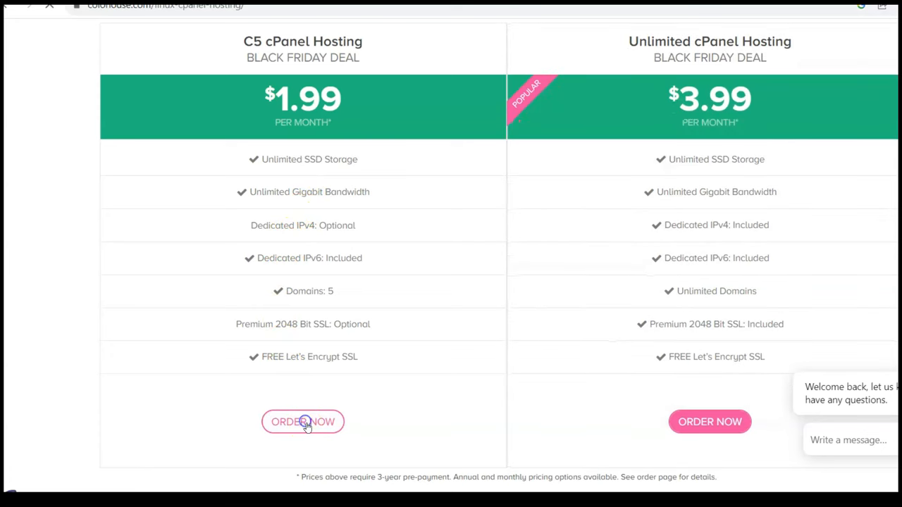
pyautogui.click(302, 422)
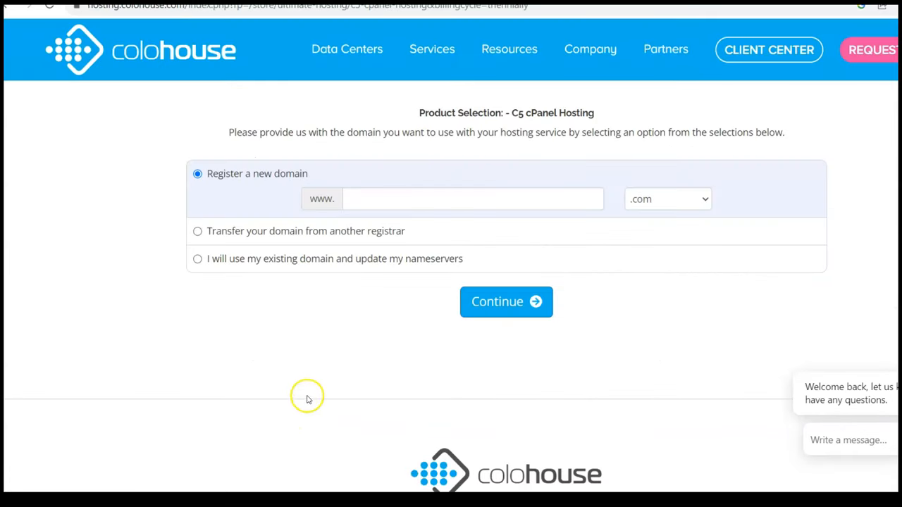
pyautogui.moveTo(11, 8)
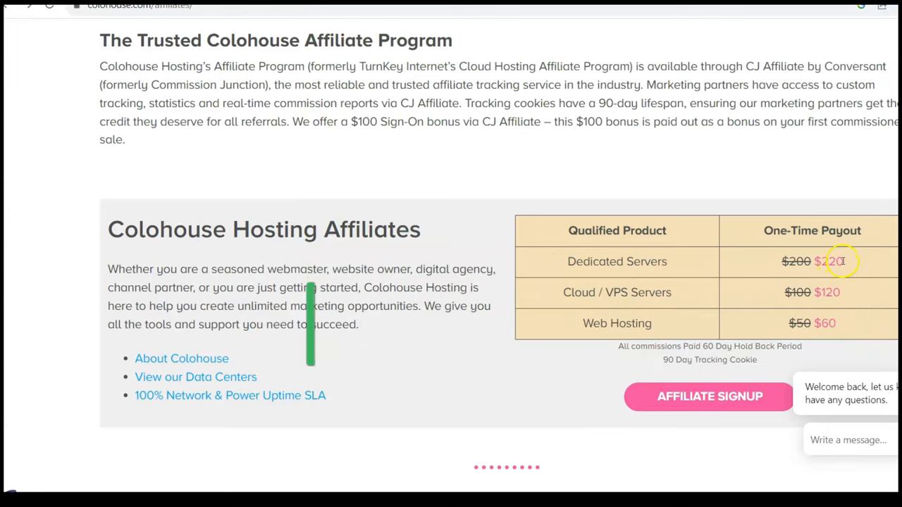
pyautogui.moveTo(590, 291)
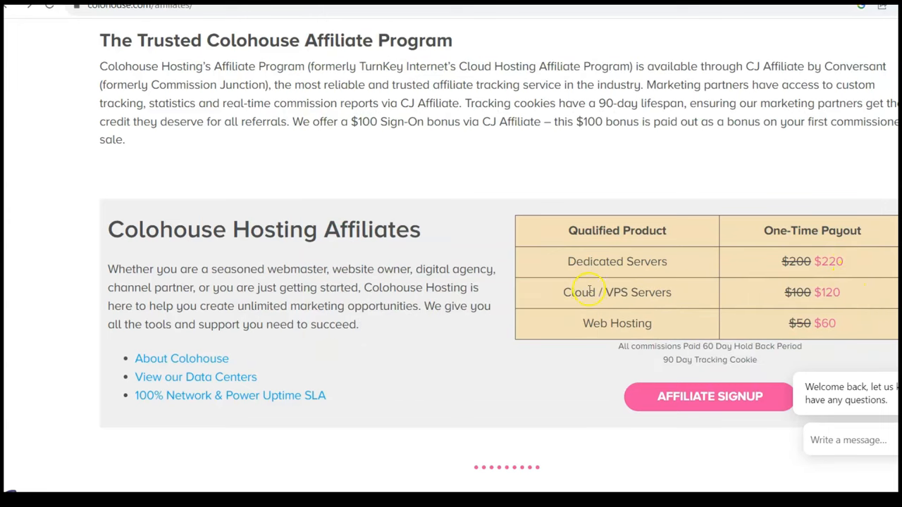
pyautogui.moveTo(617, 292)
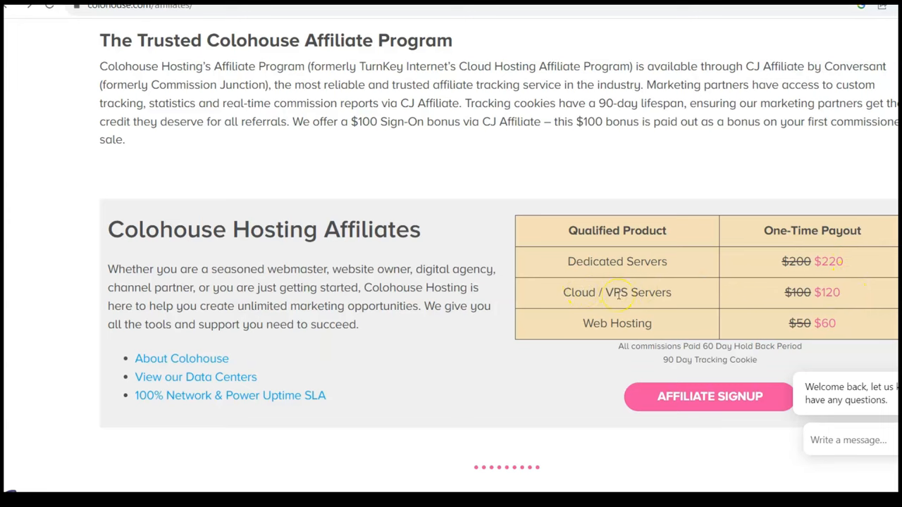
pyautogui.moveTo(848, 261)
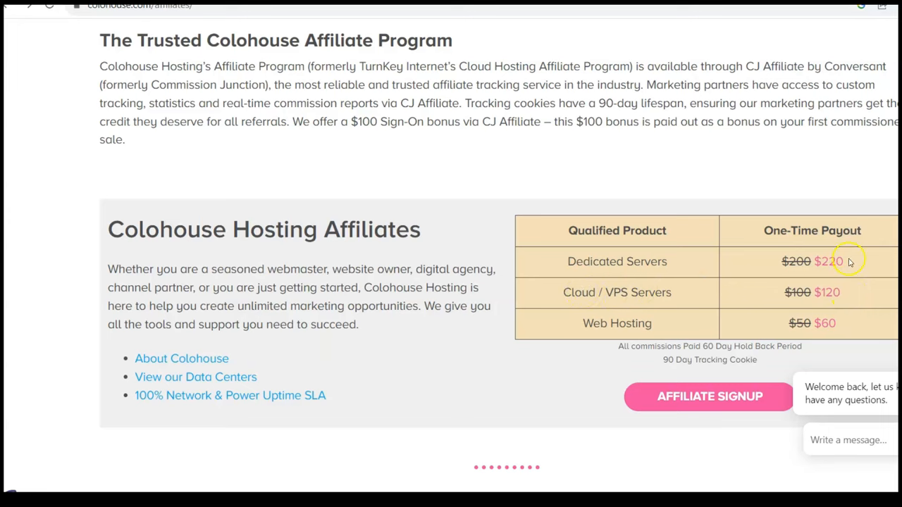
# Step: Scroll to the One-Time Payout table showing Cloud/VPS servers at $120 and the 60-day hold-back note
pyautogui.scroll(-3)
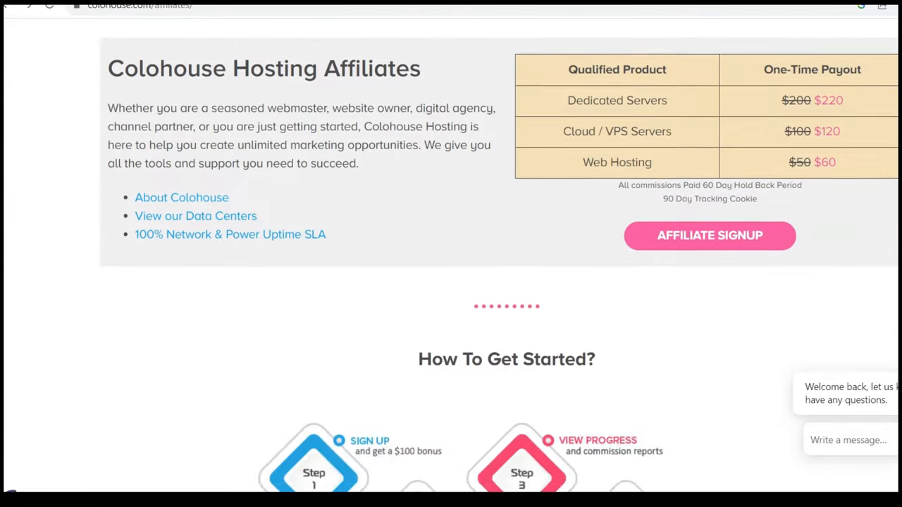
pyautogui.scroll(3)
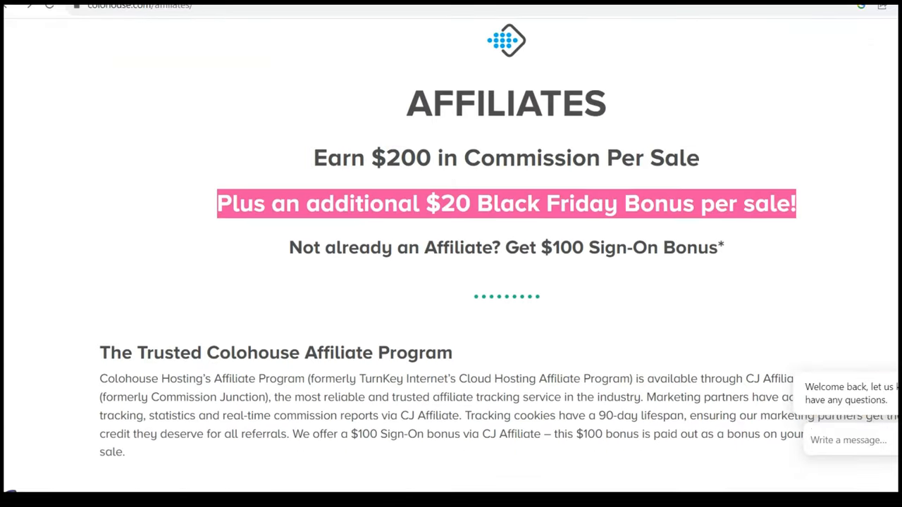
pyautogui.scroll(3)
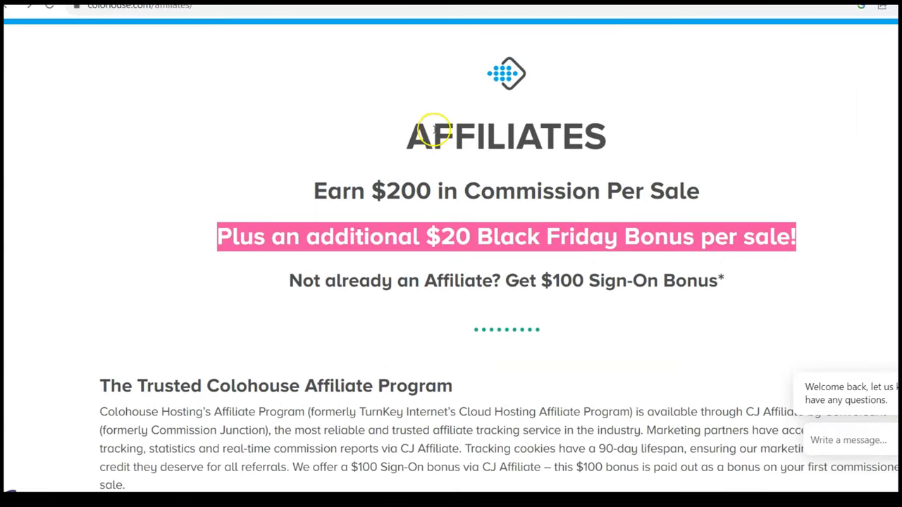
pyautogui.moveTo(561, 280)
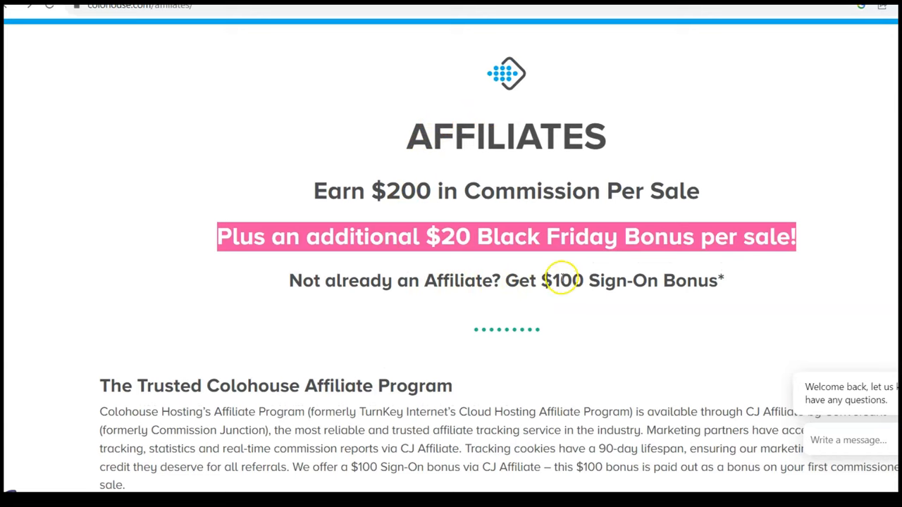
pyautogui.moveTo(669, 274)
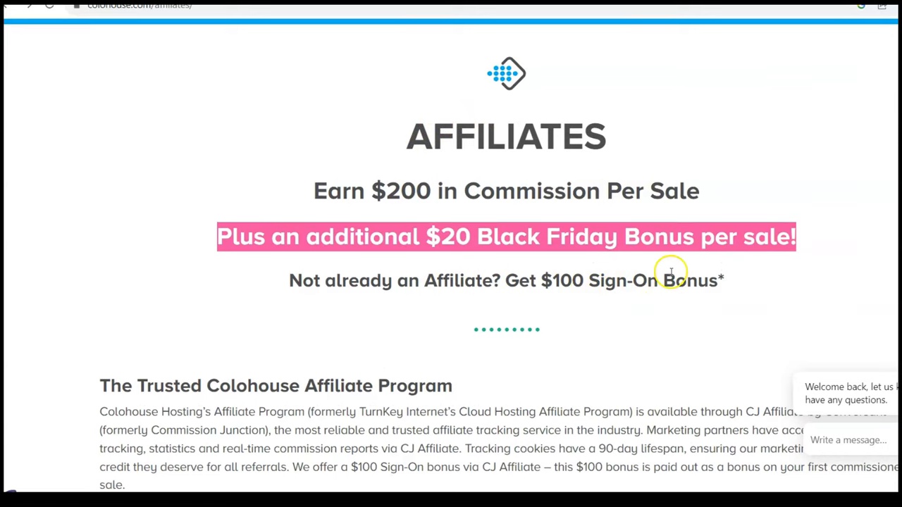
pyautogui.scroll(-3)
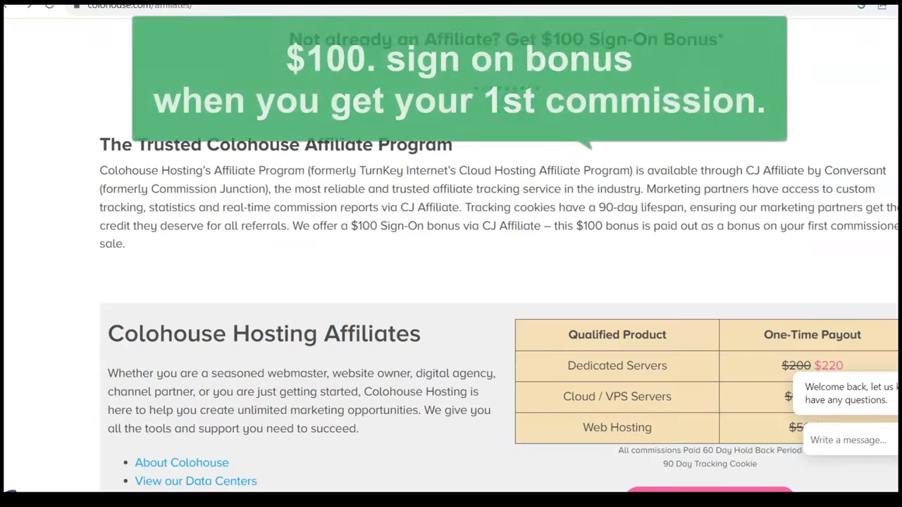
pyautogui.scroll(3)
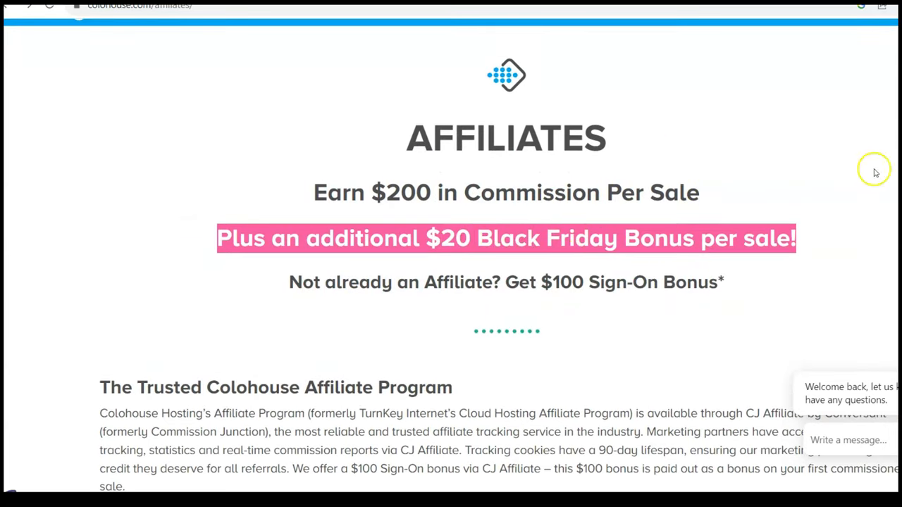
pyautogui.scroll(-3)
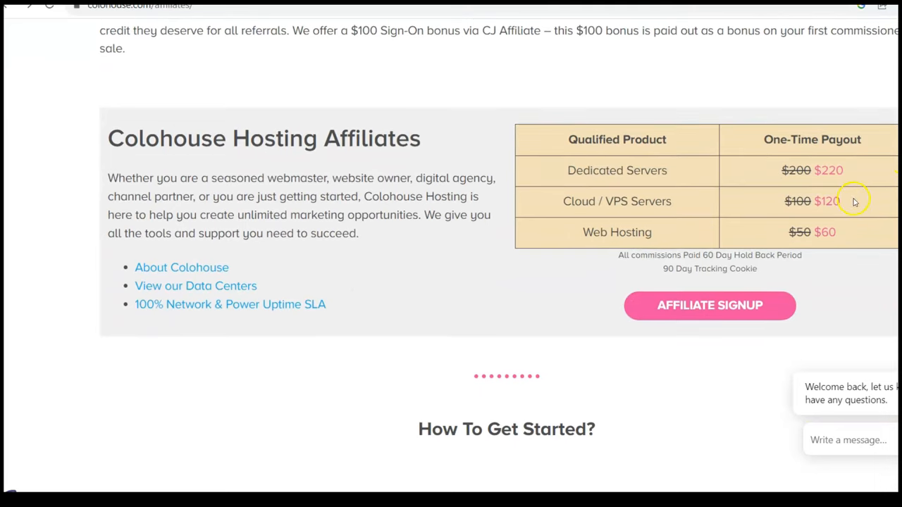
pyautogui.moveTo(788, 231)
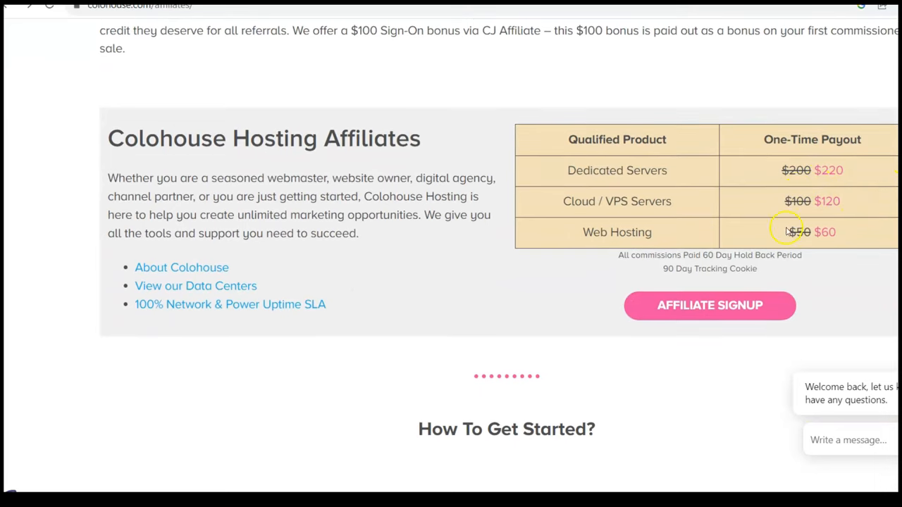
pyautogui.moveTo(800, 177)
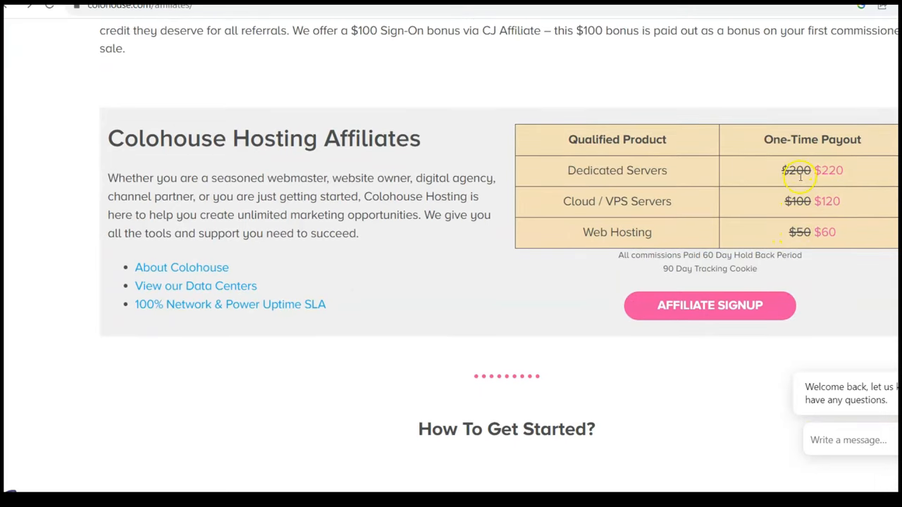
pyautogui.moveTo(839, 191)
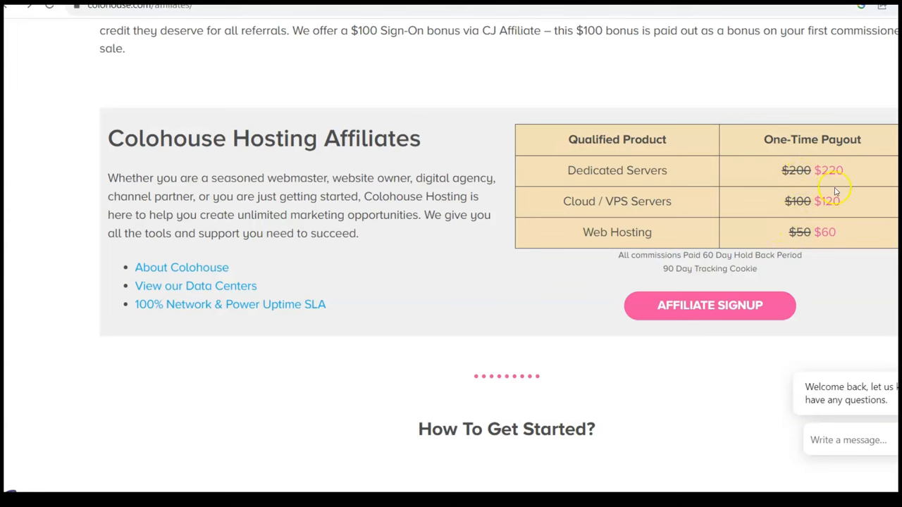
pyautogui.moveTo(744, 273)
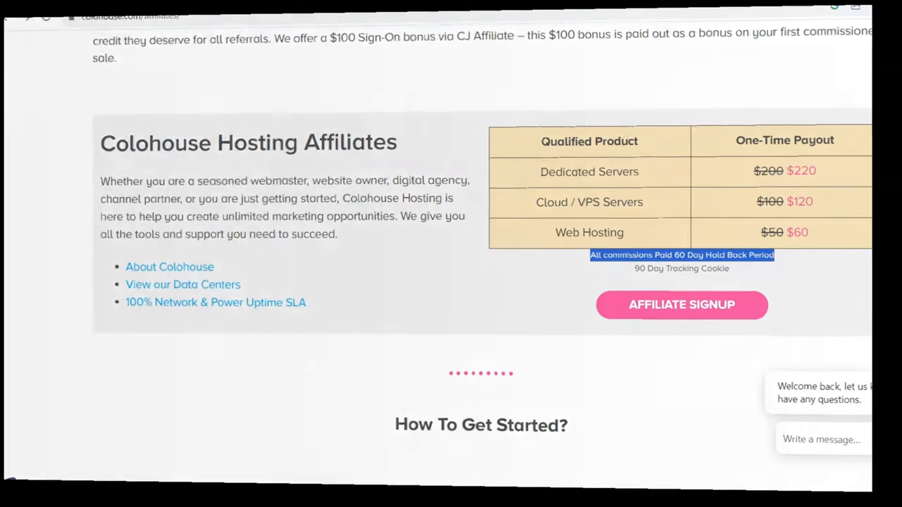
# Step: Follow the Affiliate Signup button to CJ Affiliate's Colohouse publisher sign-up form
pyautogui.click(681, 304)
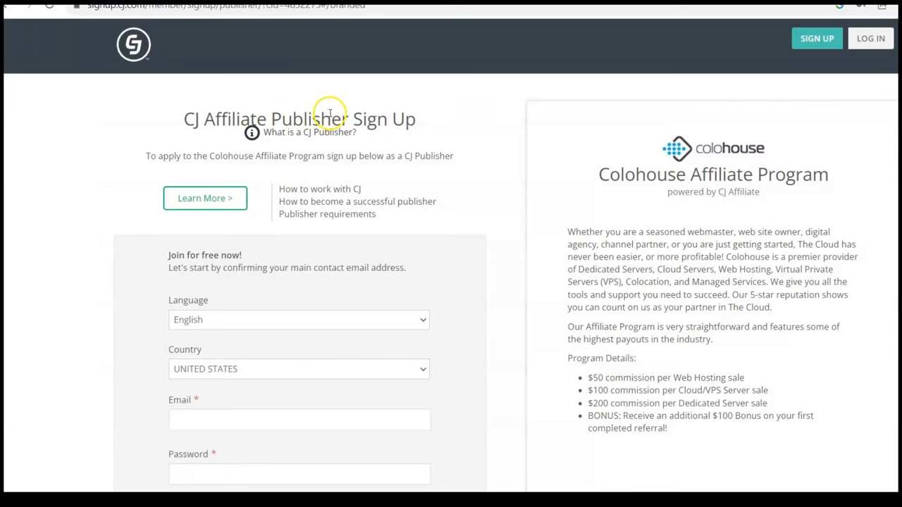
pyautogui.moveTo(14, 11)
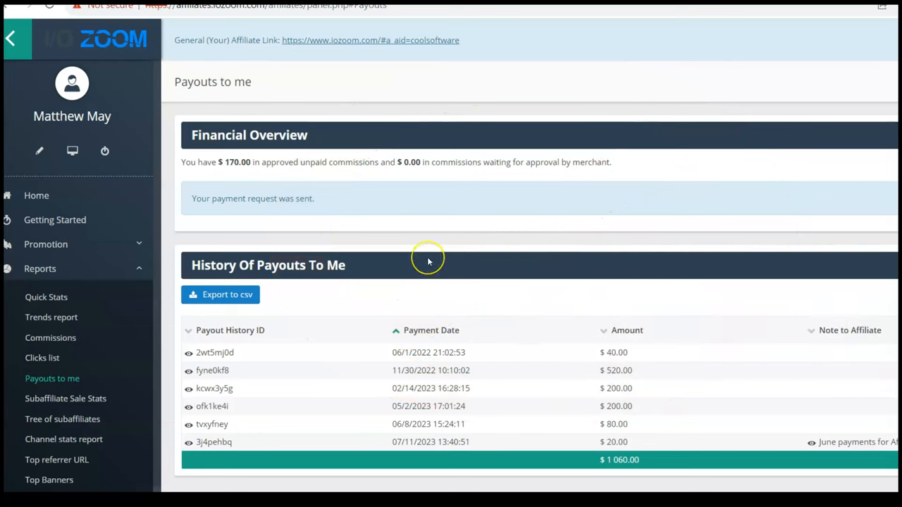
pyautogui.moveTo(428, 261)
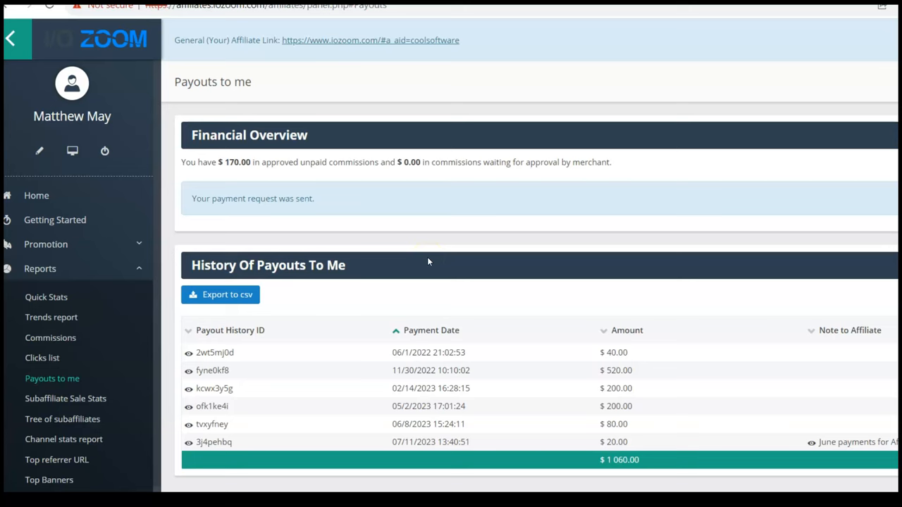
pyautogui.moveTo(433, 260)
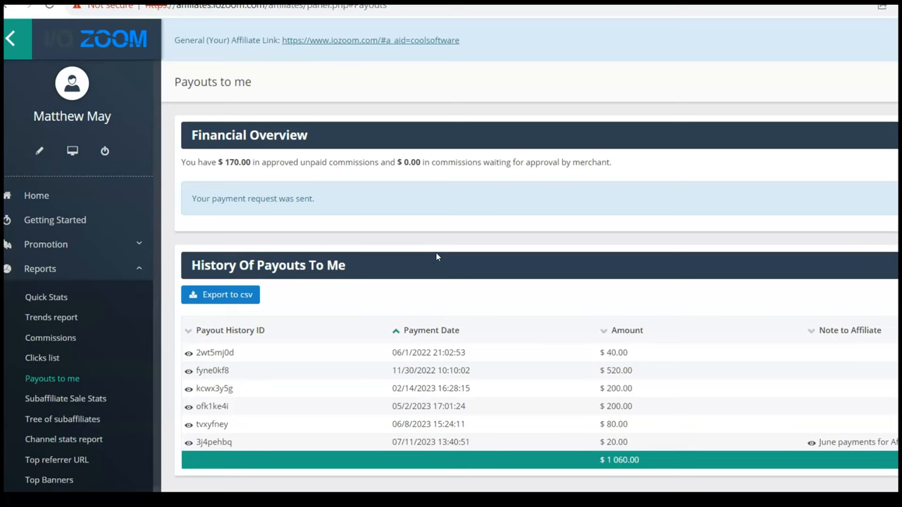
pyautogui.moveTo(440, 254)
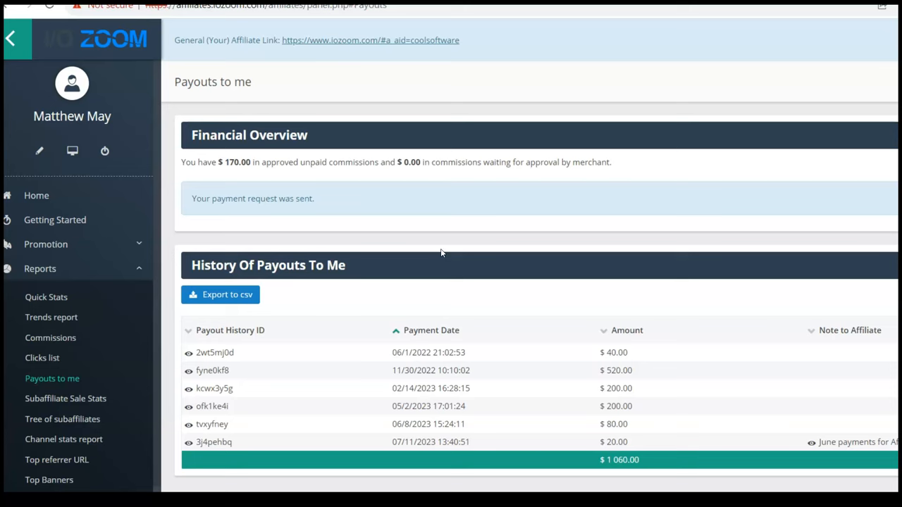
pyautogui.moveTo(863, 221)
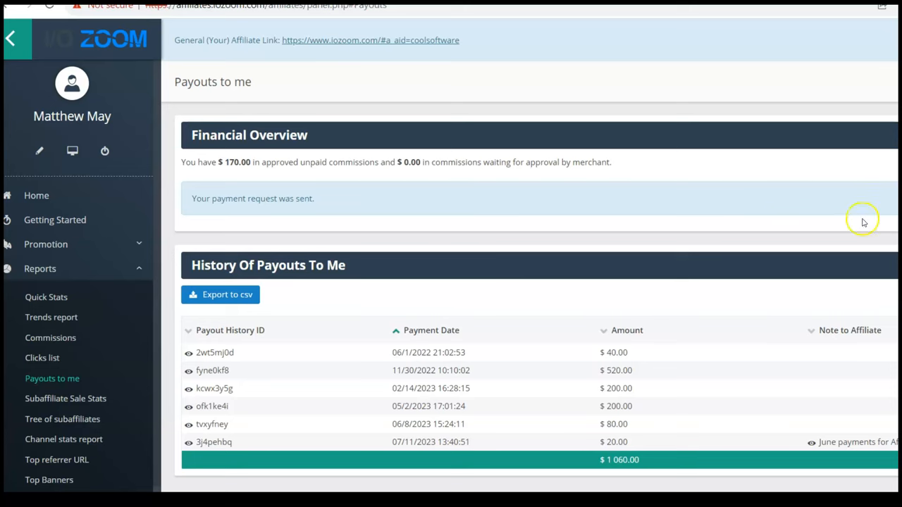
pyautogui.moveTo(767, 211)
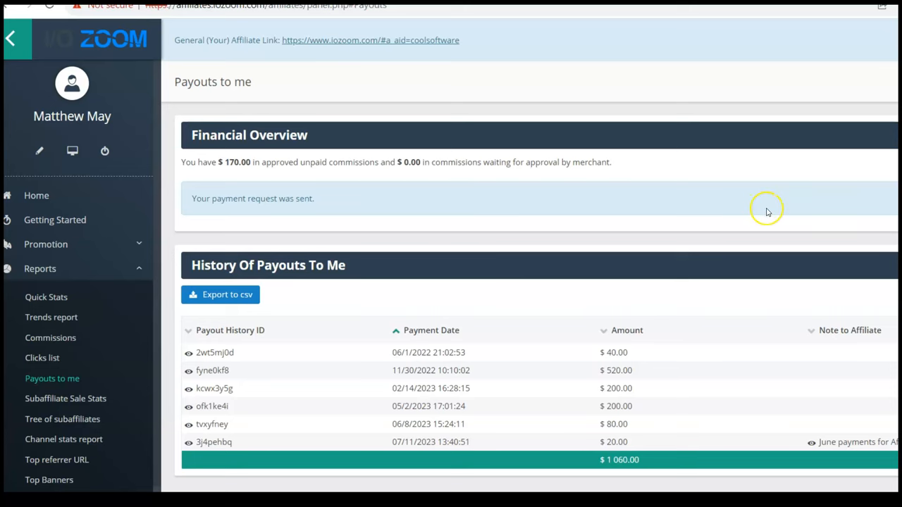
pyautogui.moveTo(767, 212)
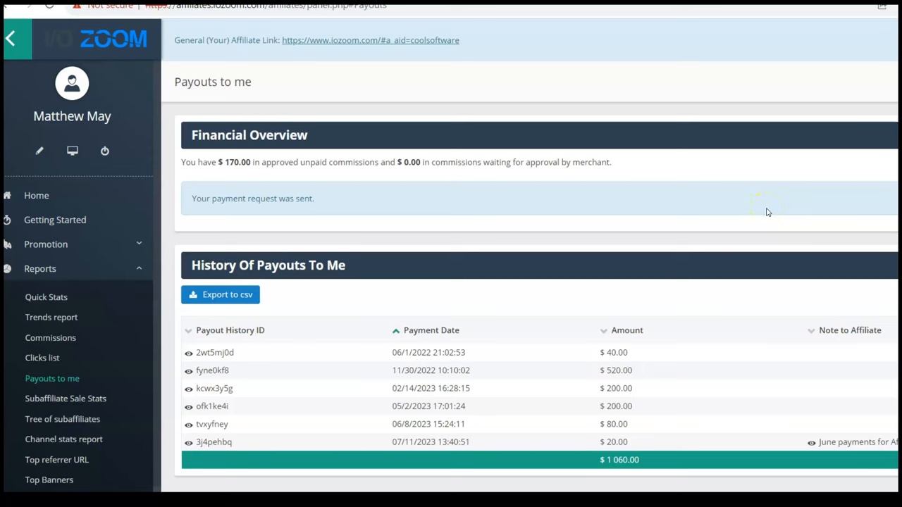
pyautogui.moveTo(773, 212)
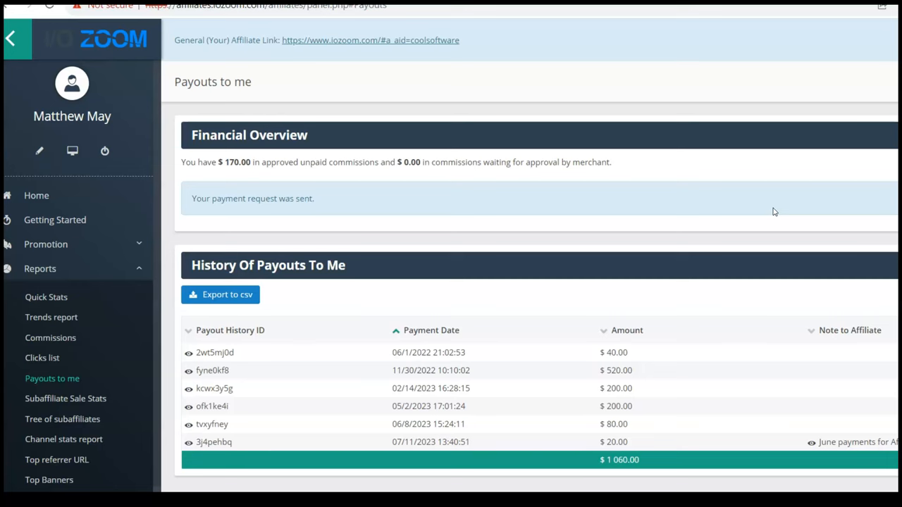
pyautogui.moveTo(589, 232)
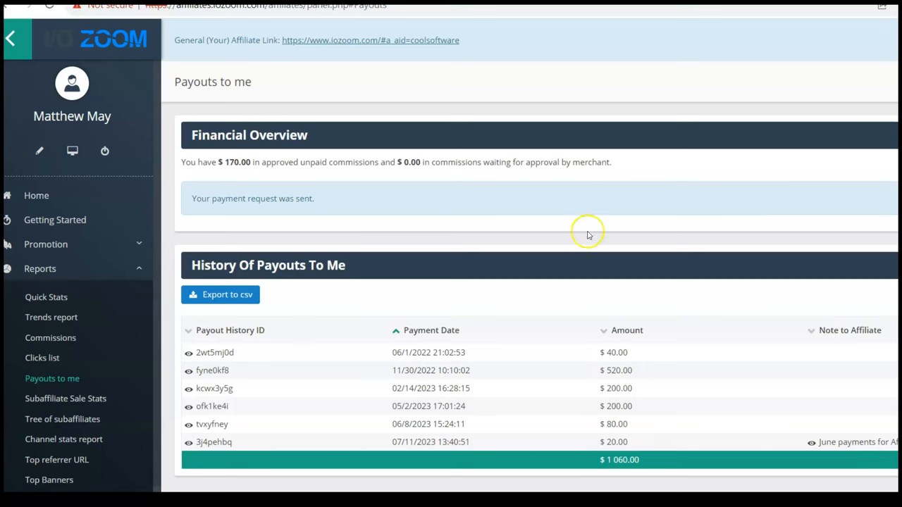
pyautogui.moveTo(511, 374)
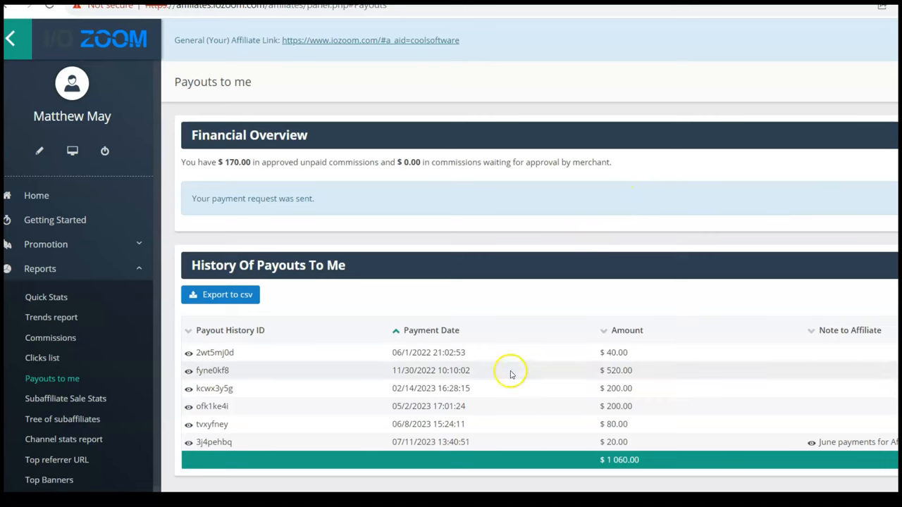
pyautogui.moveTo(608, 350)
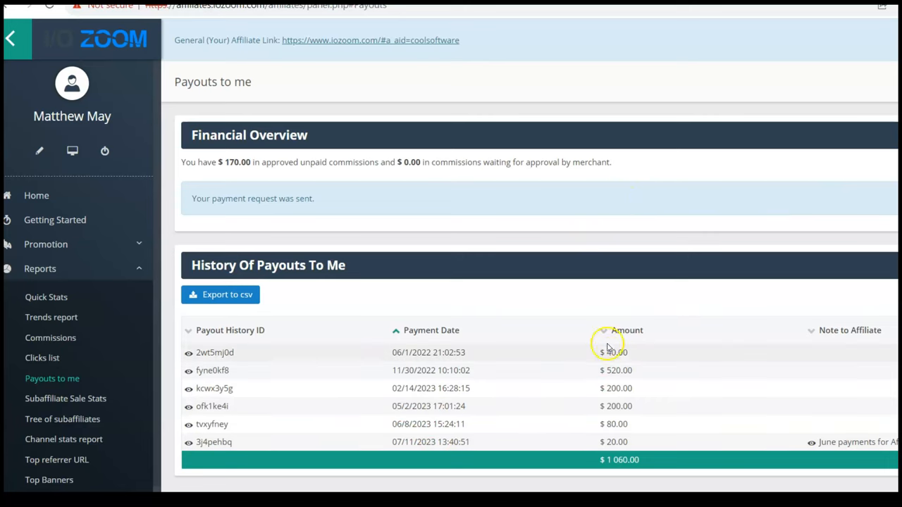
pyautogui.moveTo(584, 449)
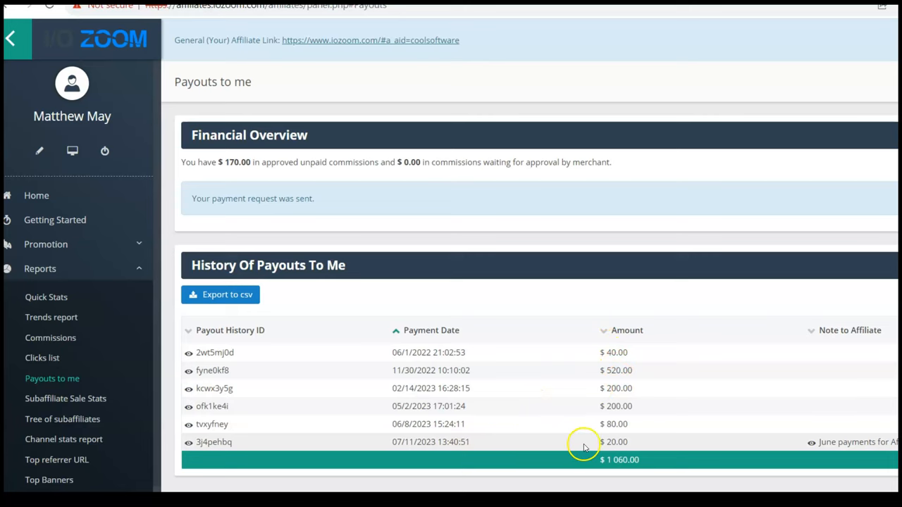
pyautogui.moveTo(615, 423)
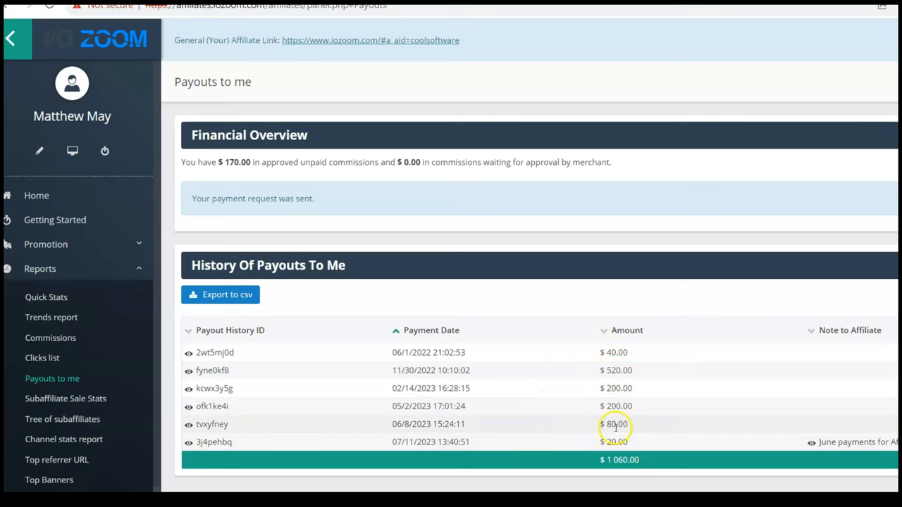
pyautogui.moveTo(599, 412)
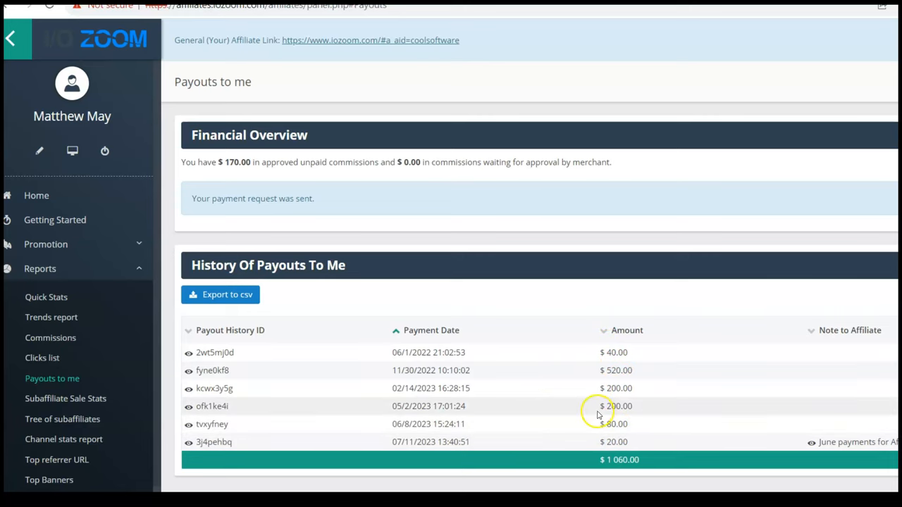
pyautogui.moveTo(536, 423)
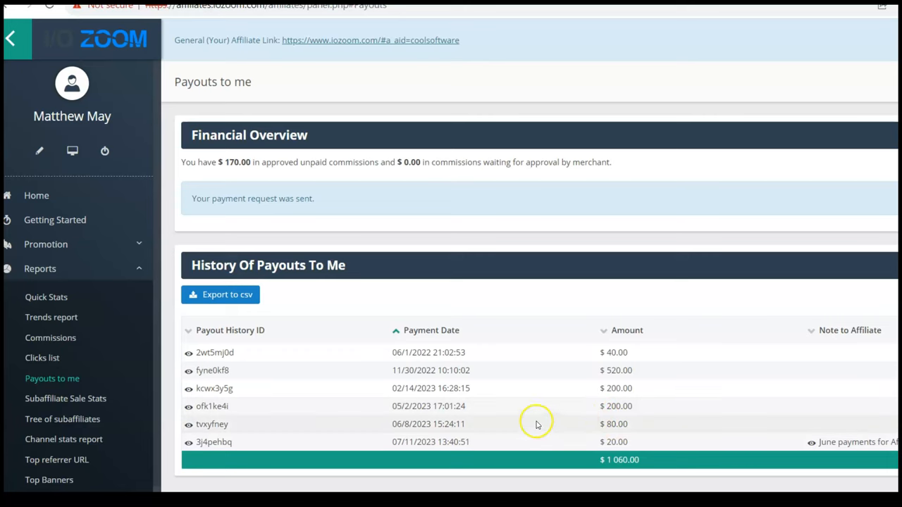
pyautogui.moveTo(530, 392)
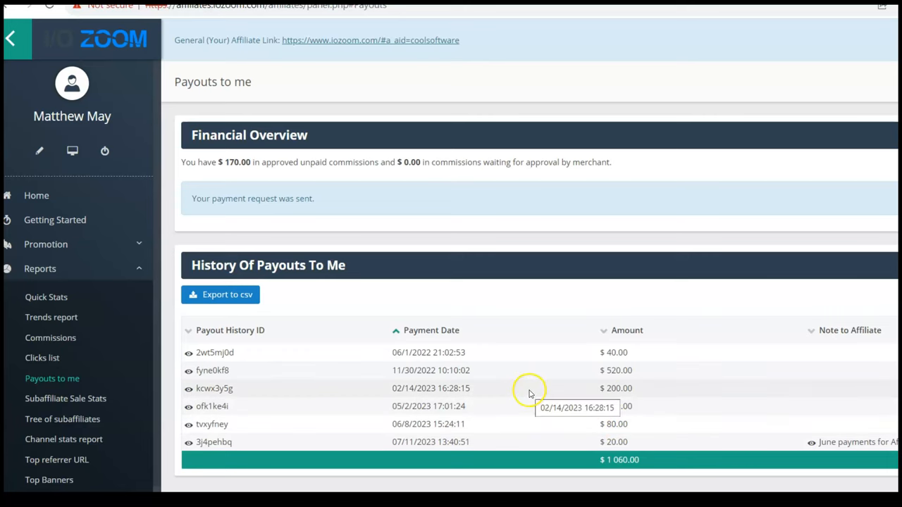
pyautogui.moveTo(533, 389)
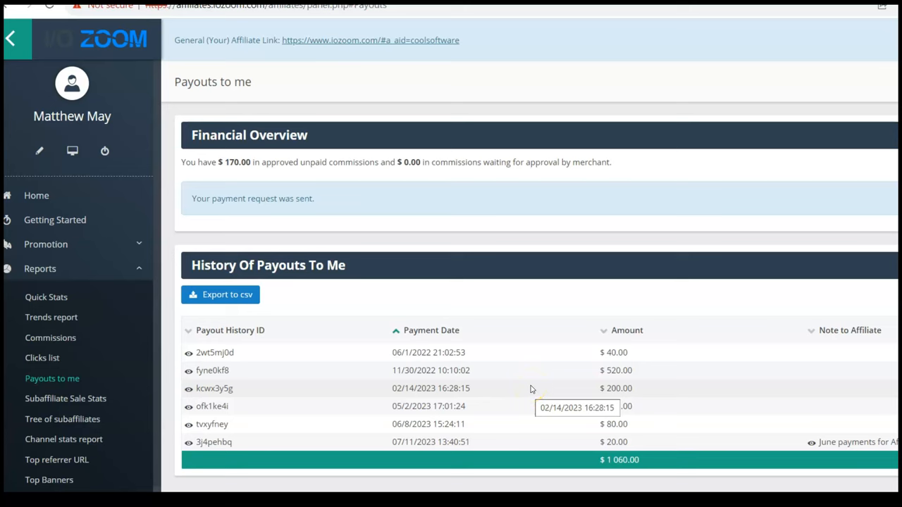
pyautogui.moveTo(284, 176)
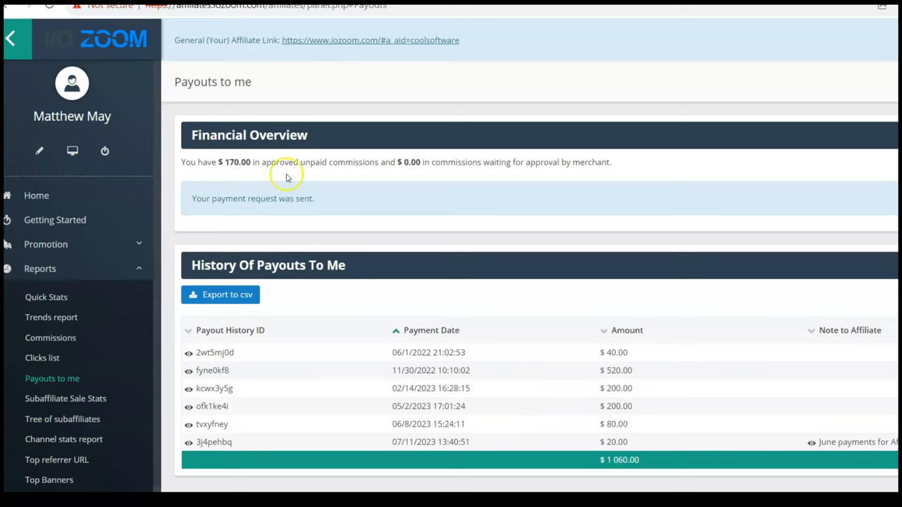
# Step: Highlight the $170.00 approved unpaid commissions on the Payouts to me page
pyautogui.doubleClick(234, 163)
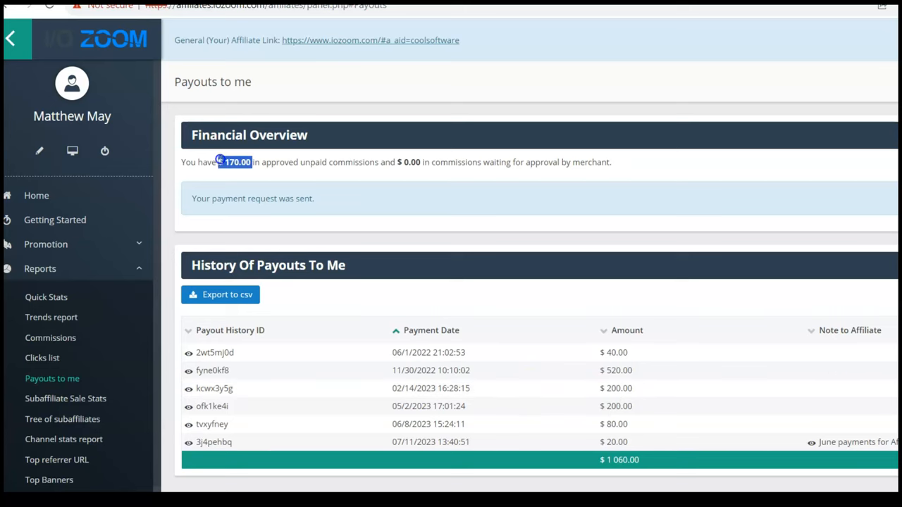
pyautogui.moveTo(367, 187)
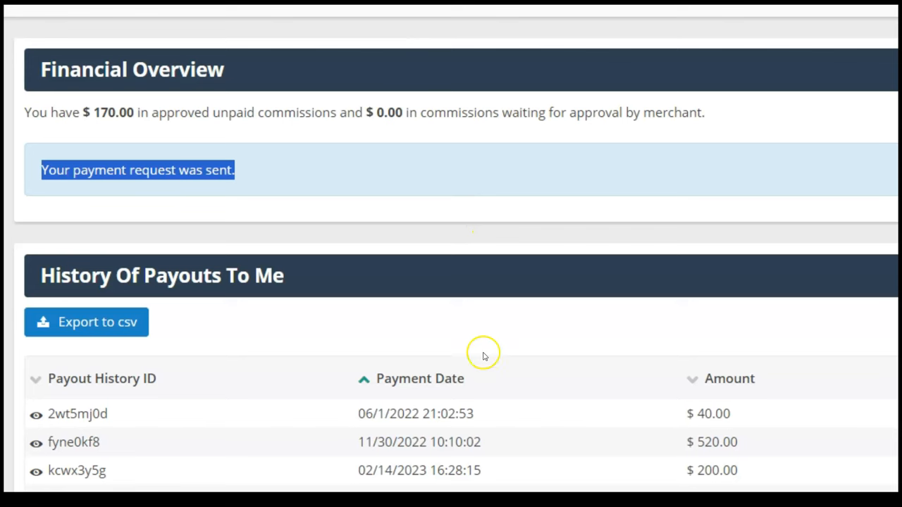
pyautogui.moveTo(499, 148)
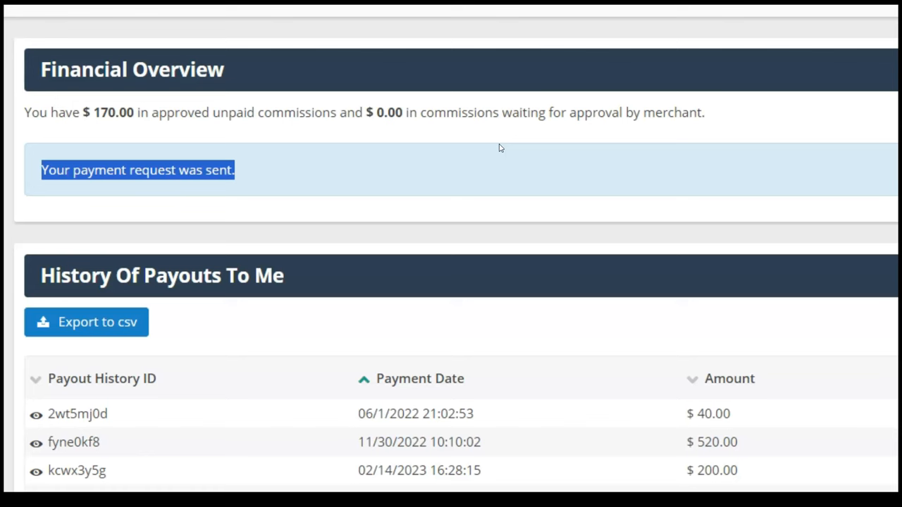
pyautogui.moveTo(580, 158)
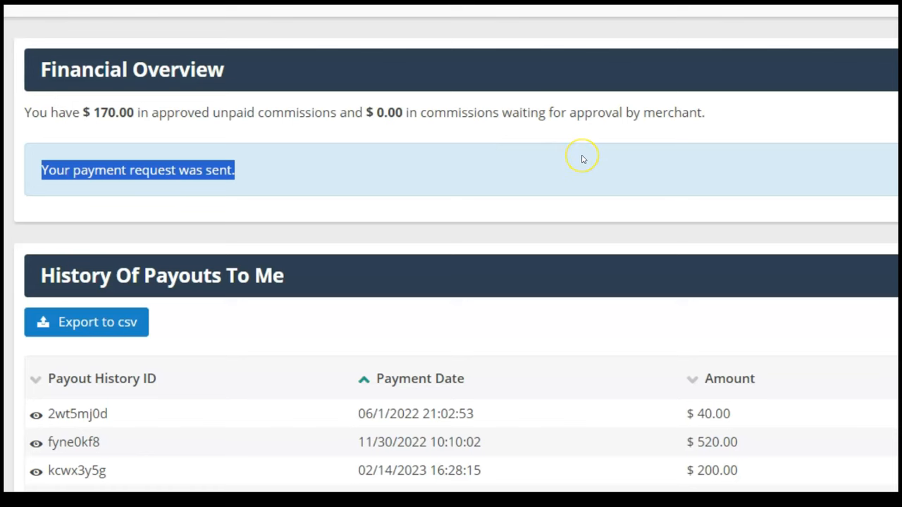
pyautogui.moveTo(583, 157)
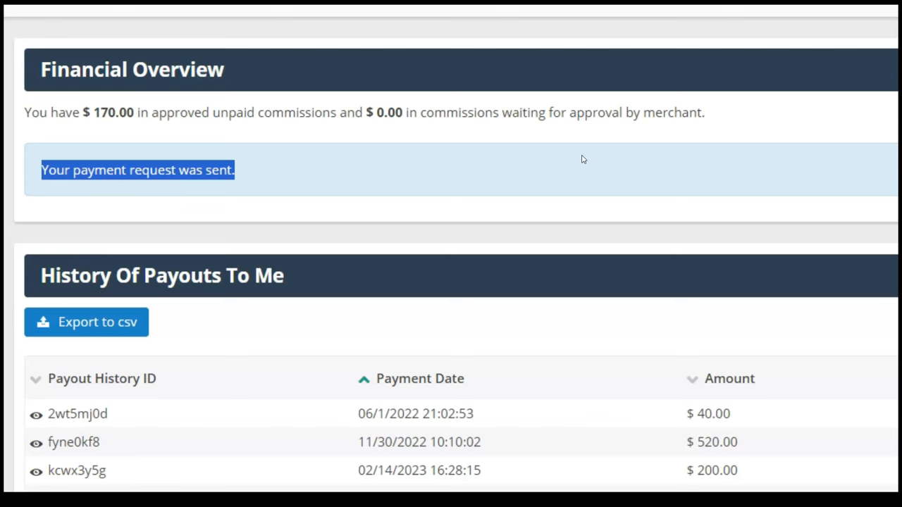